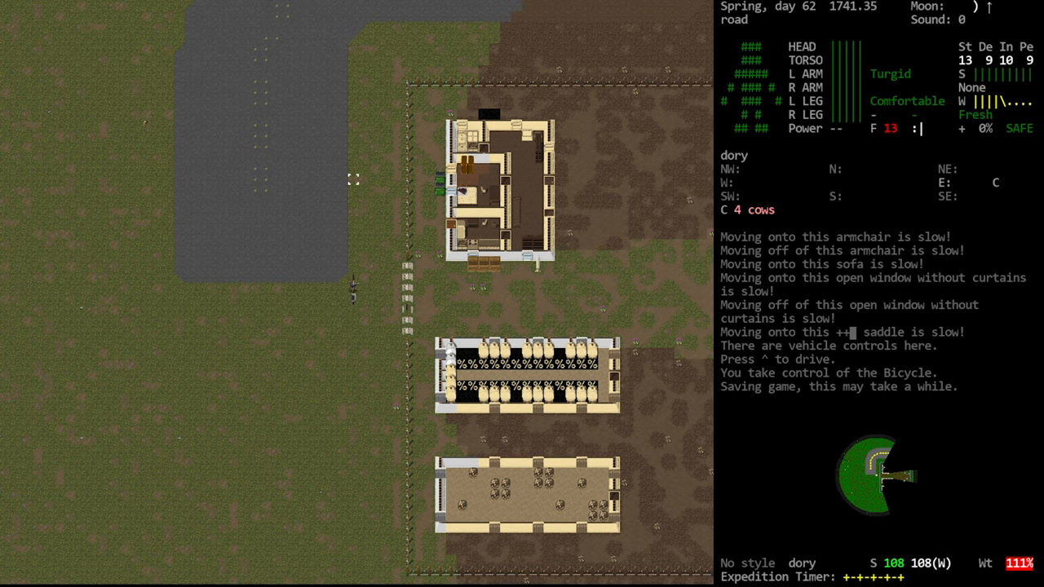
- Release the bicycle controls, drop unwanted worn clothing, then walk to the dumpsite and step onto the bicycle
key(^)
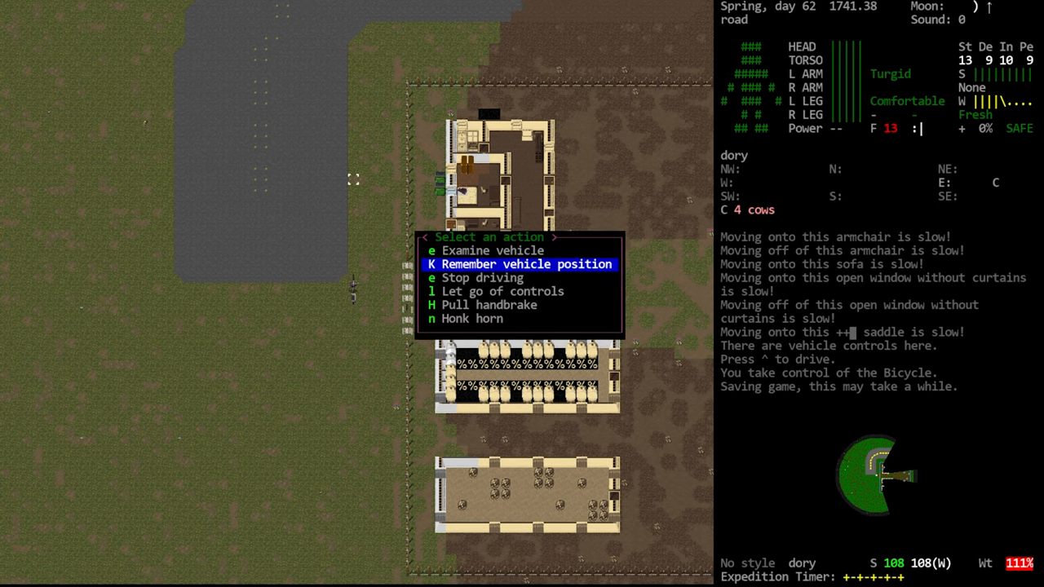
key(l)
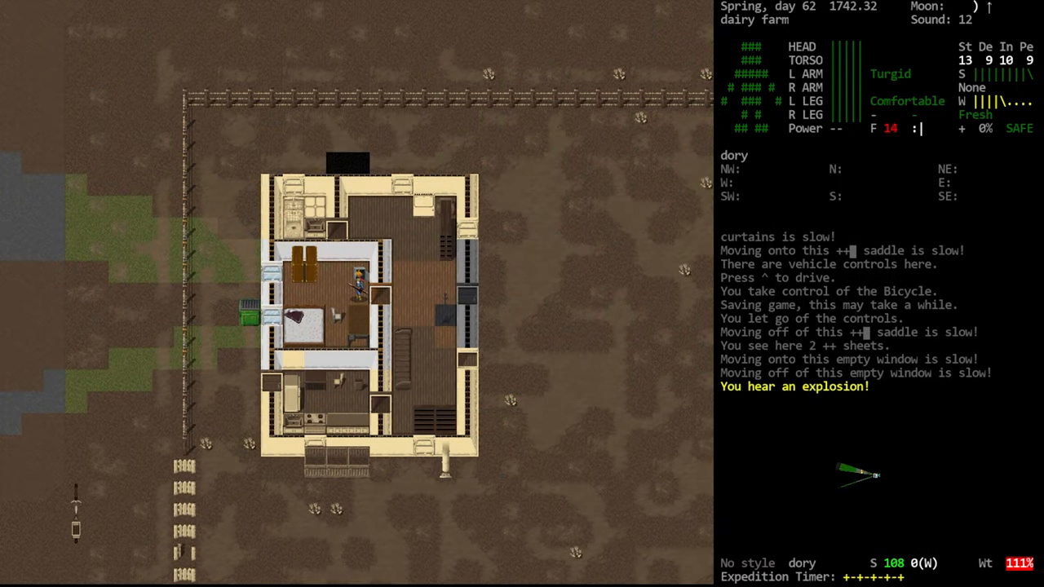
key(g)
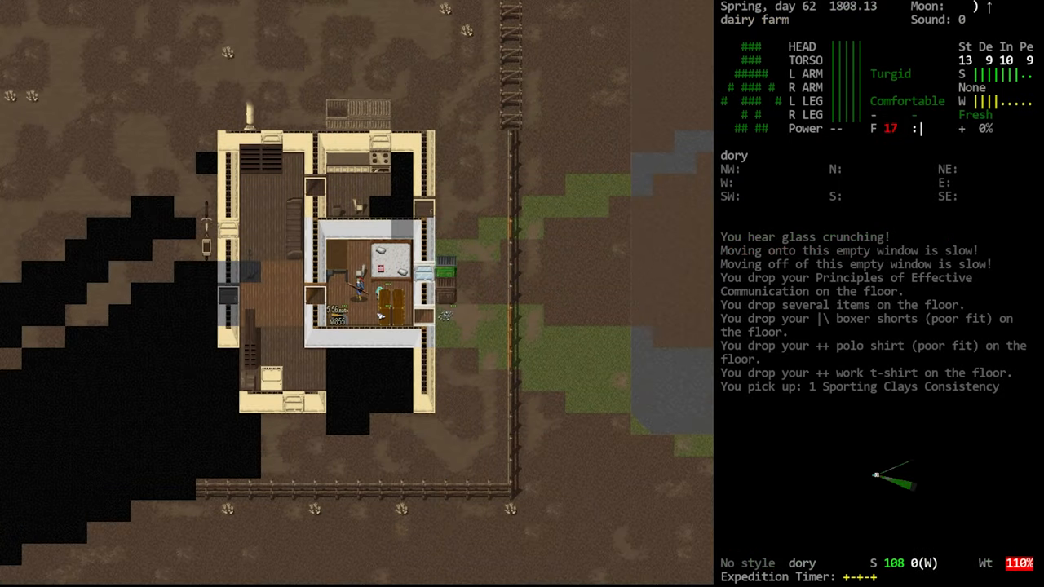
key(g)
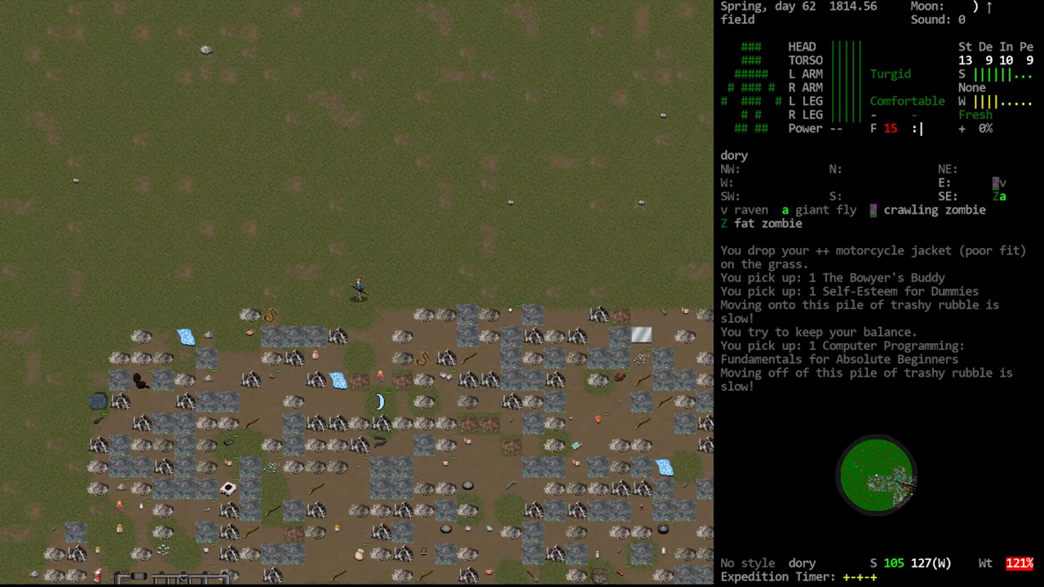
key(w)
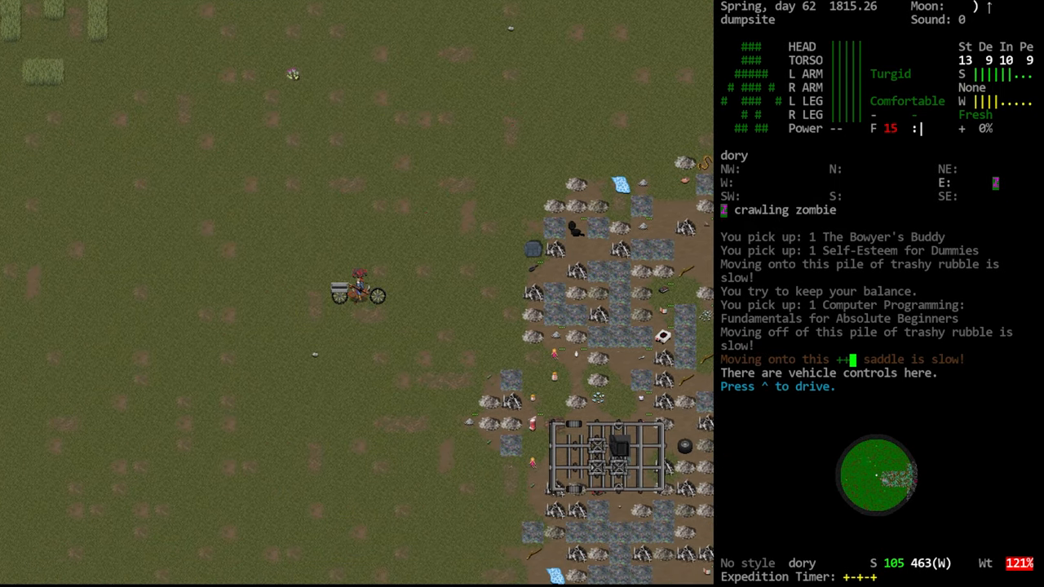
- Ride home to the sky island, drop surplus gear on the concrete and review the inventory
key(^)
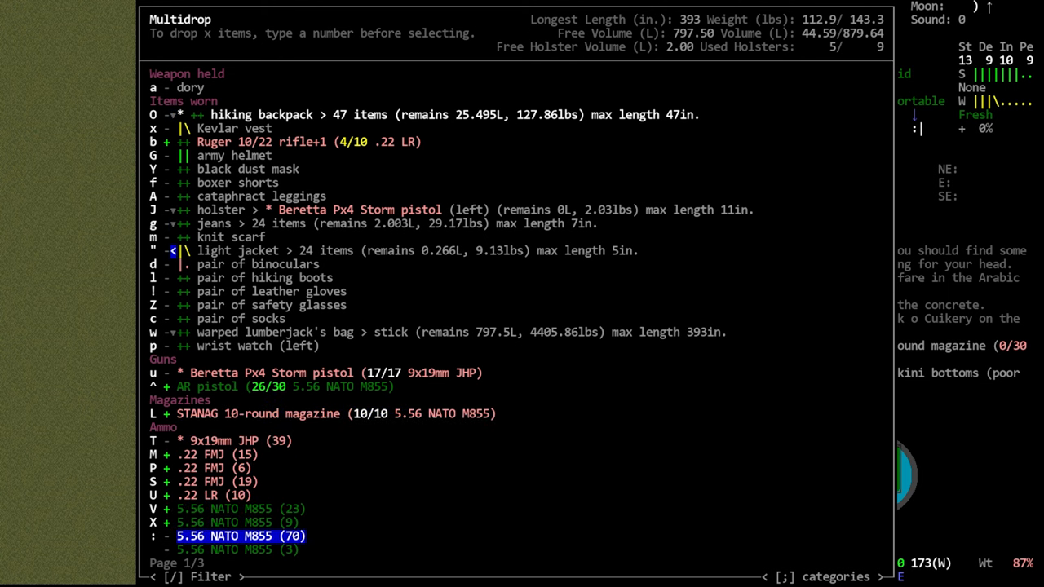
scroll(down, 3)
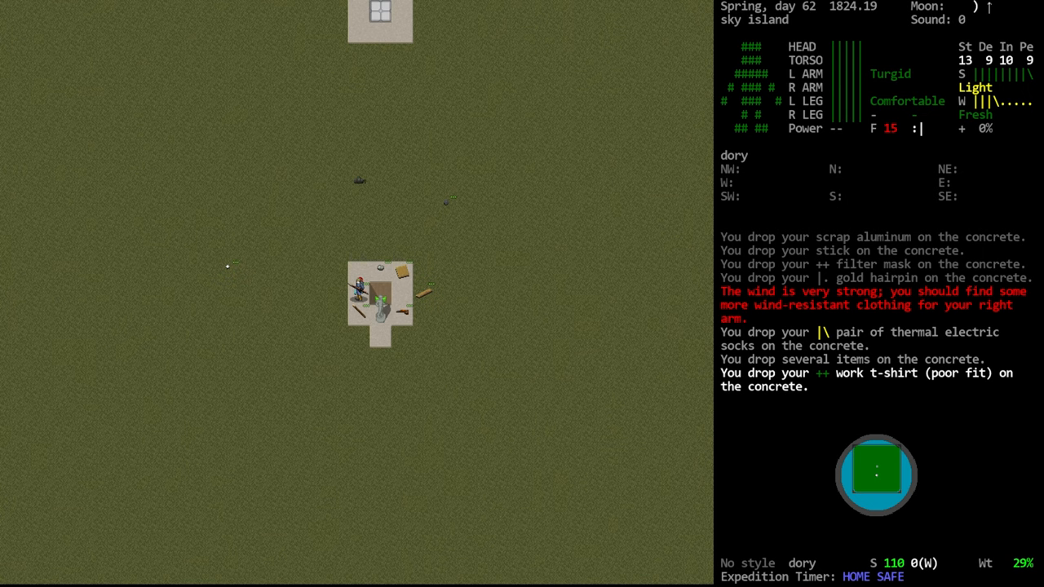
key(i)
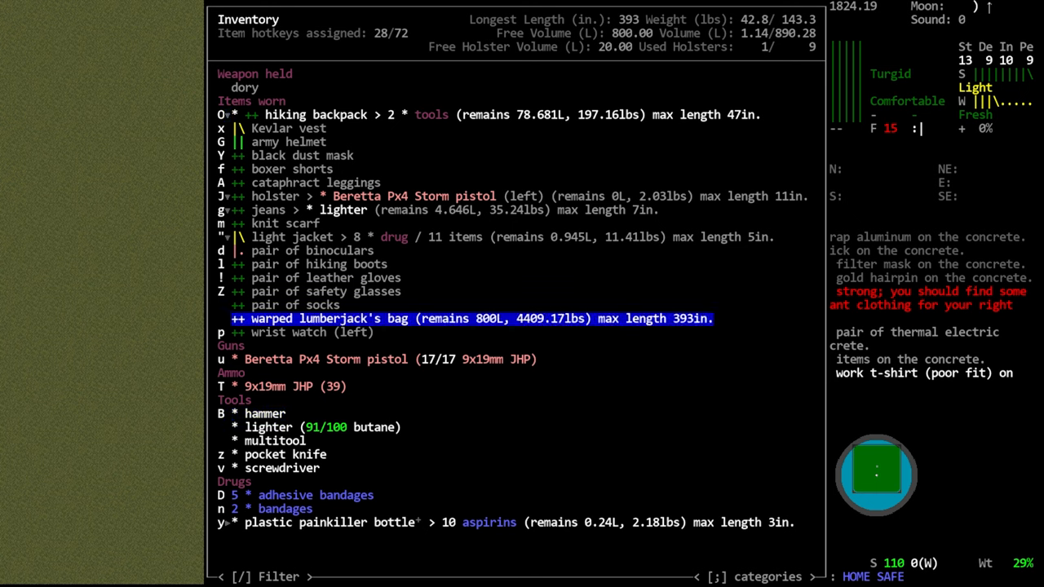
key(up)
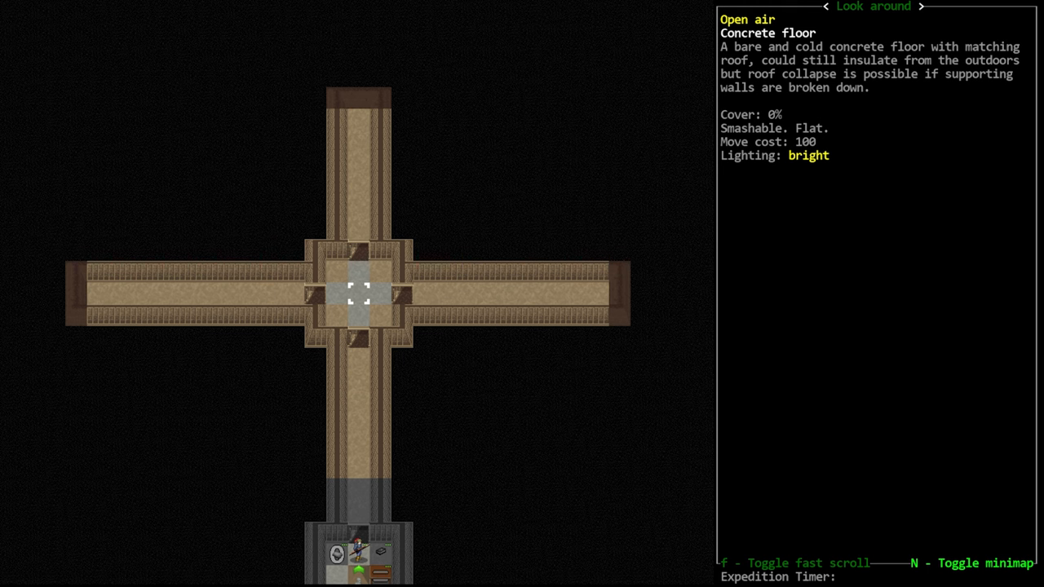
- Look over the cross-shaped island and begin hauling the two light disposable batteries
scroll(down, 3)
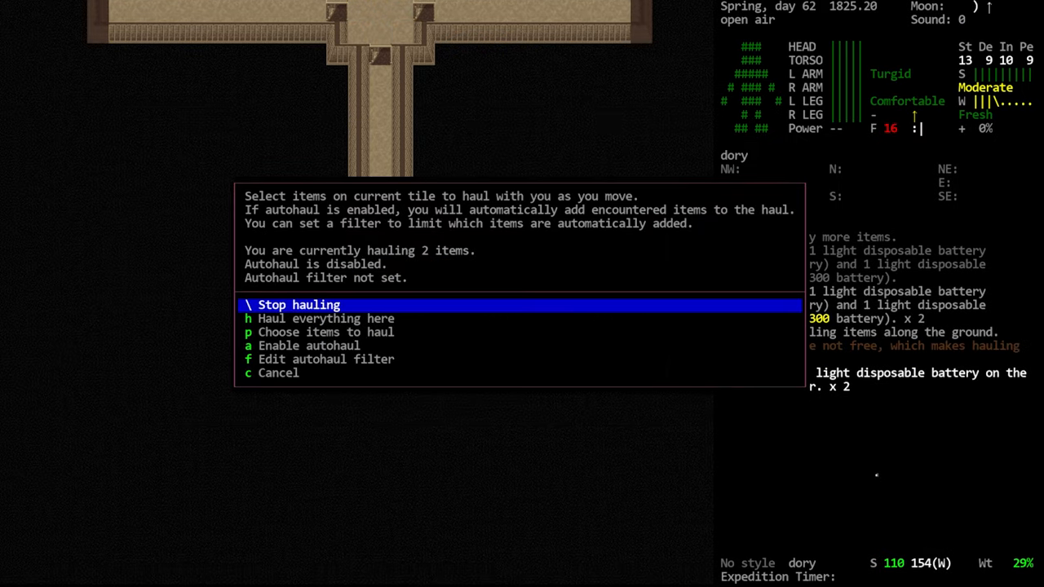
- Stop hauling the batteries in the southern room and head north to take down the brazier
click(298, 305)
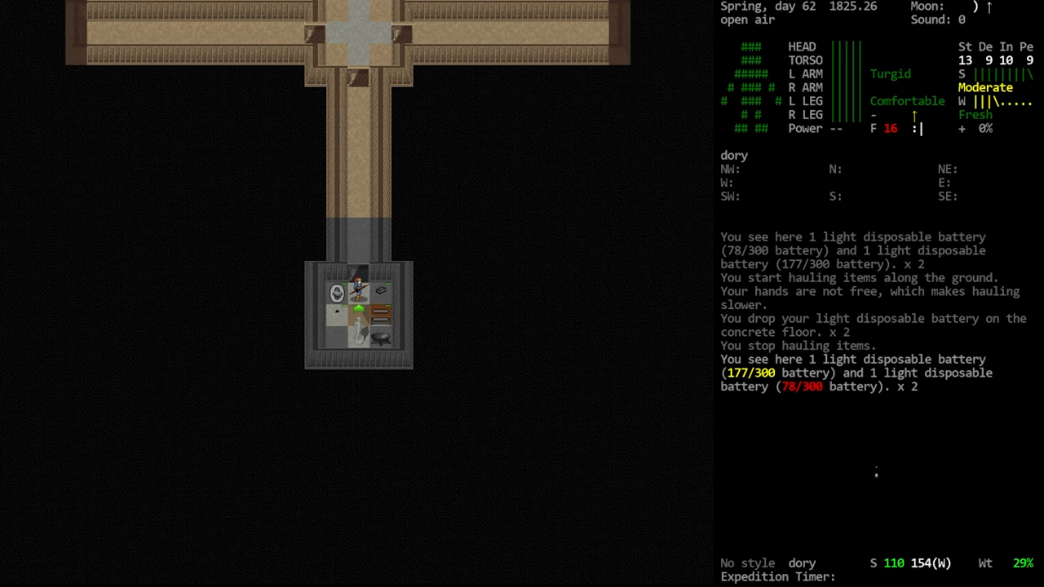
key(up)
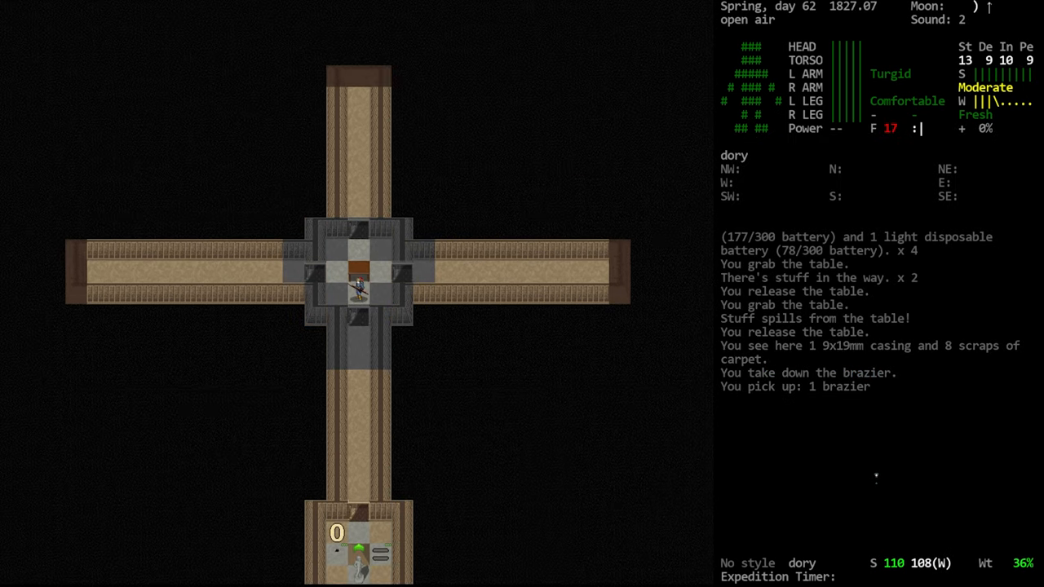
- Set the brazier down beside the central table and bring up the Zones manager
key(a)
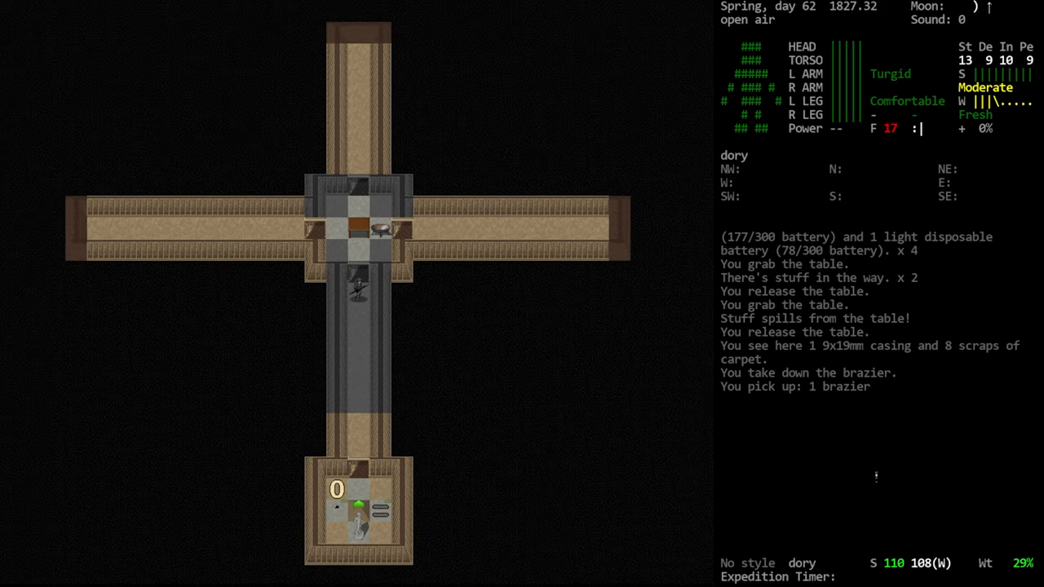
key(Y)
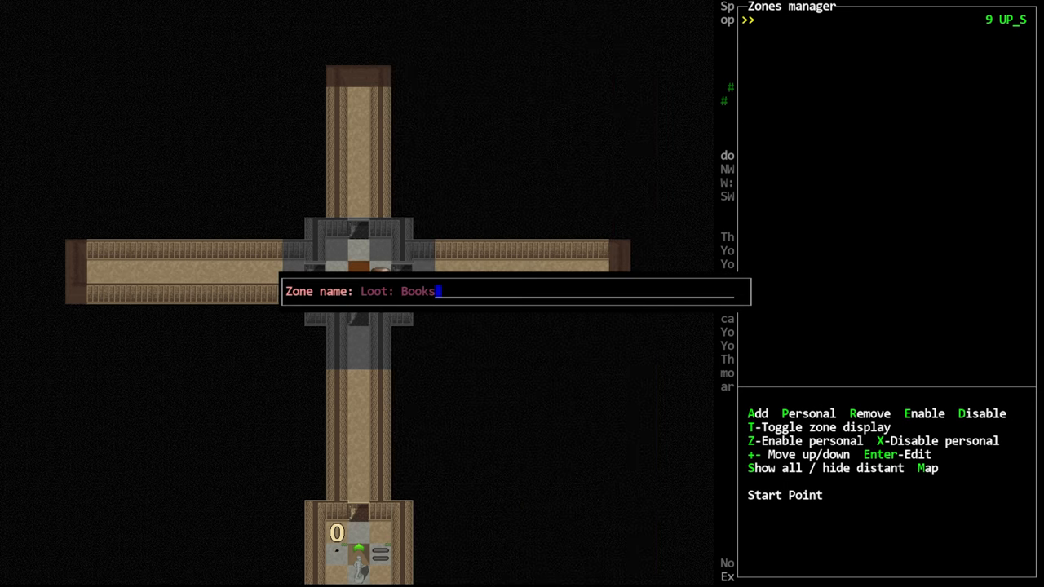
- Confirm the Loot: Books zone name, then add a Loot: Spare Parts zone with its default name
key(Return)
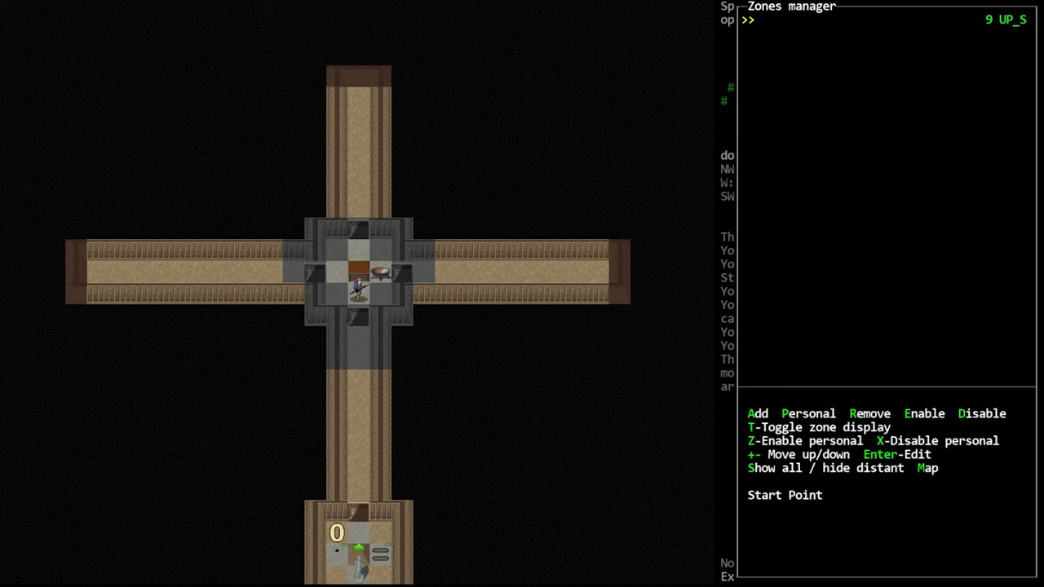
mouse_move(840, 229)
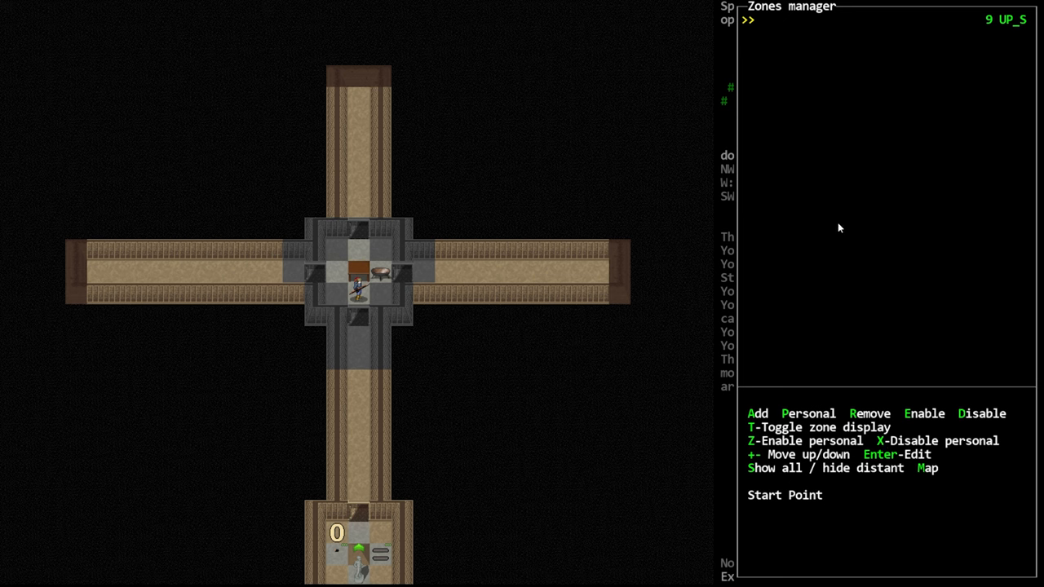
mouse_move(780, 319)
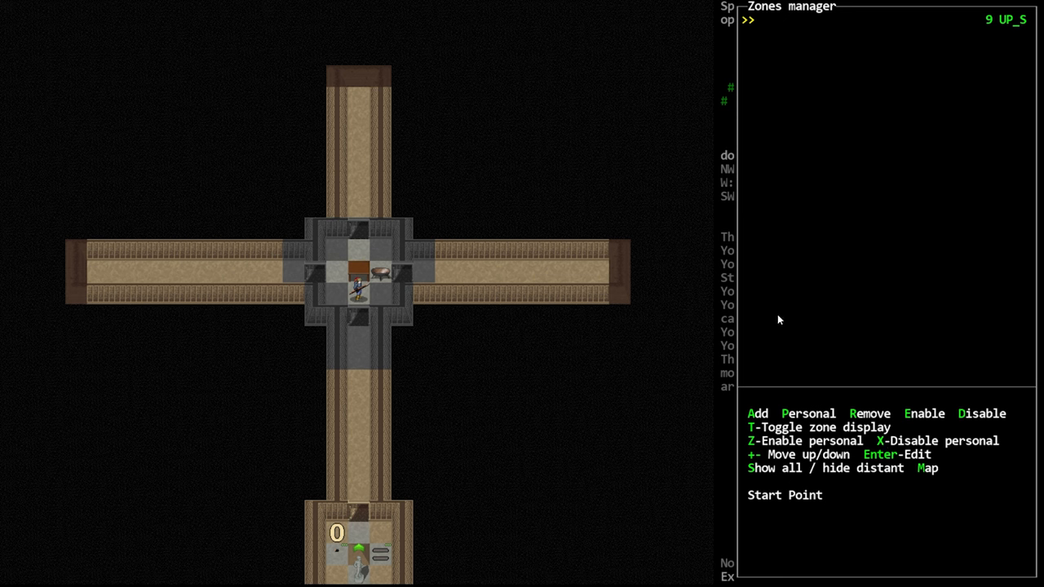
mouse_move(972, 310)
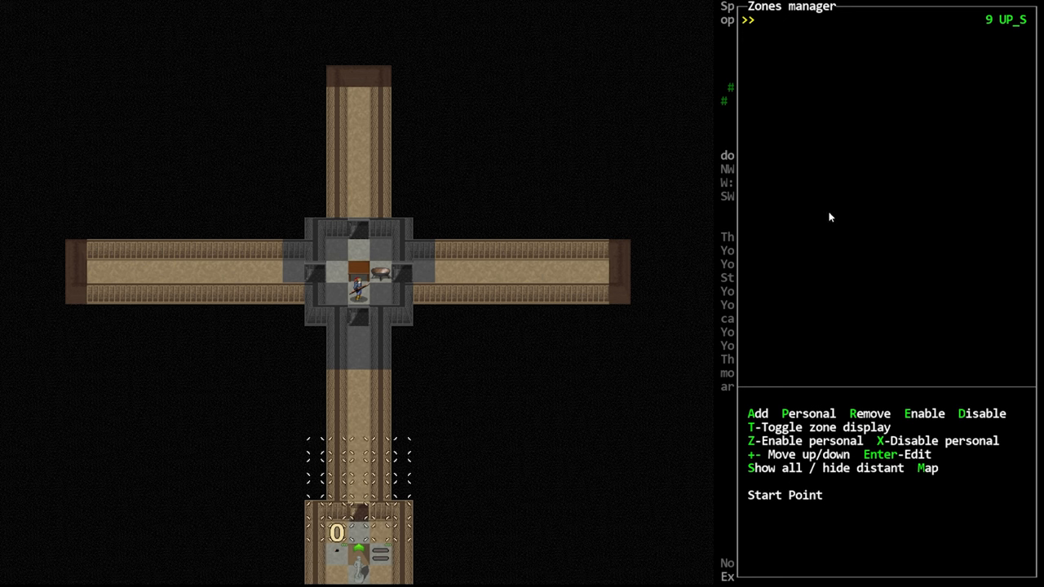
mouse_move(803, 232)
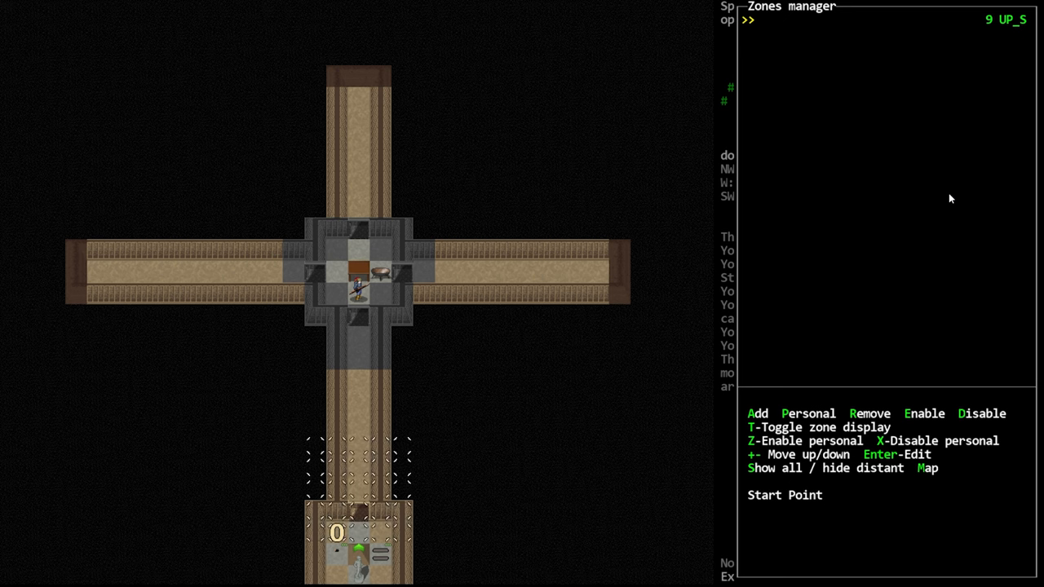
click(757, 414)
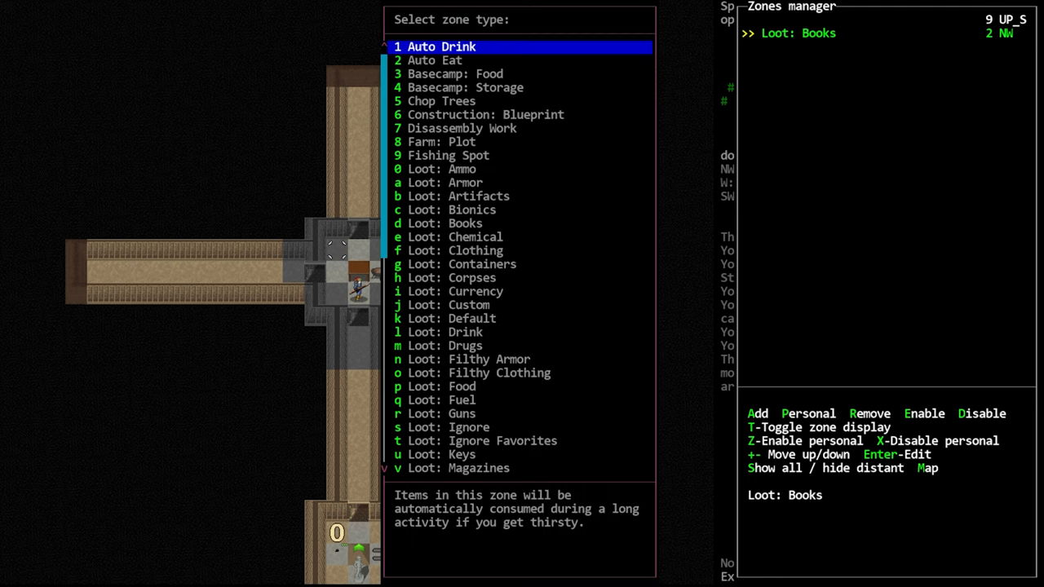
key(down)
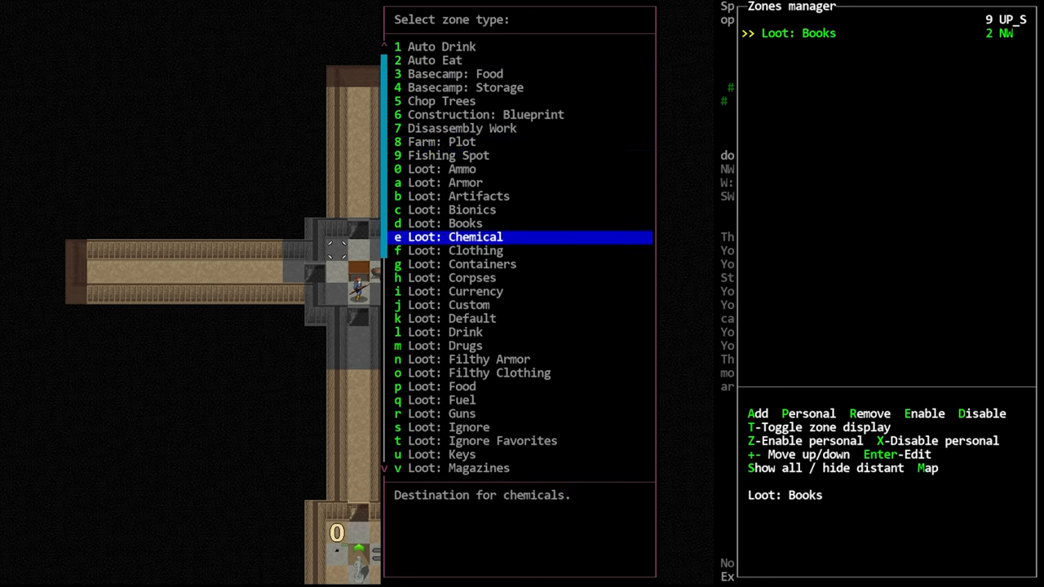
scroll(down, 3)
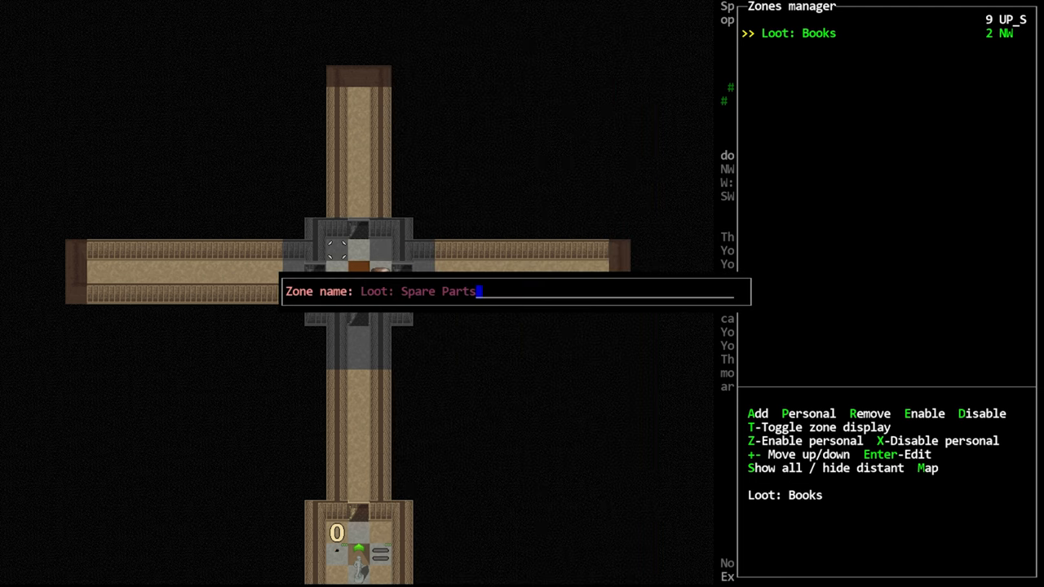
key(Return)
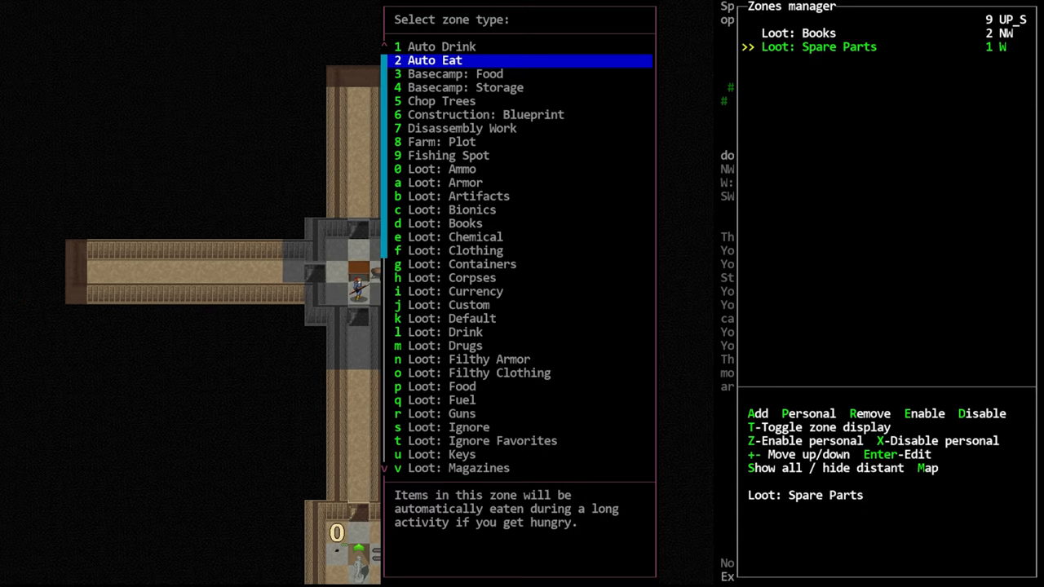
- Add a Loot: Wood zone northeast of the base and start another zone
scroll(down, 3)
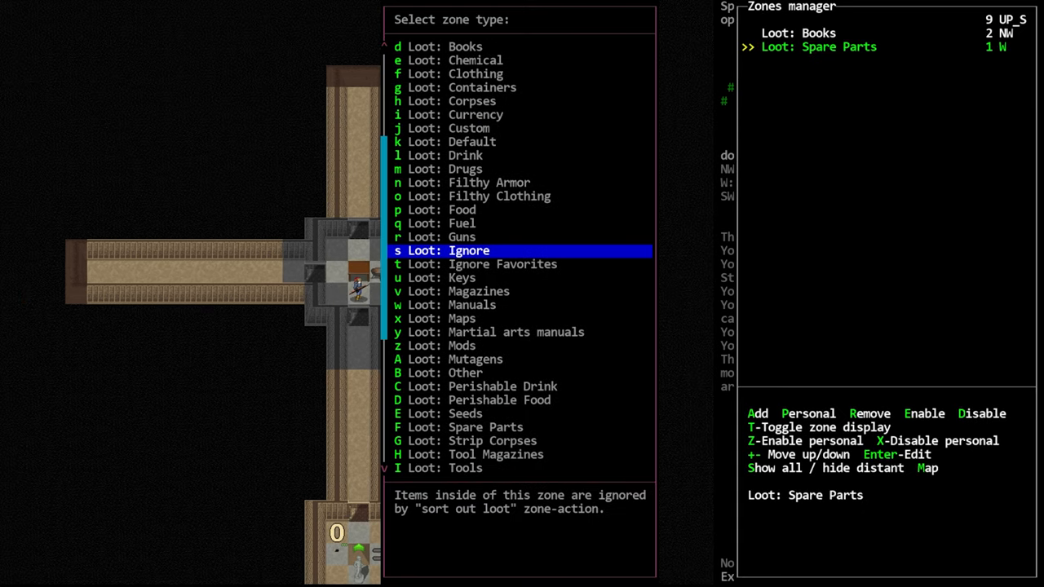
scroll(down, 3)
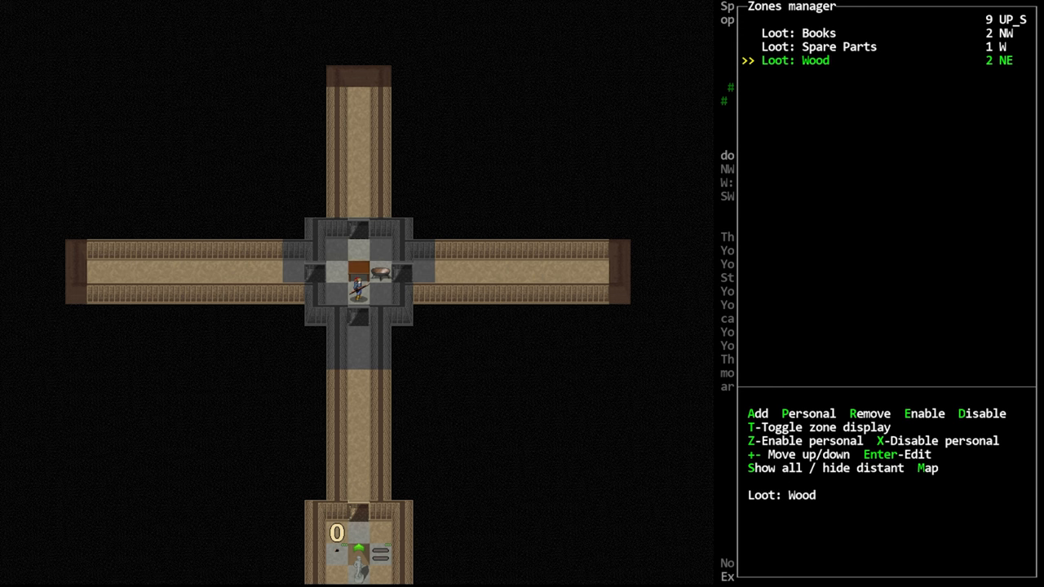
click(757, 414)
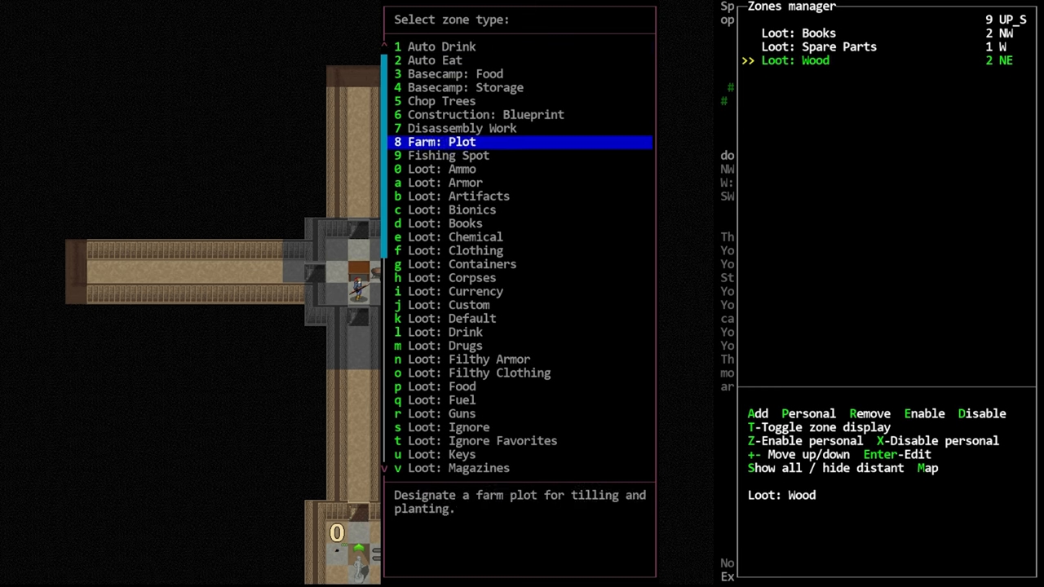
- Add the Loot: Manuals zone and sort the carried survival and electronics books into it
scroll(down, 3)
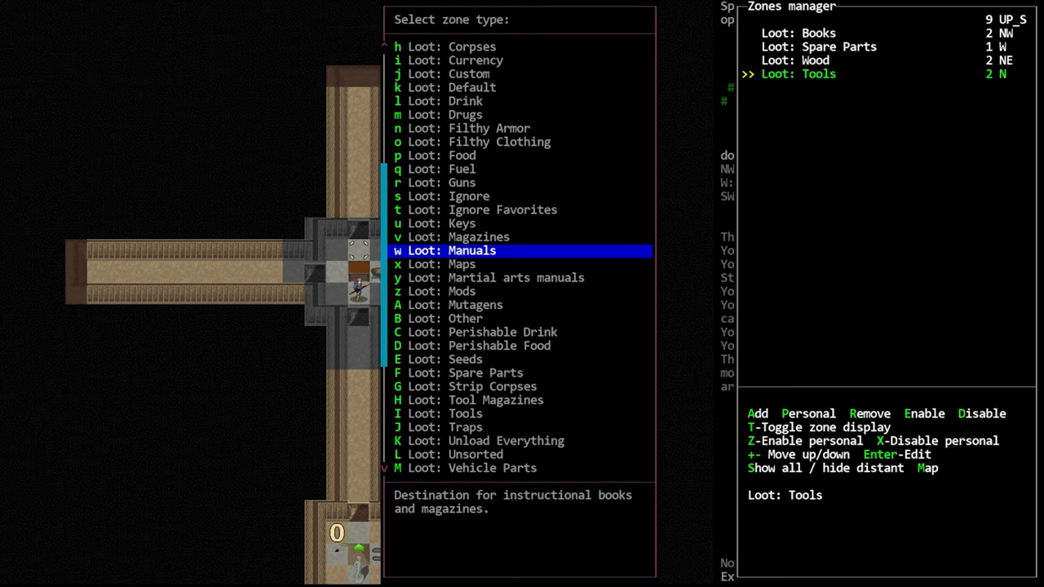
key(up)
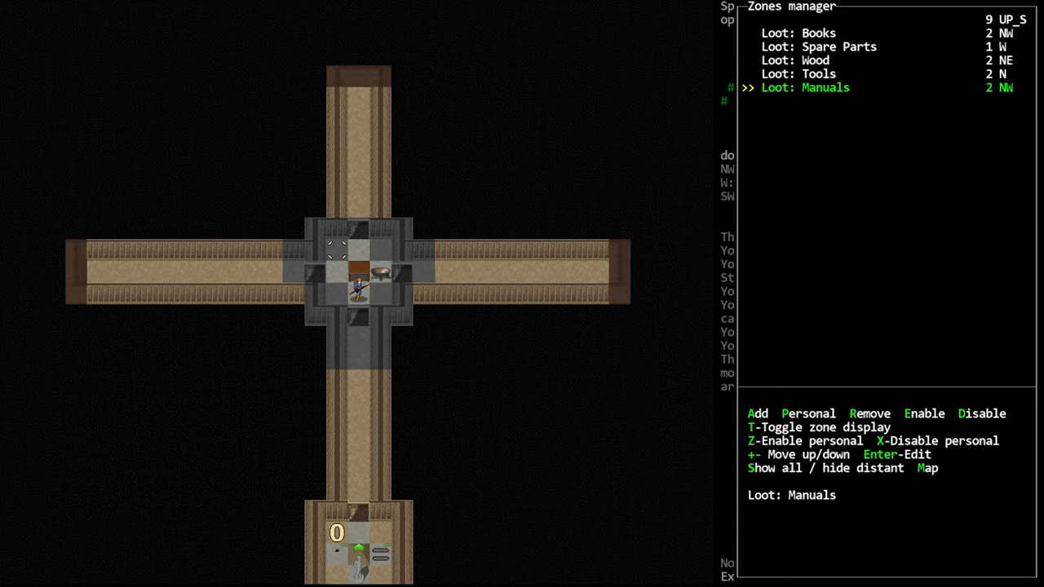
key(up)
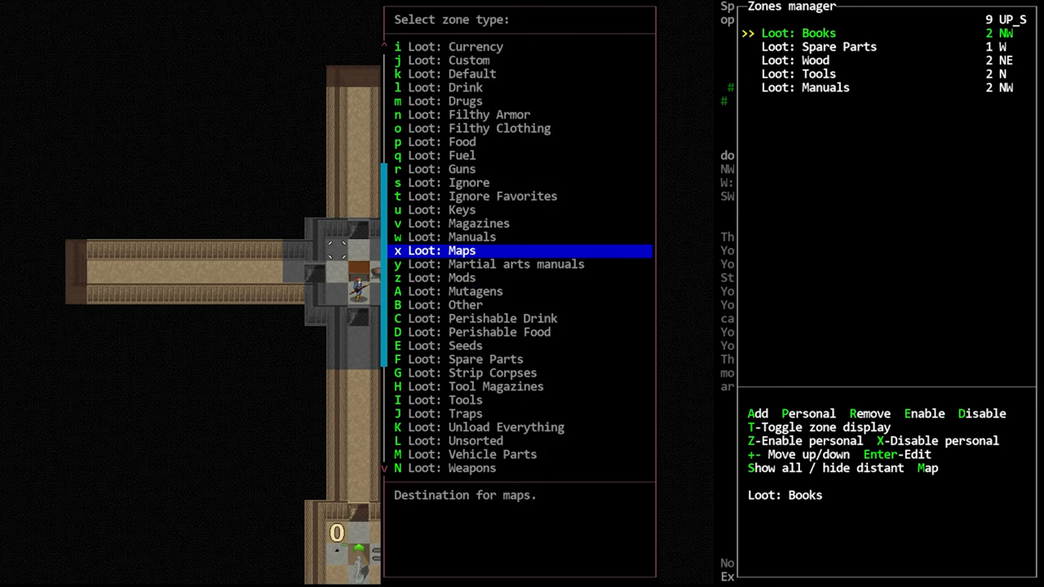
scroll(down, 3)
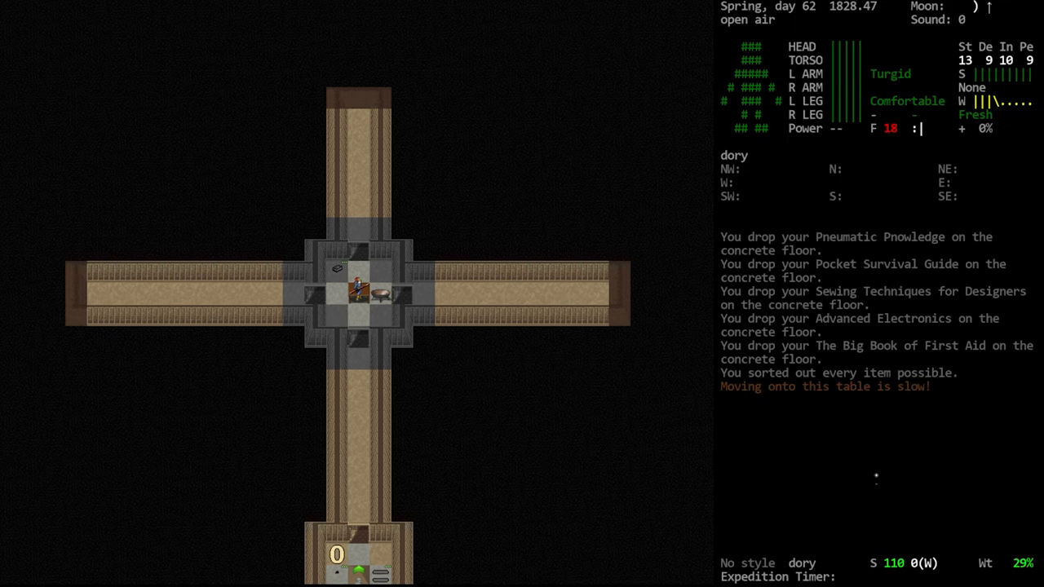
- Examine the nearby light disposable battery and review the loot zones including Loot: Unsorted
key(g)
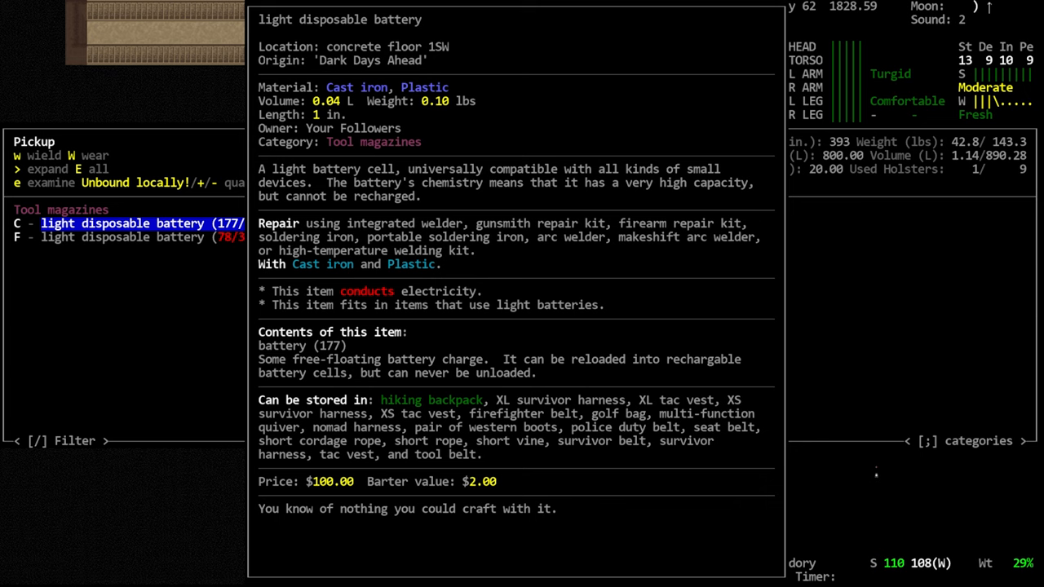
key(Escape)
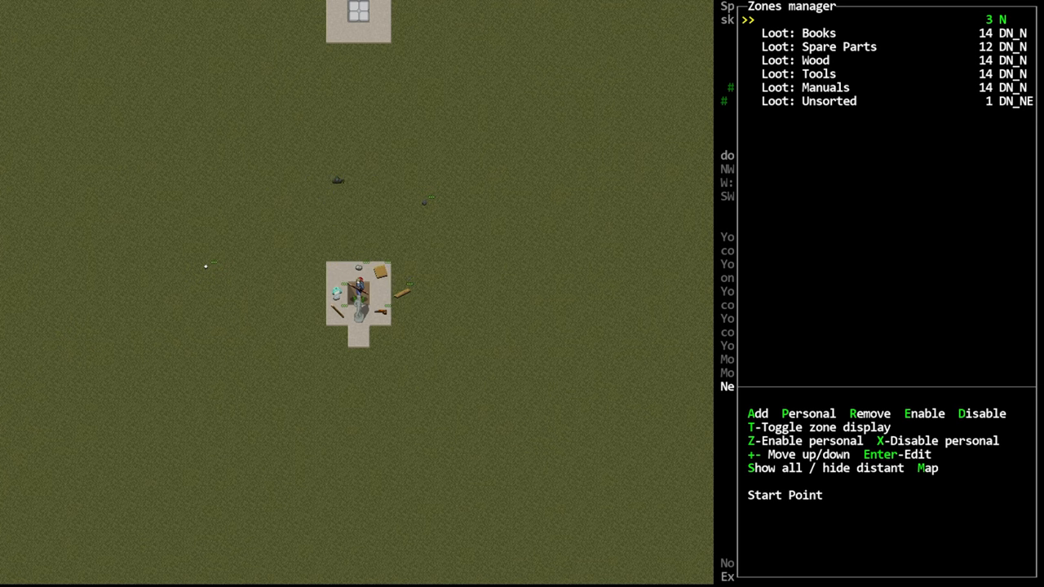
- Walk up to the surface and run 'Sort out my loot (static zones only)' for the planks, sticks and rocks
click(757, 414)
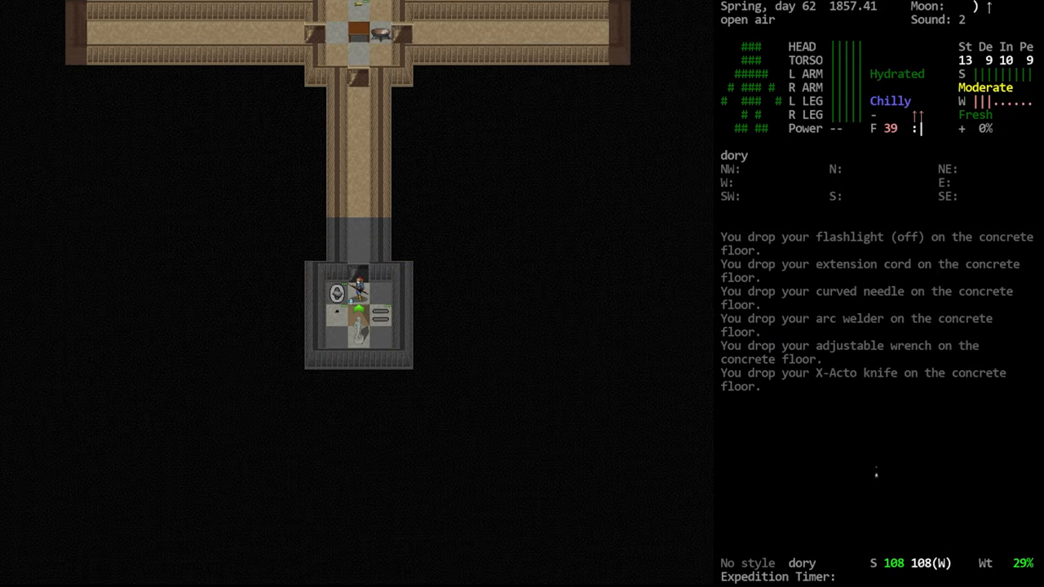
key(up)
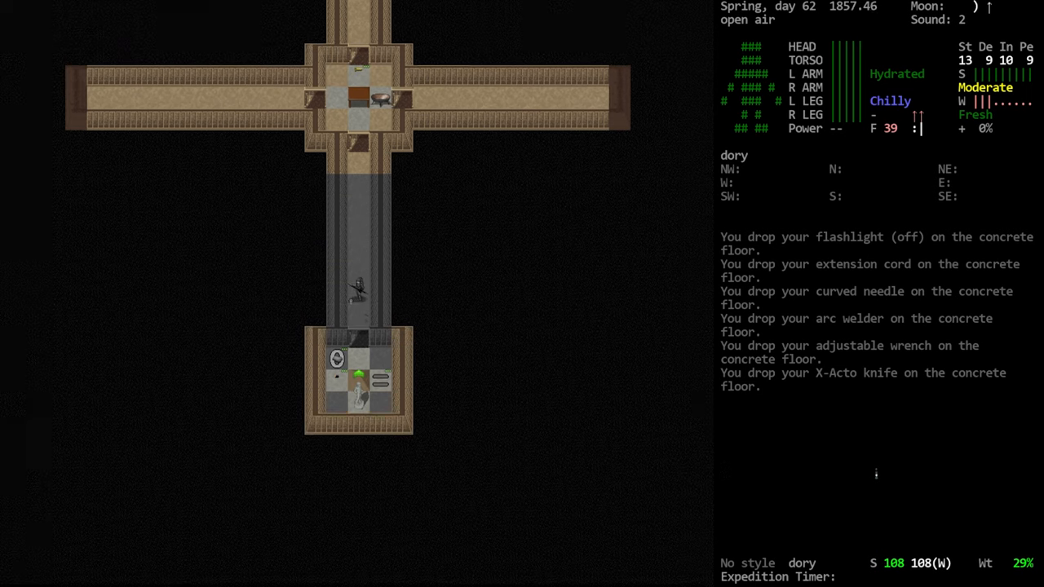
key(up)
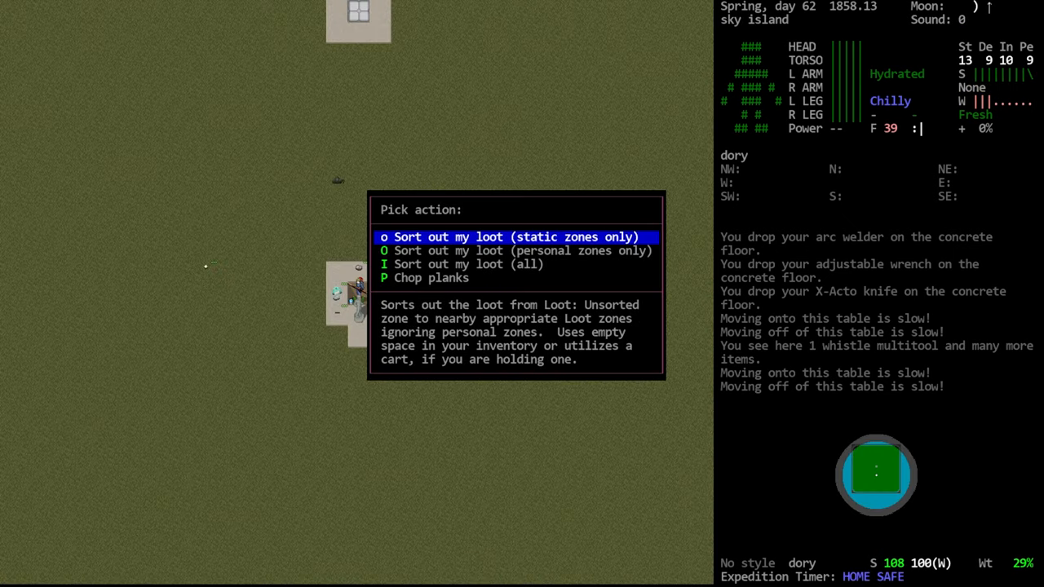
click(513, 236)
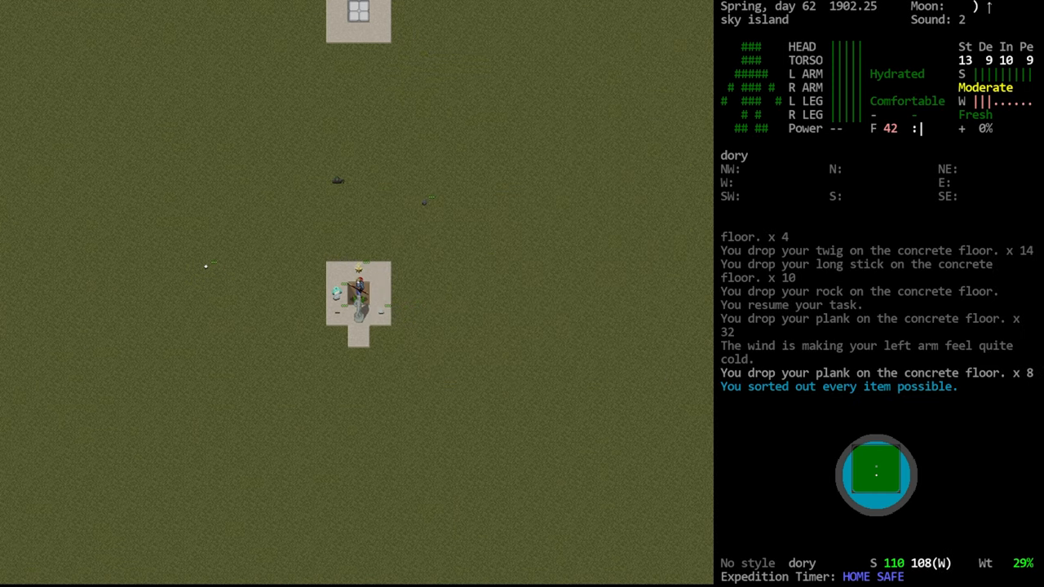
key(g)
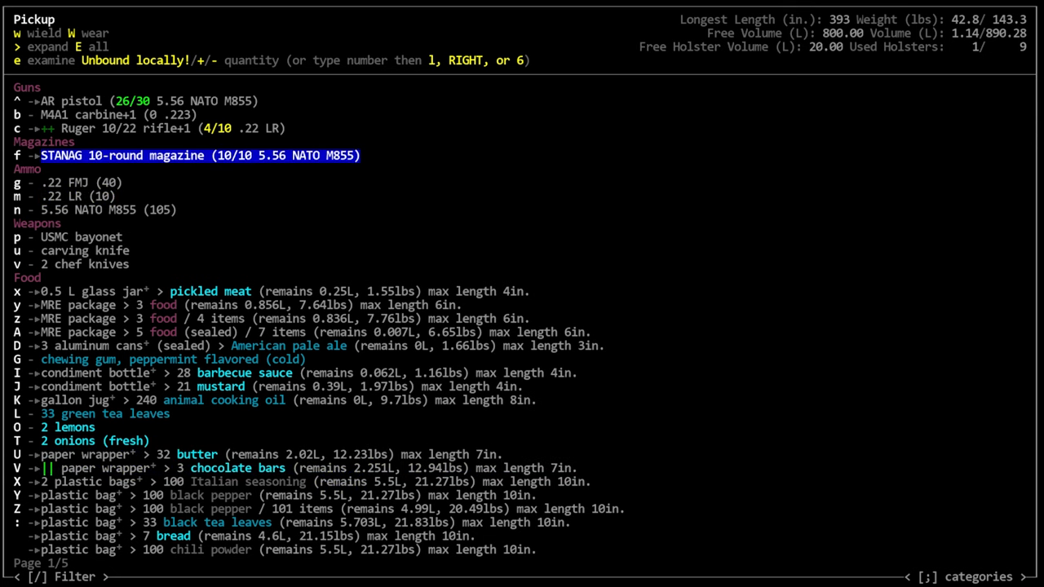
scroll(down, 3)
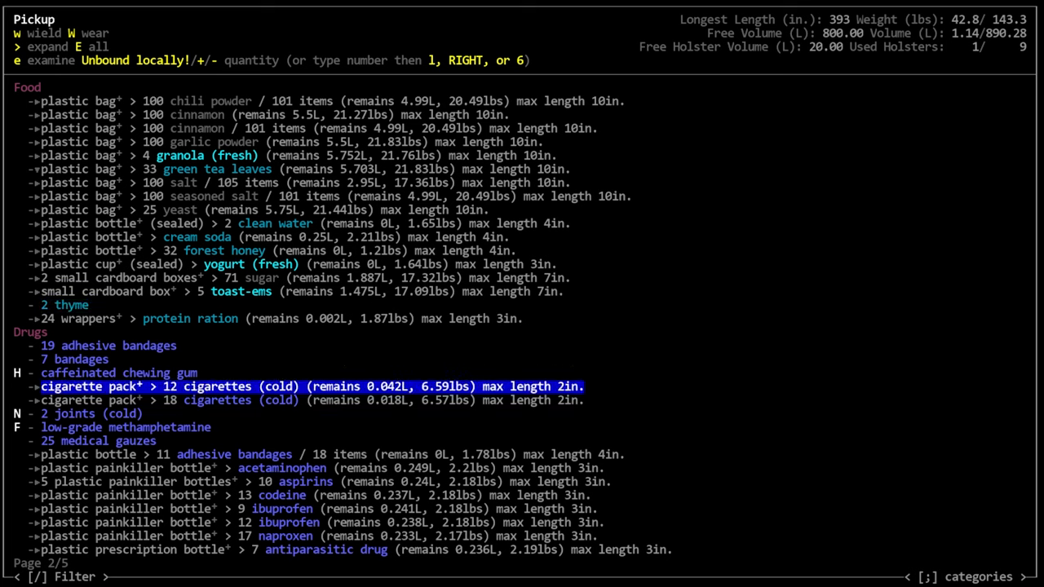
key(down)
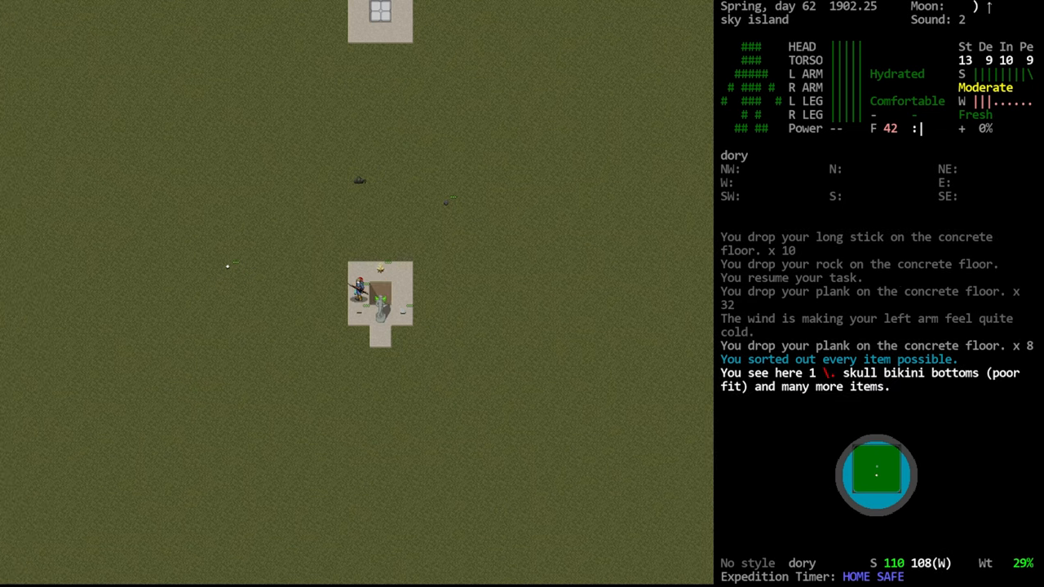
- Eat the old potatoes au gratin and the chocolate pudding from the Consume list
key(E)
text(mult)
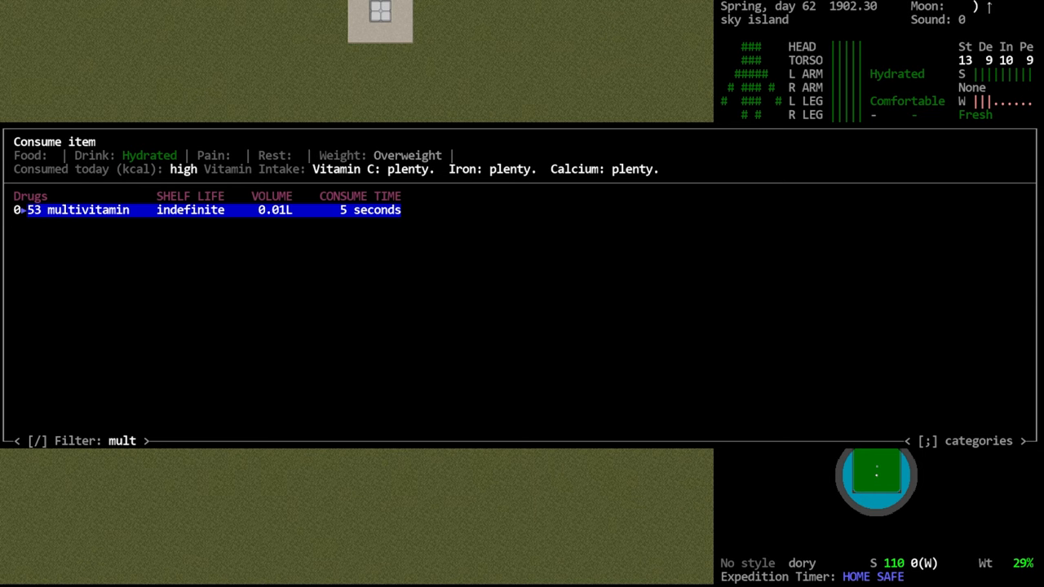
key(Escape)
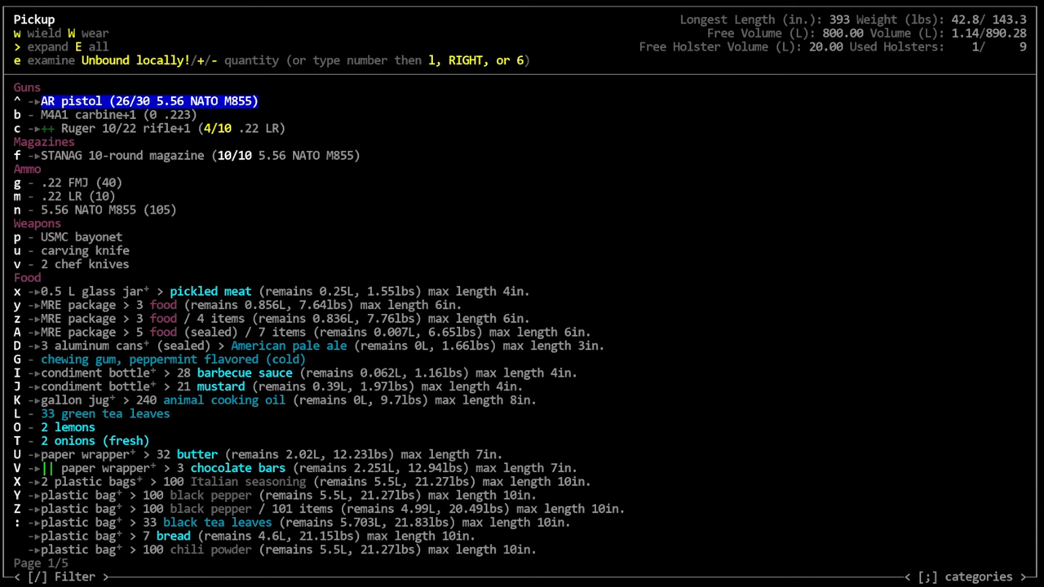
key(Escape)
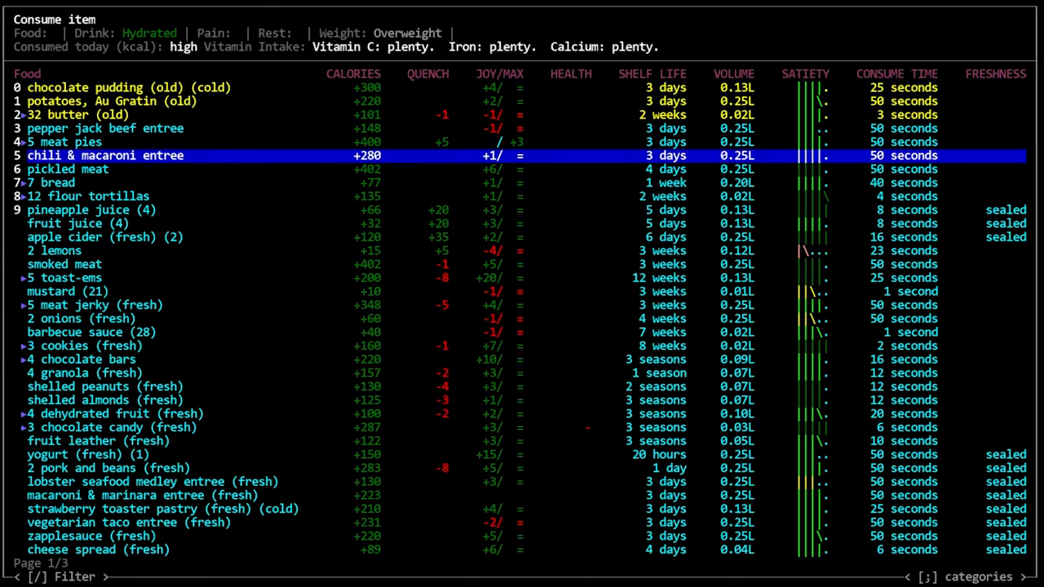
key(Up)
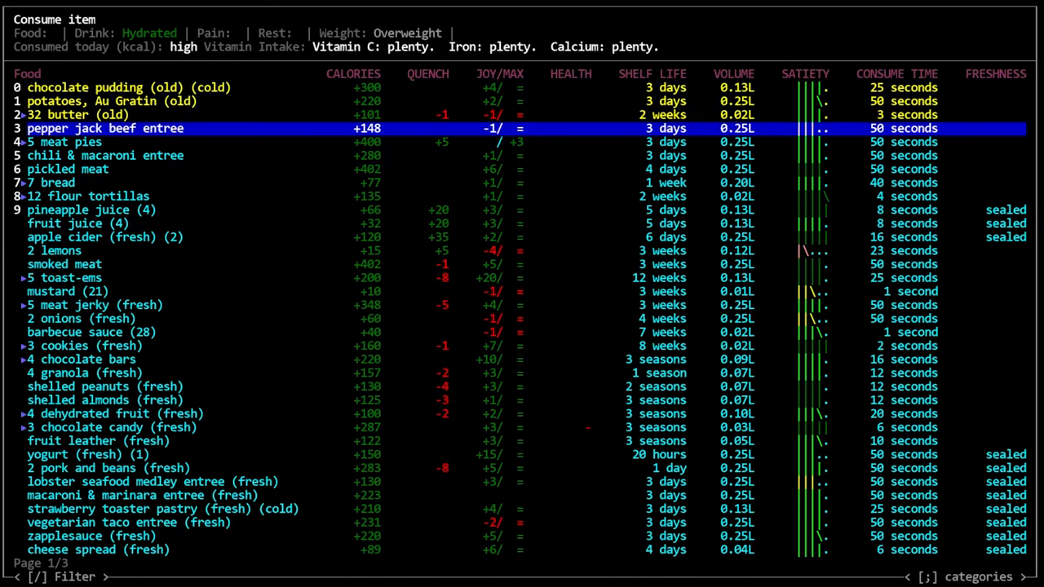
key(up)
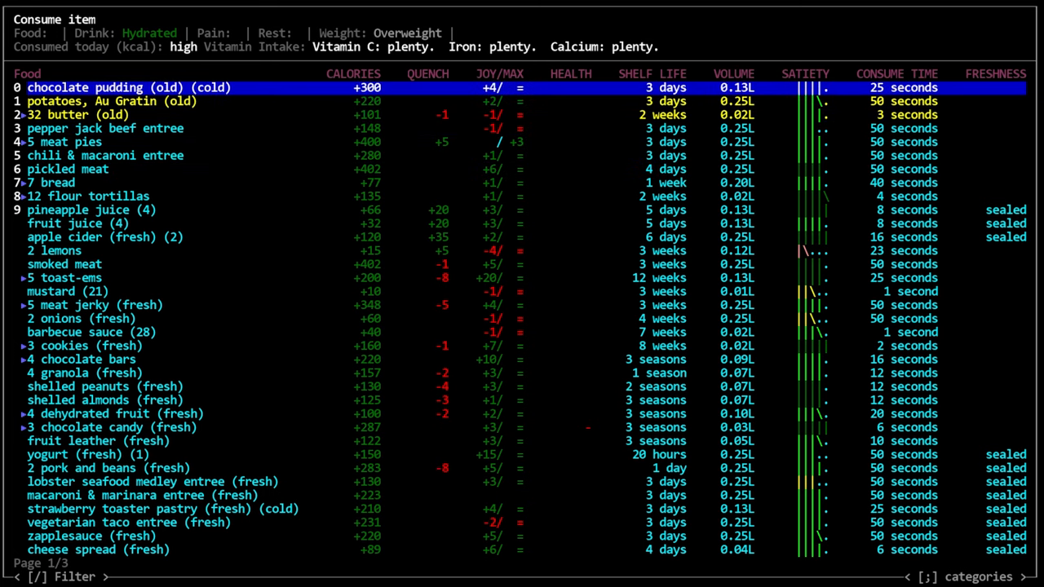
key(down)
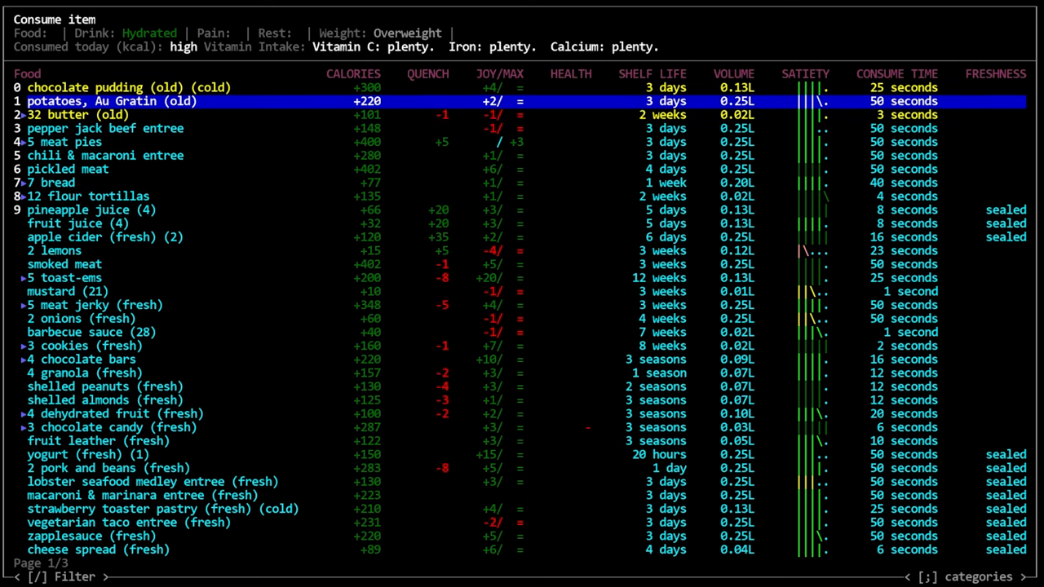
key(down)
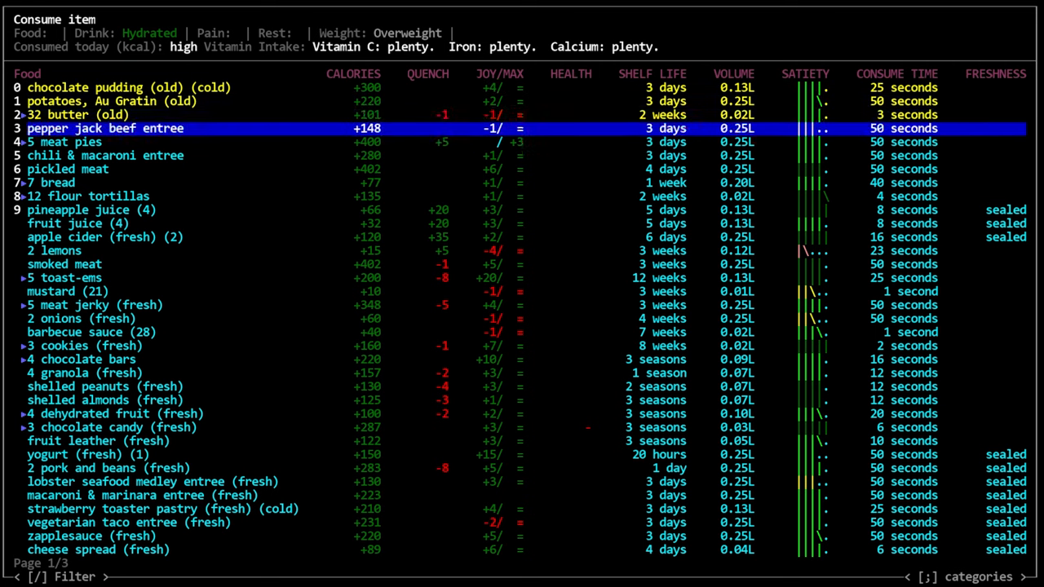
key(Down)
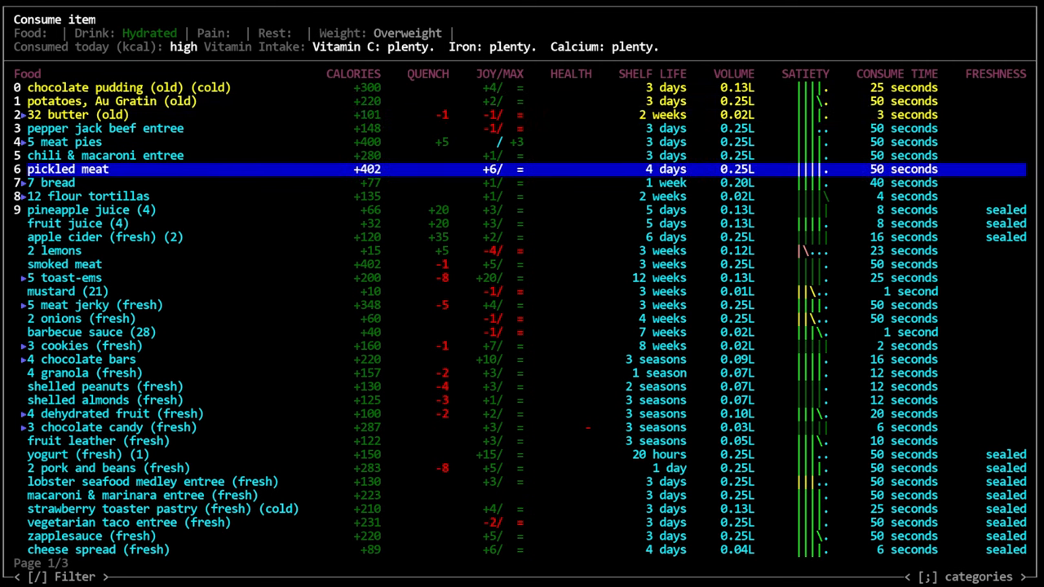
key(up)
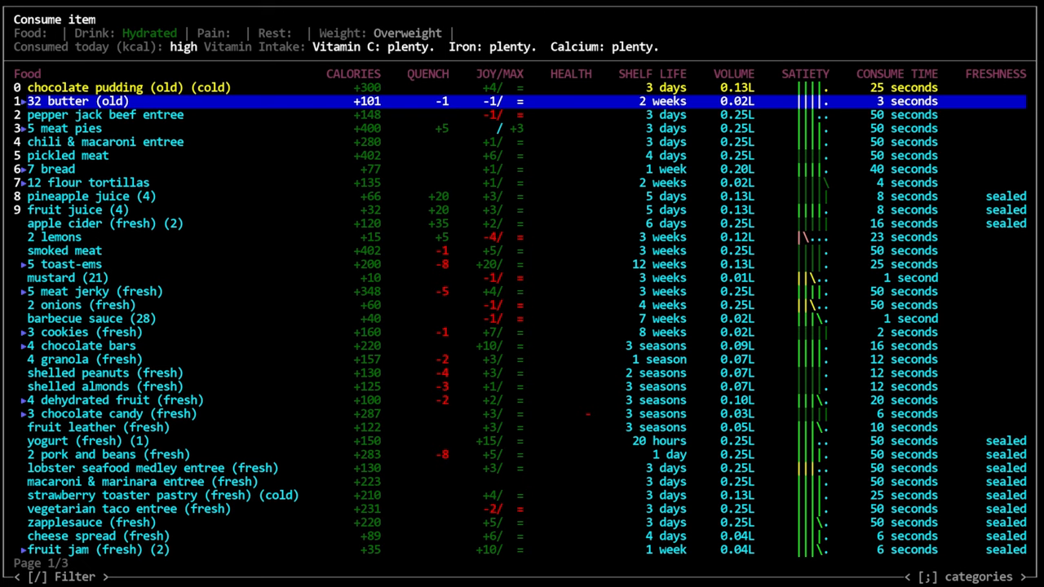
key(up)
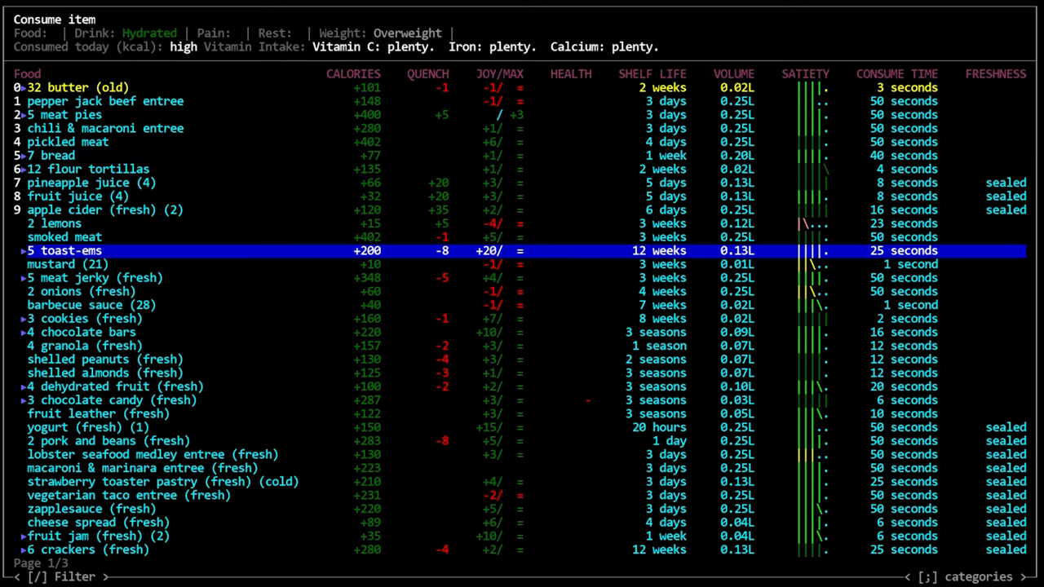
- Bring up the crafting recipes on the WARP tab
key(down)
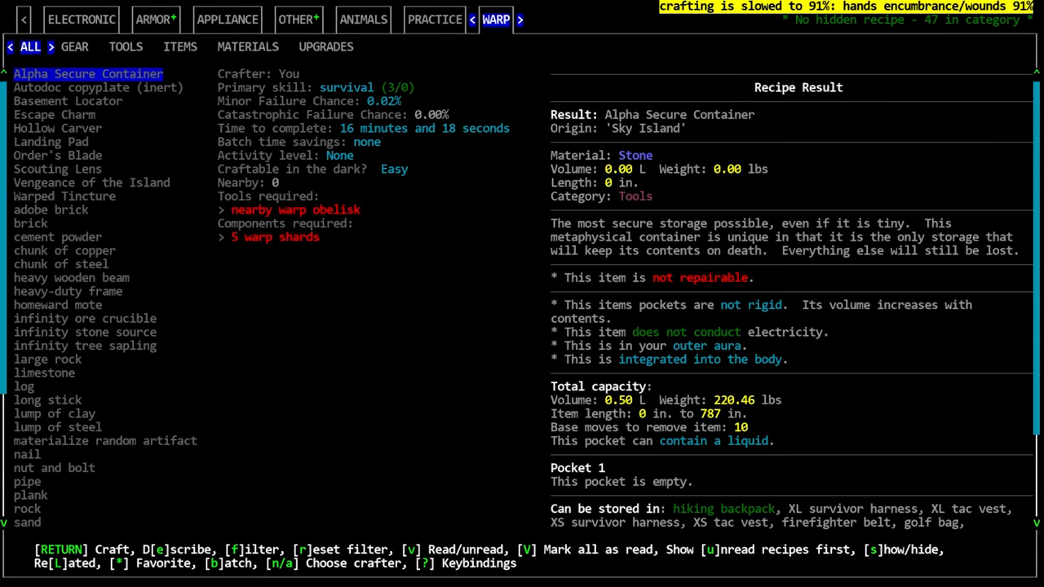
- Review the Escape Charm and Hollow Carver upgrade recipes, then show the warp materials list
click(327, 46)
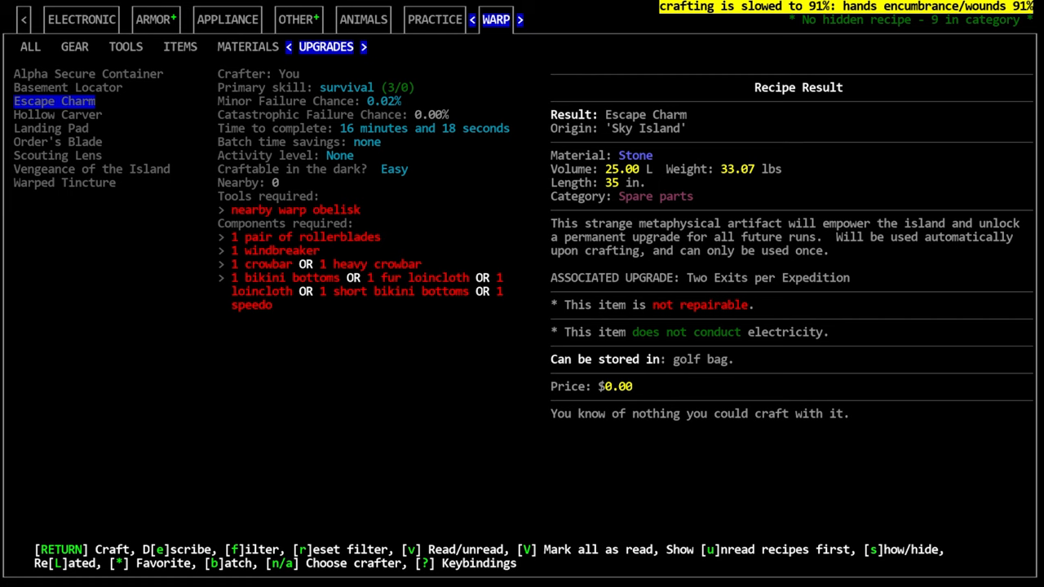
click(57, 114)
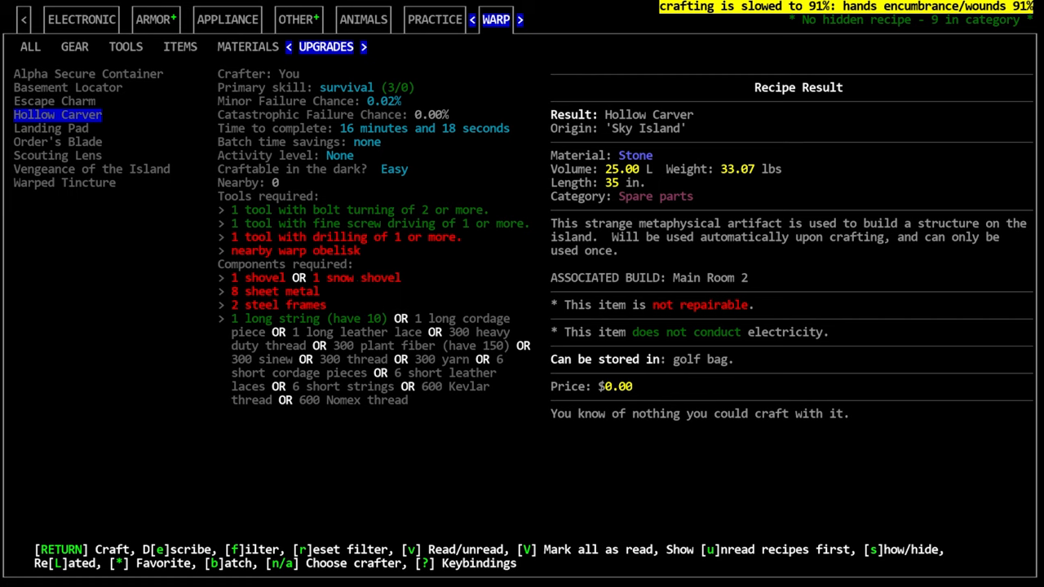
mouse_move(49, 326)
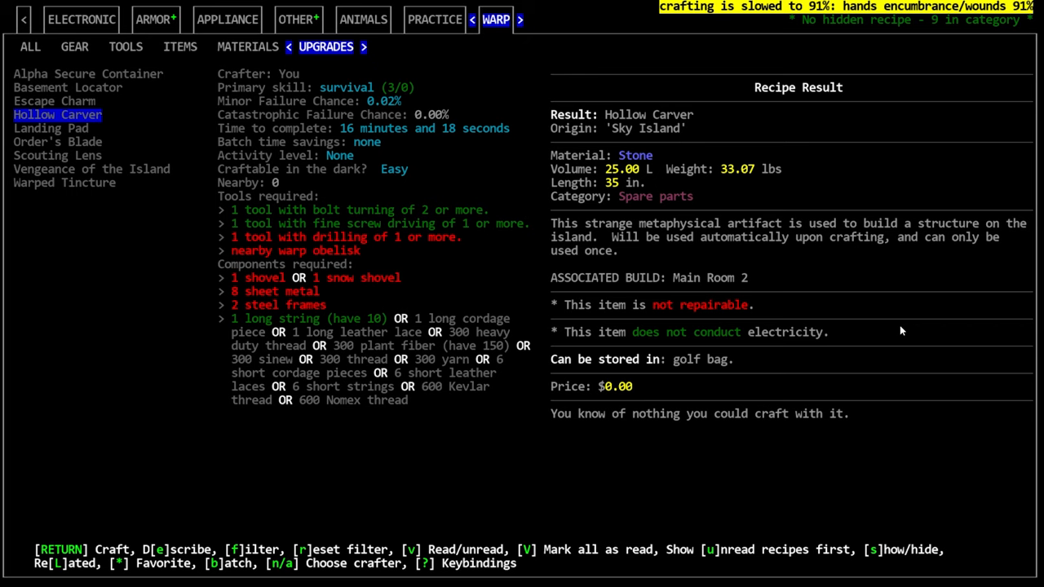
click(51, 127)
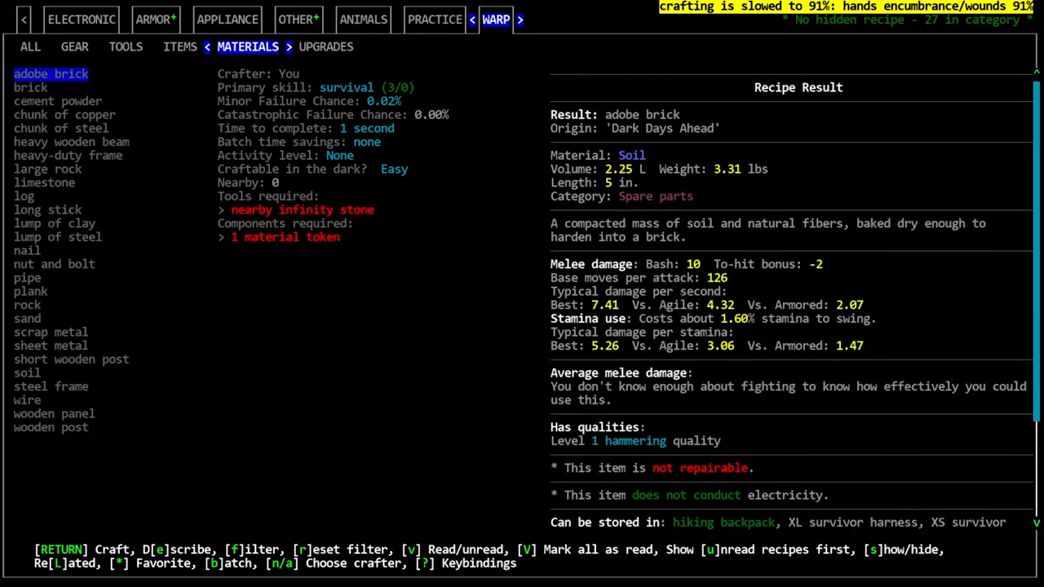
- Browse the Warp GEAR and ALL subtabs, reading the infinity tree sapling recipe
click(75, 46)
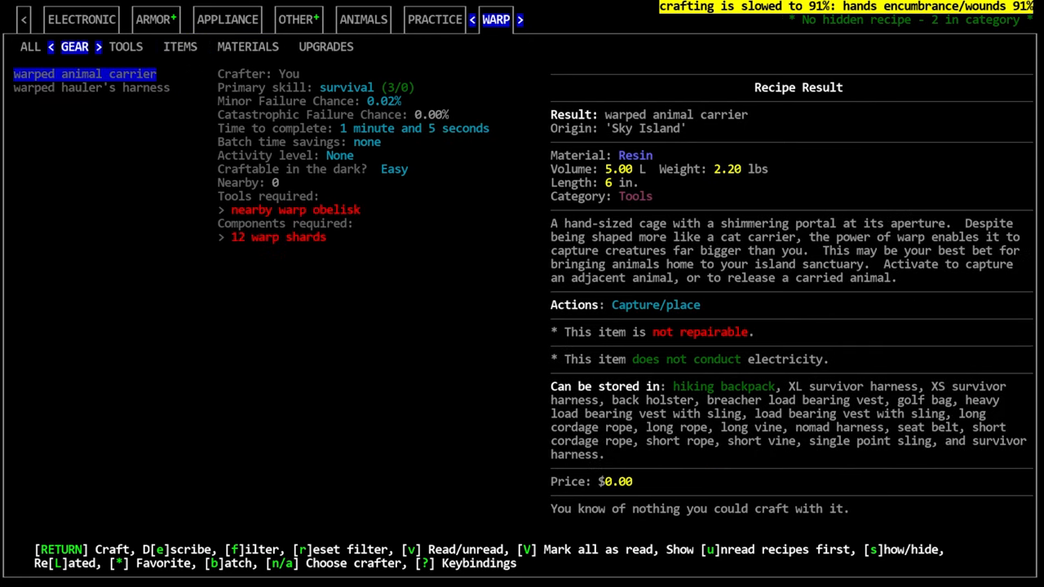
click(125, 45)
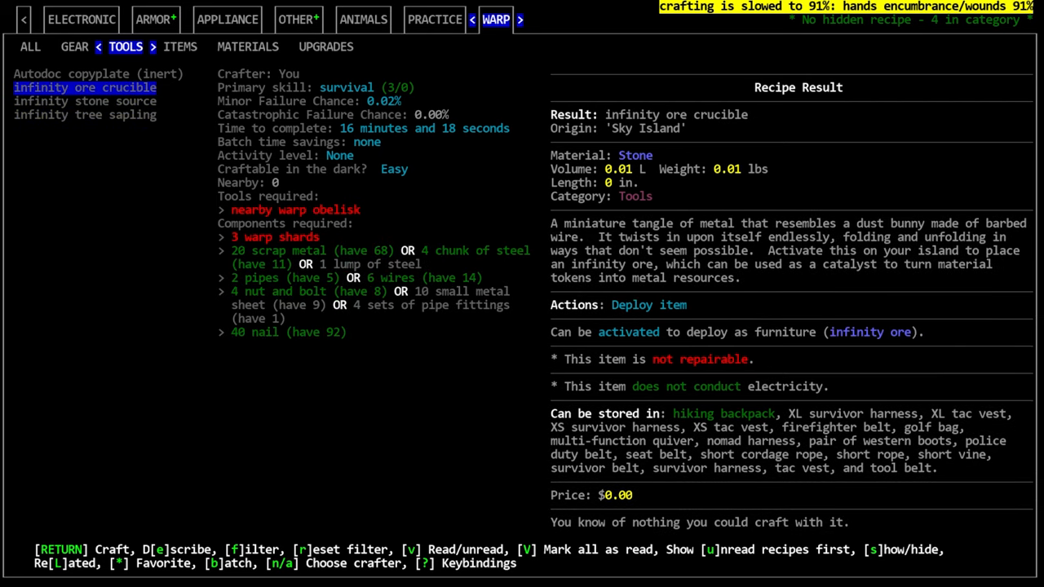
click(85, 115)
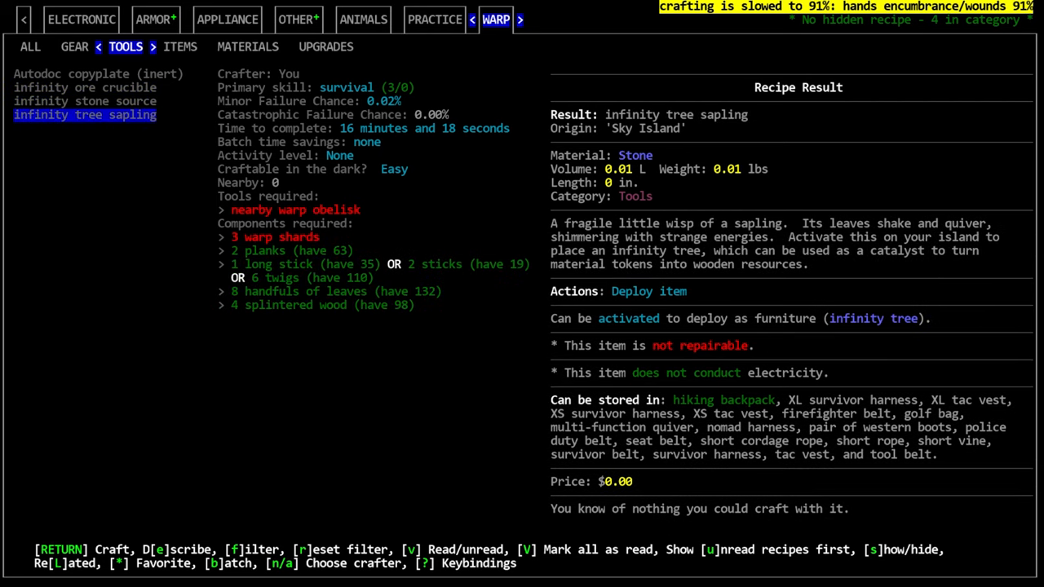
click(85, 101)
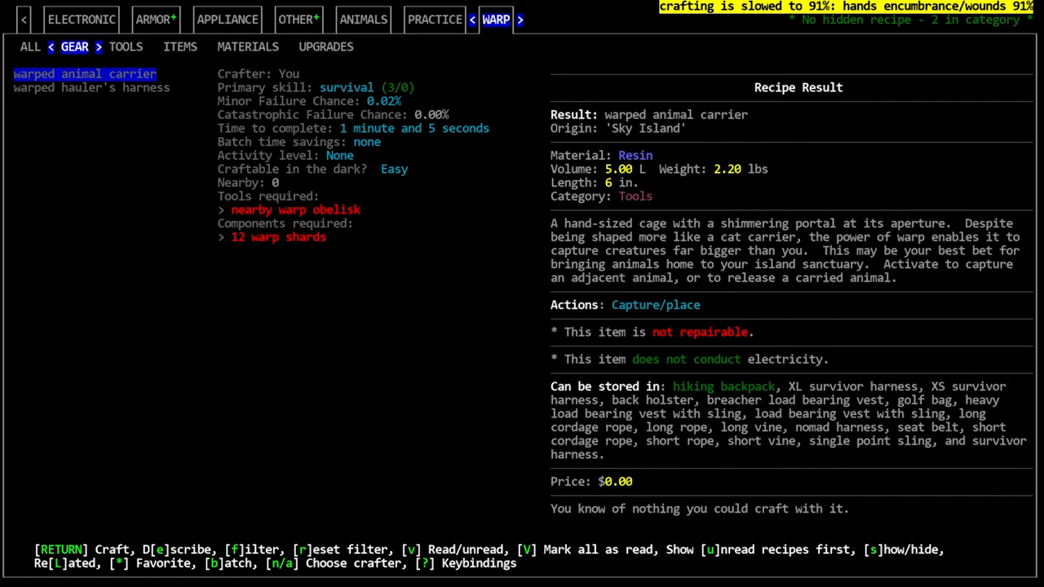
click(29, 46)
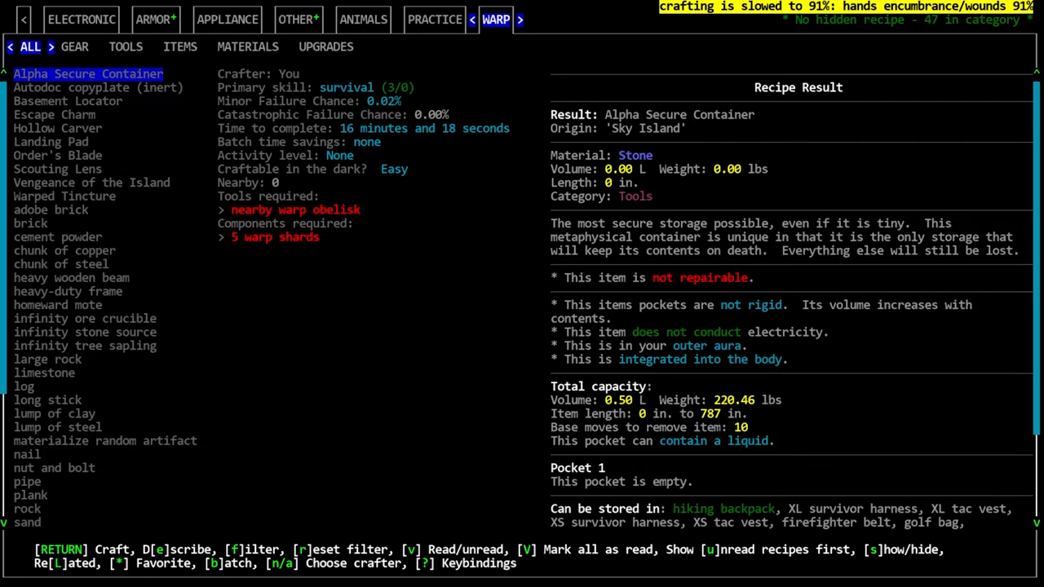
- Read the Warp item recipes: materialize random artifact, warped grass seeds and skyward beacon
click(180, 46)
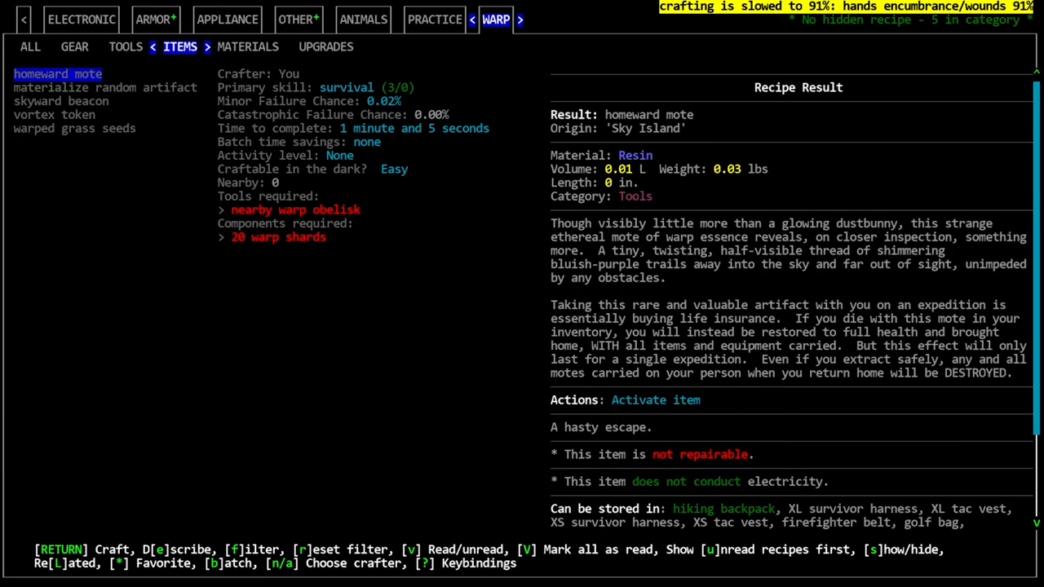
click(104, 88)
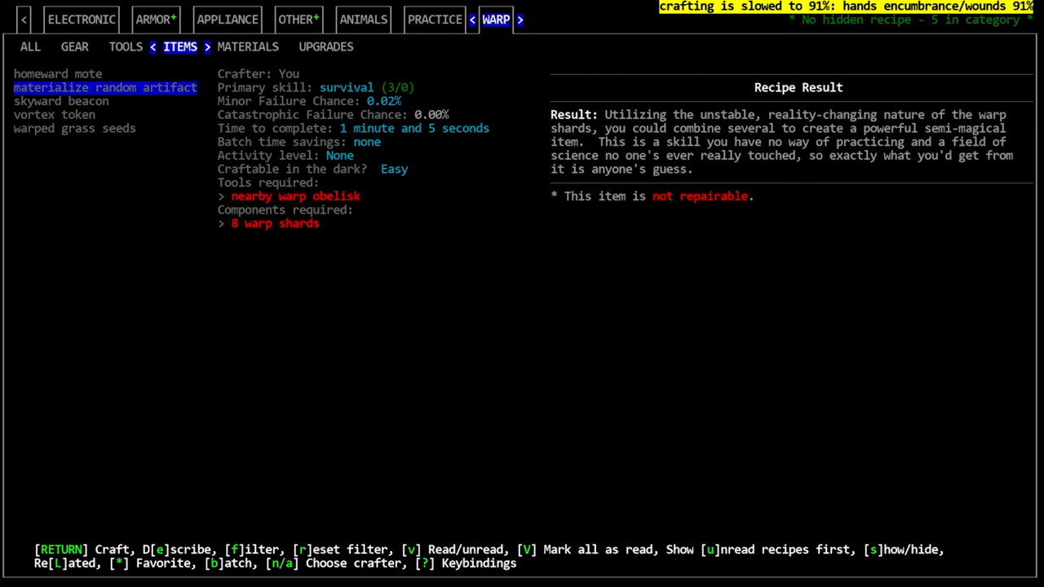
click(62, 102)
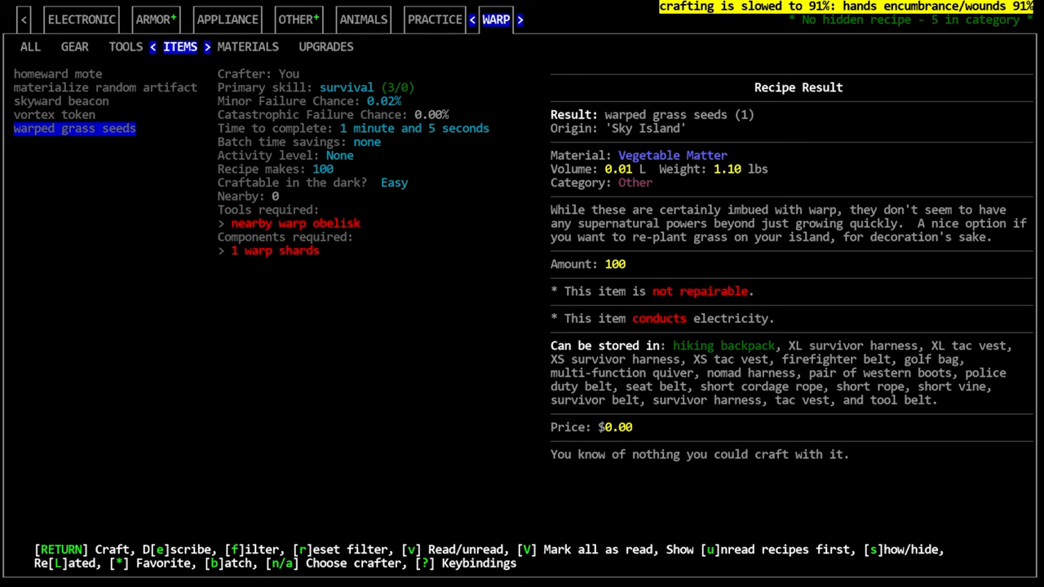
click(62, 101)
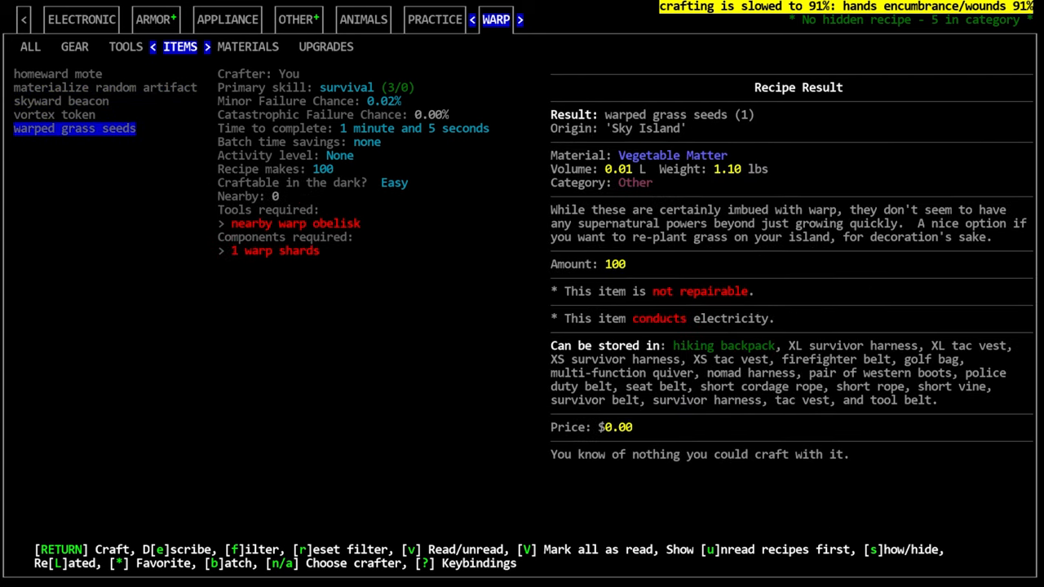
click(62, 101)
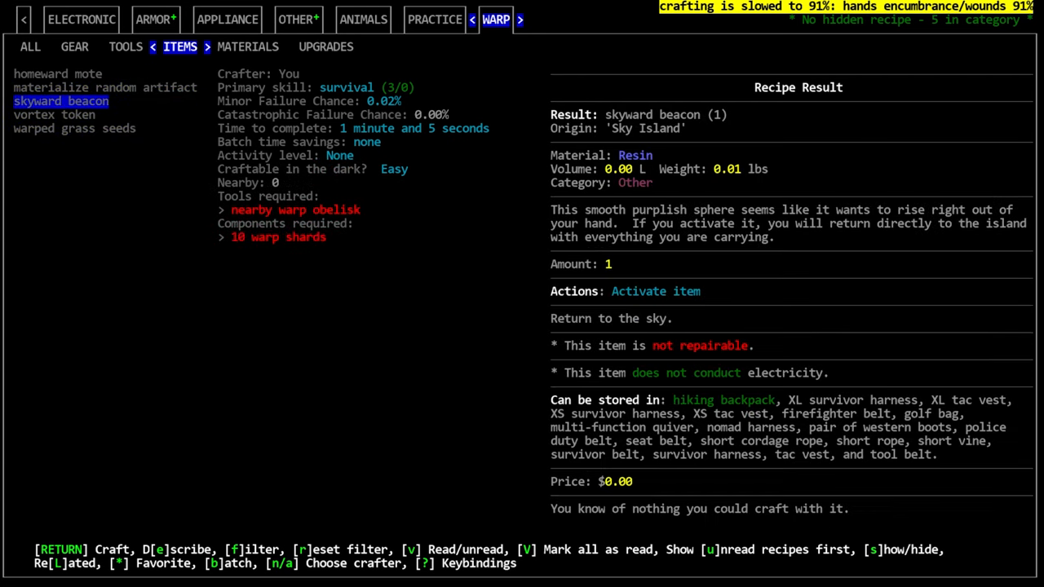
- Read the Warp material recipes for nut and bolt, wooden panels and steel frame
click(248, 46)
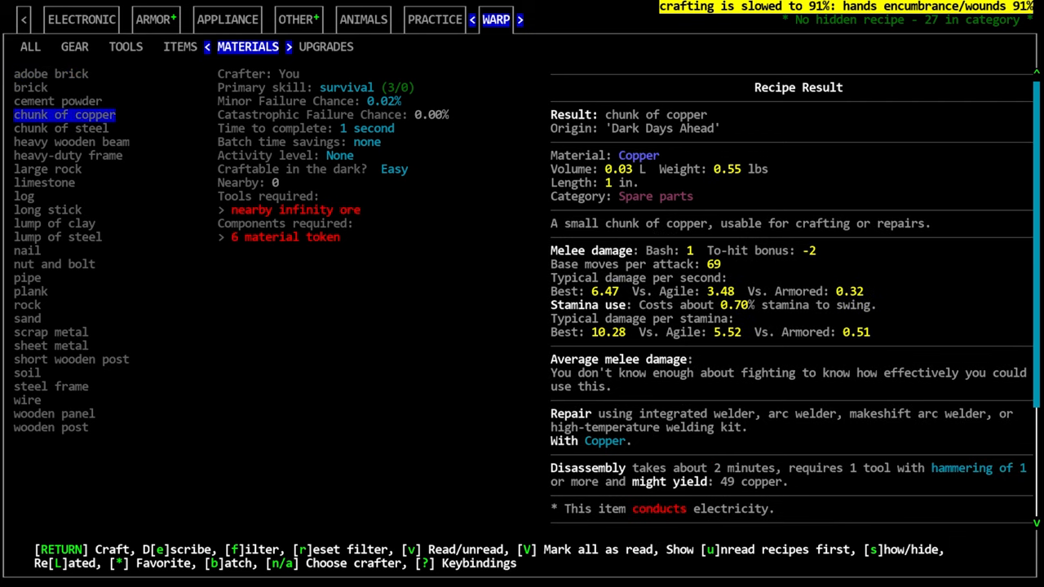
click(53, 264)
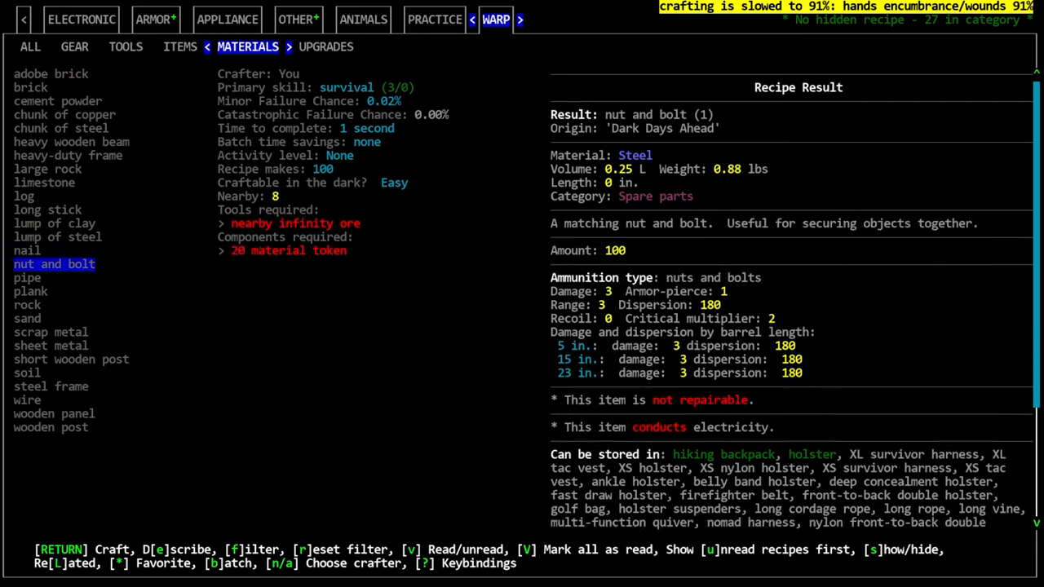
click(54, 414)
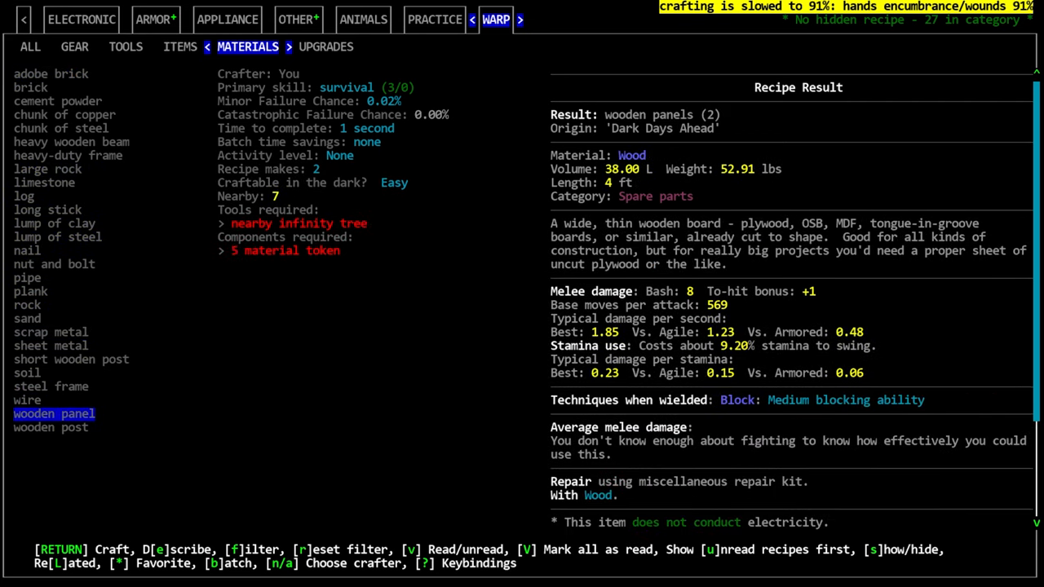
click(50, 385)
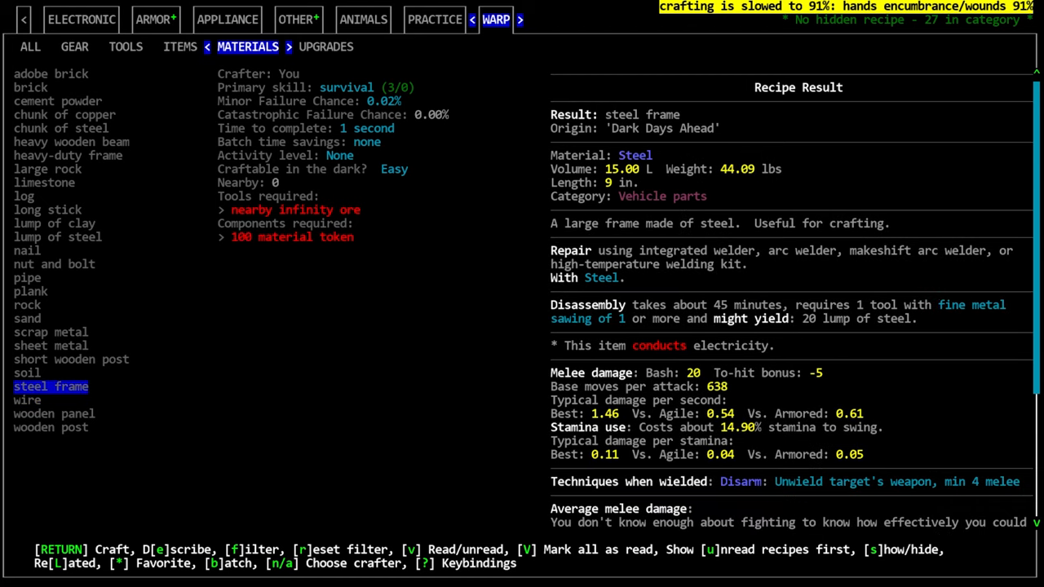
- Filter the crafting recipes by drilling quality with q:dri and show the makeshift hand drill
key(Escape)
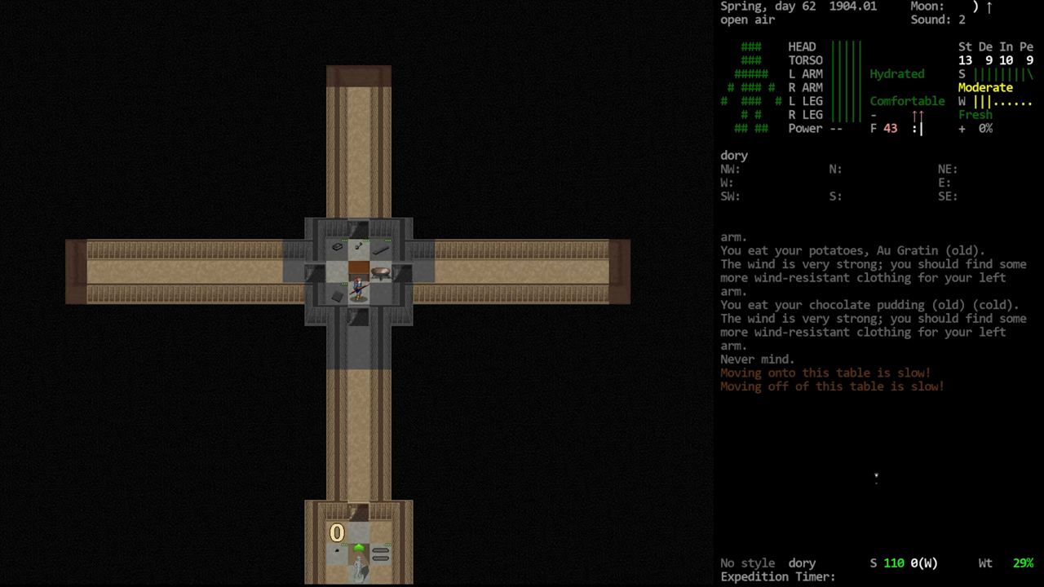
mouse_move(897, 150)
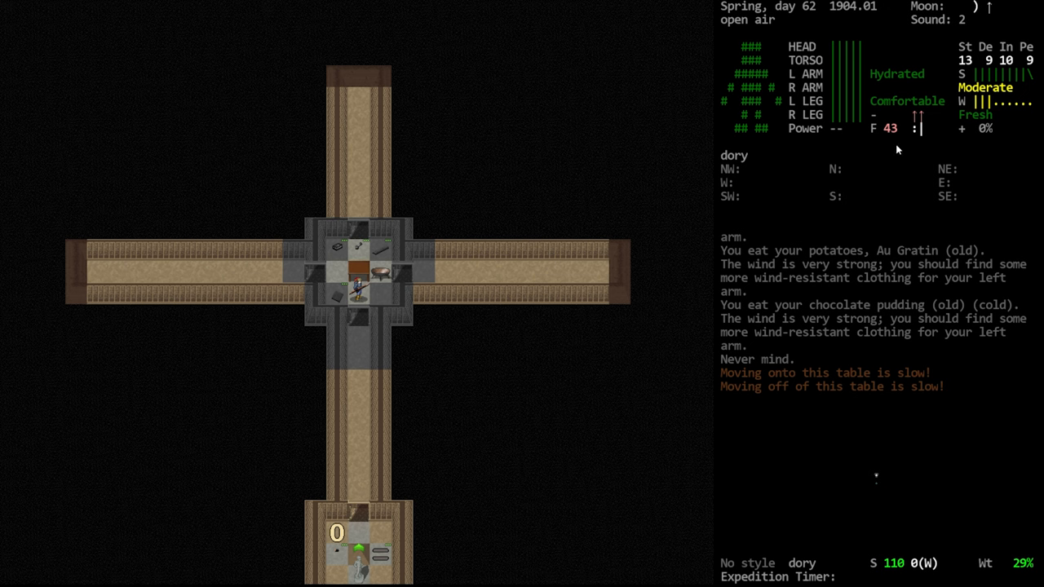
mouse_move(894, 137)
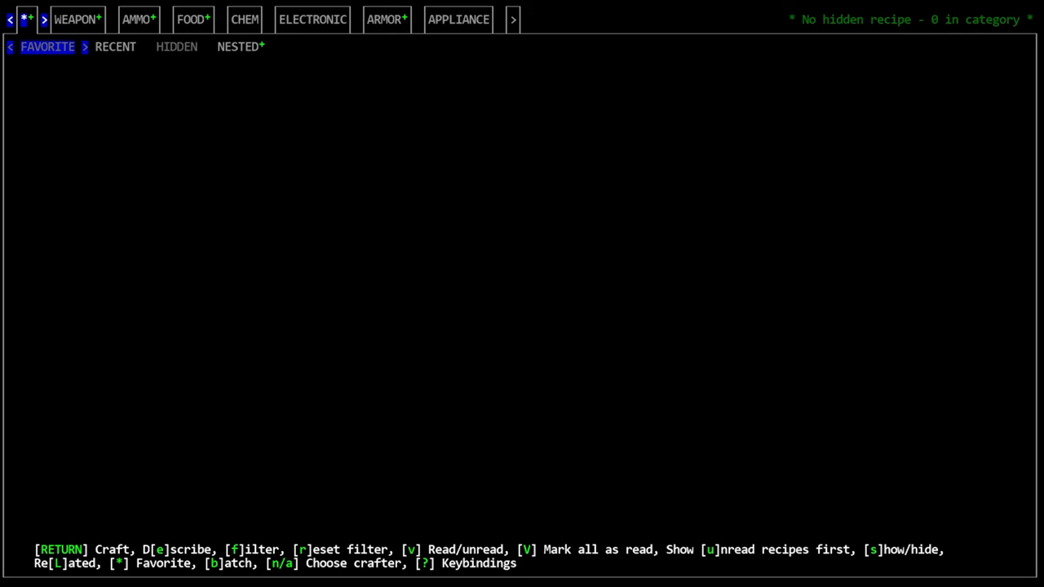
key(f)
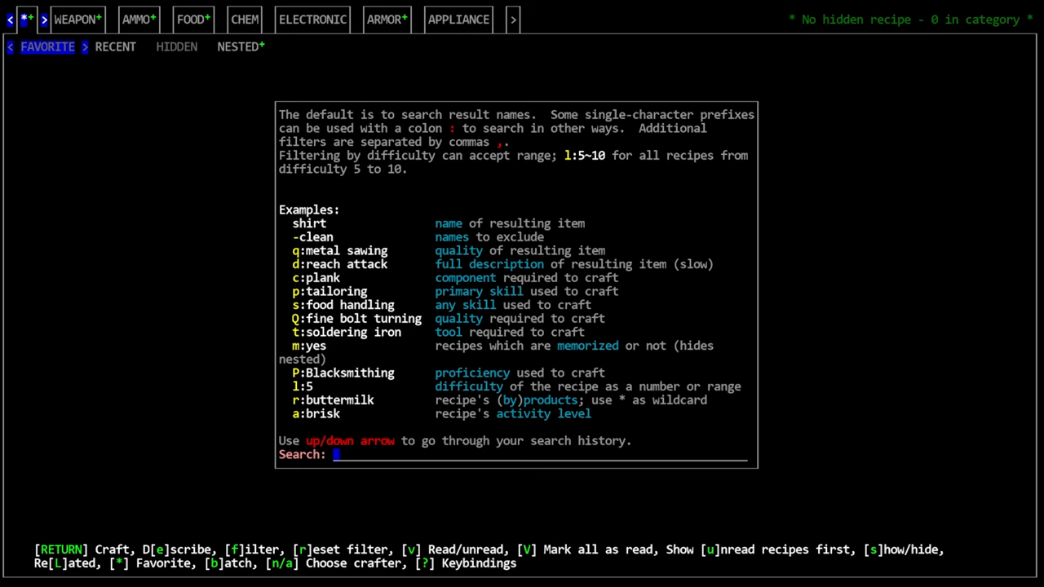
text(q:)
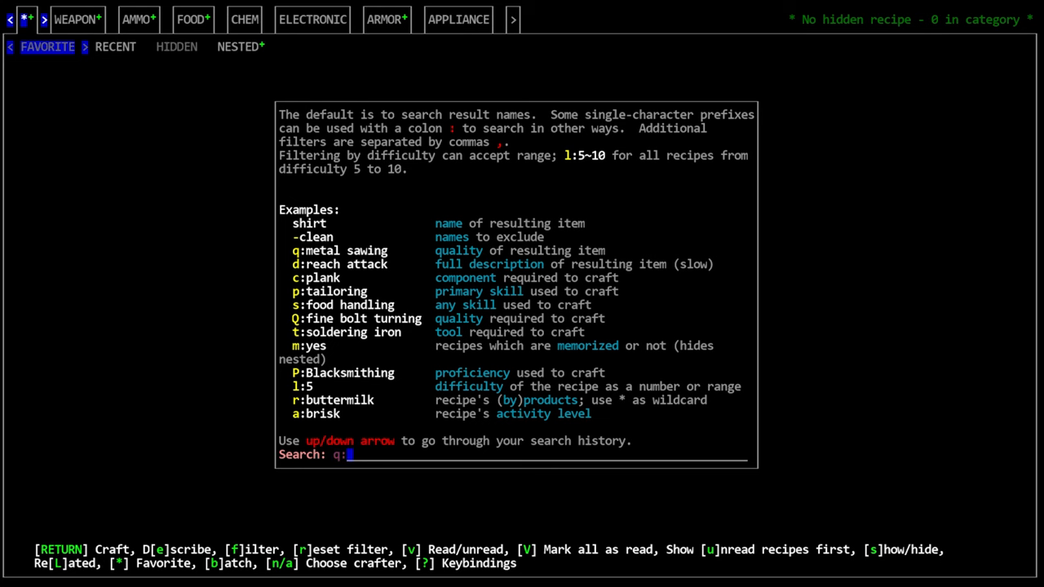
key(Return)
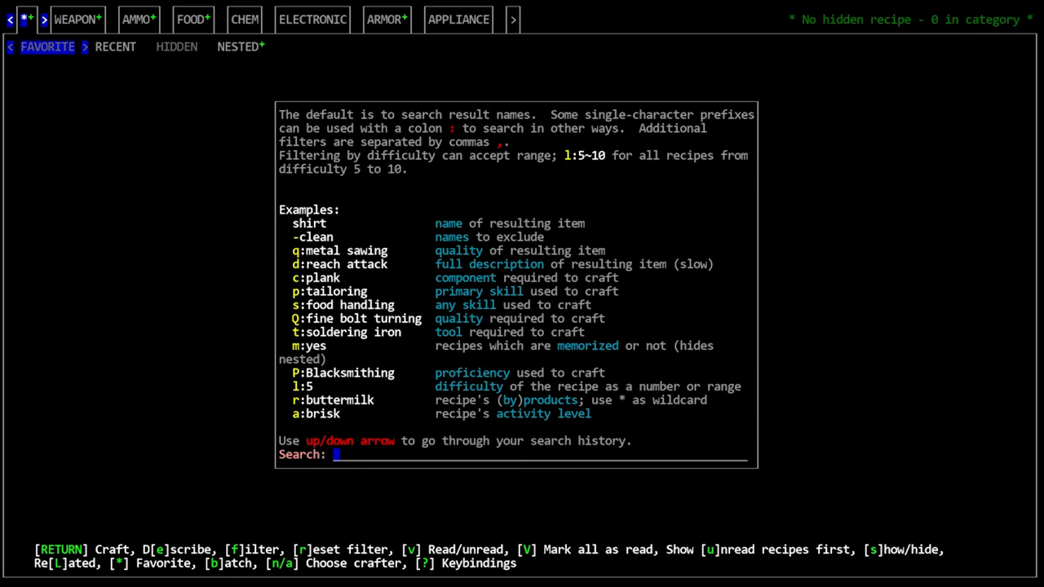
text(q:dri)
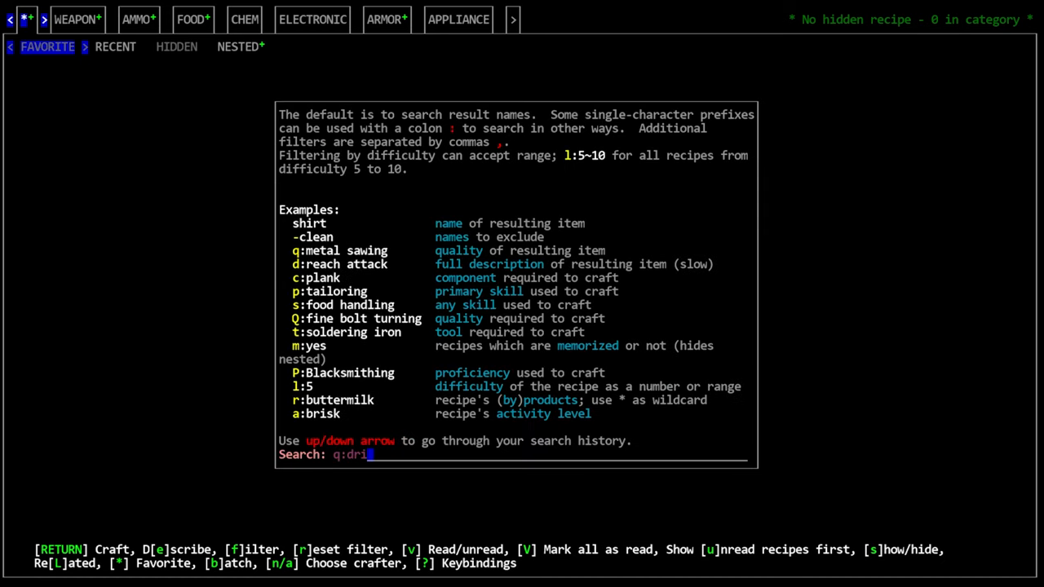
key(Return)
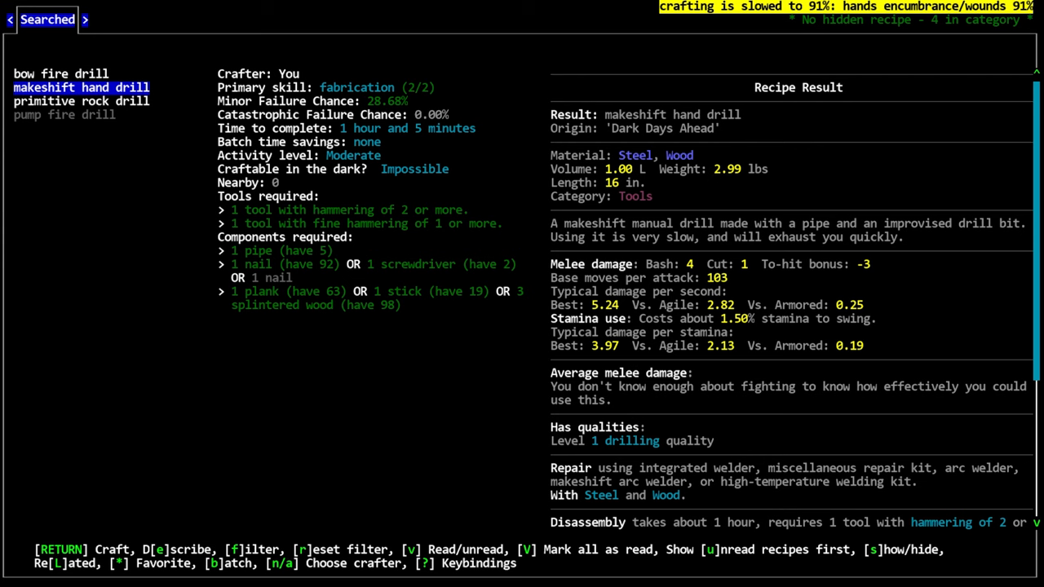
- Reopen crafting and search by name for 'dril', again listing the makeshift hand drill
key(escape)
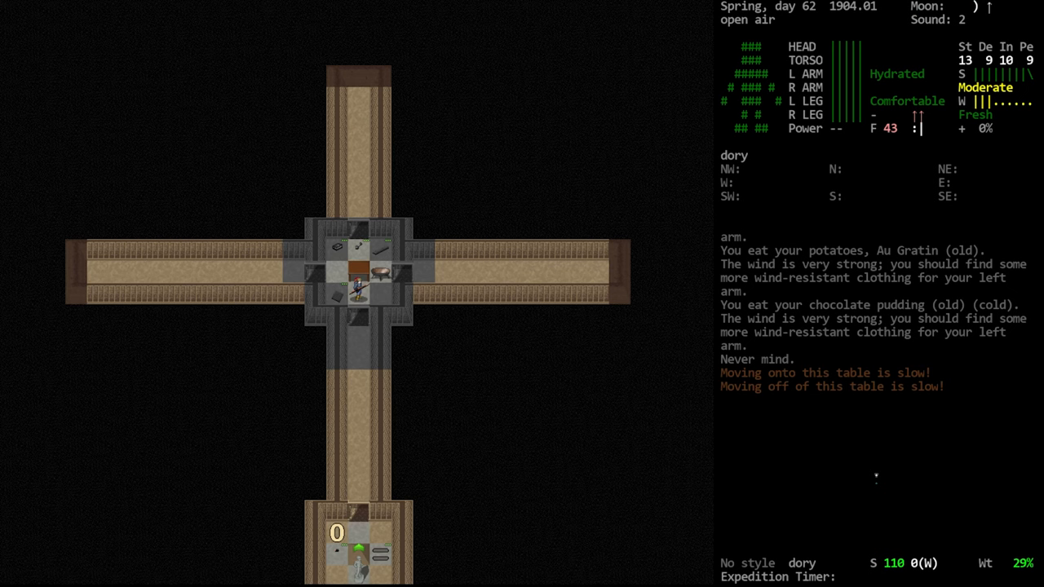
key(T)
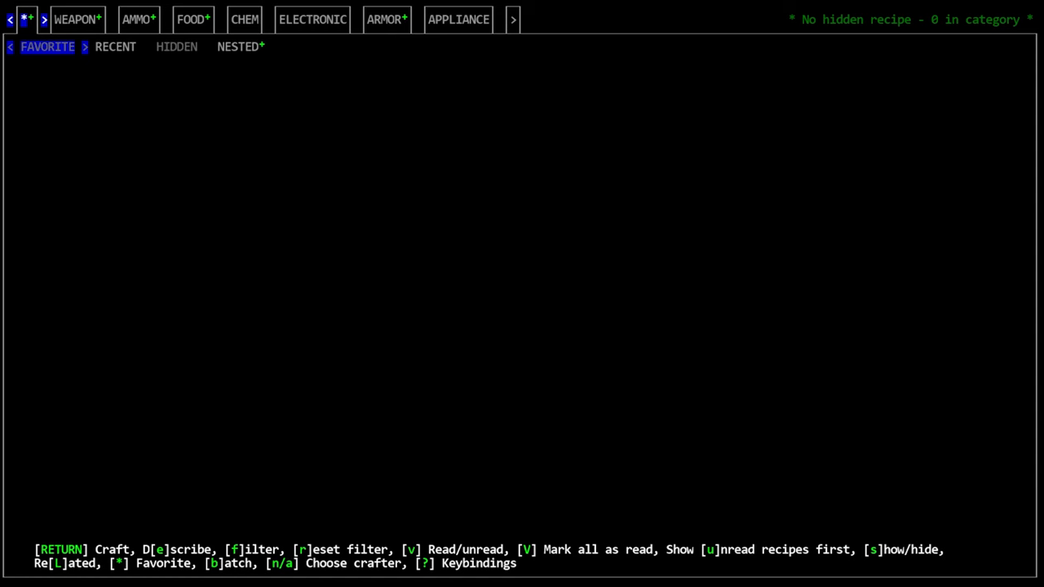
text(dril)
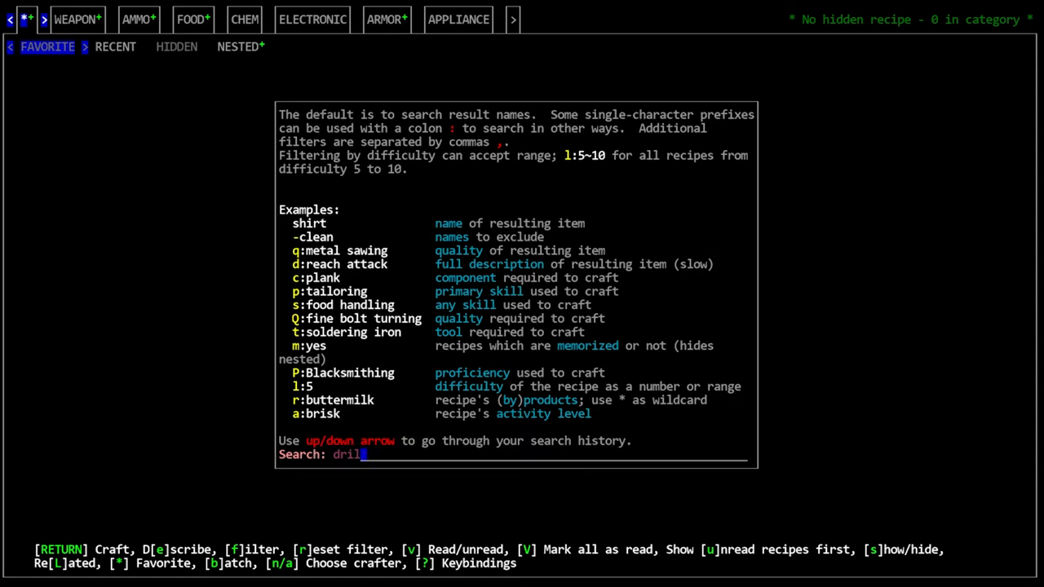
key(Return)
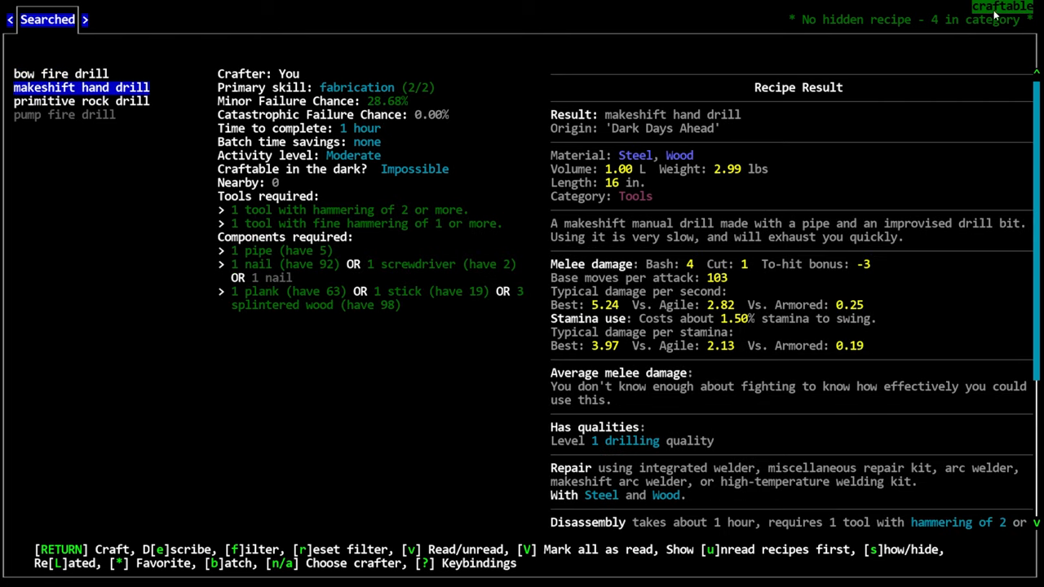
mouse_move(777, 173)
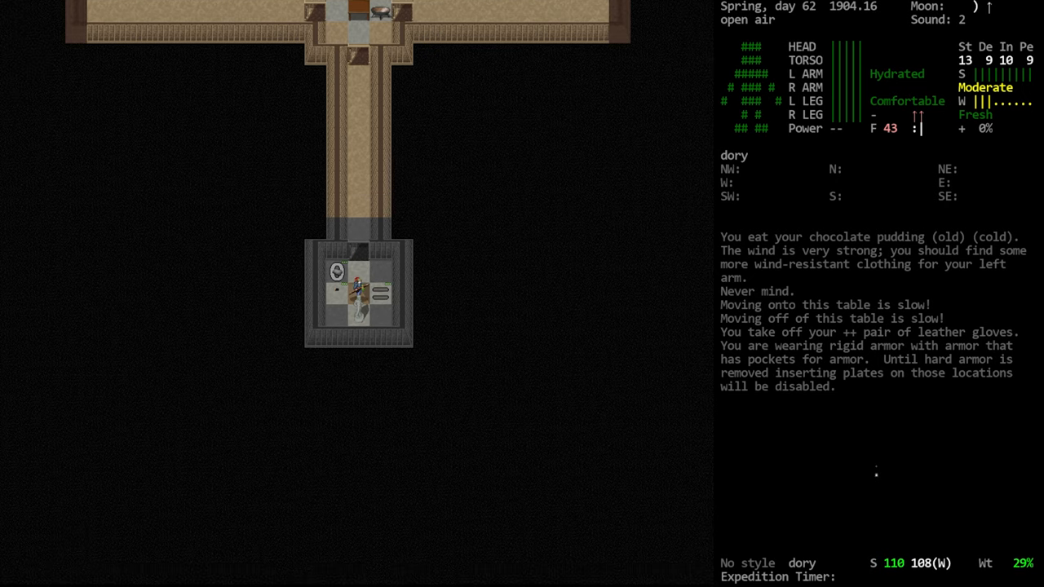
- Look through the nearby Food and Drugs items available to pick up, then leave the list
key(e)
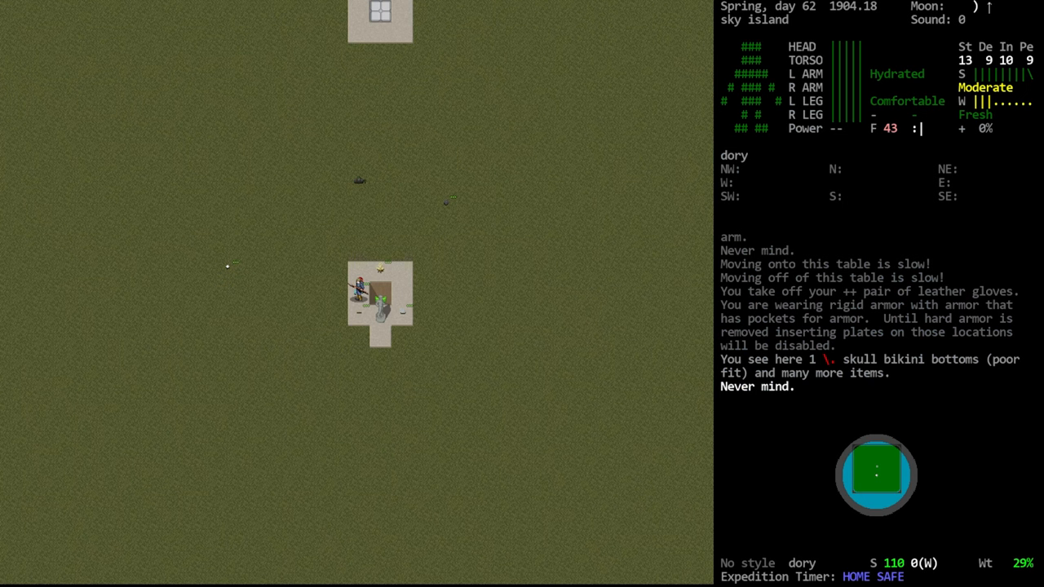
key(g)
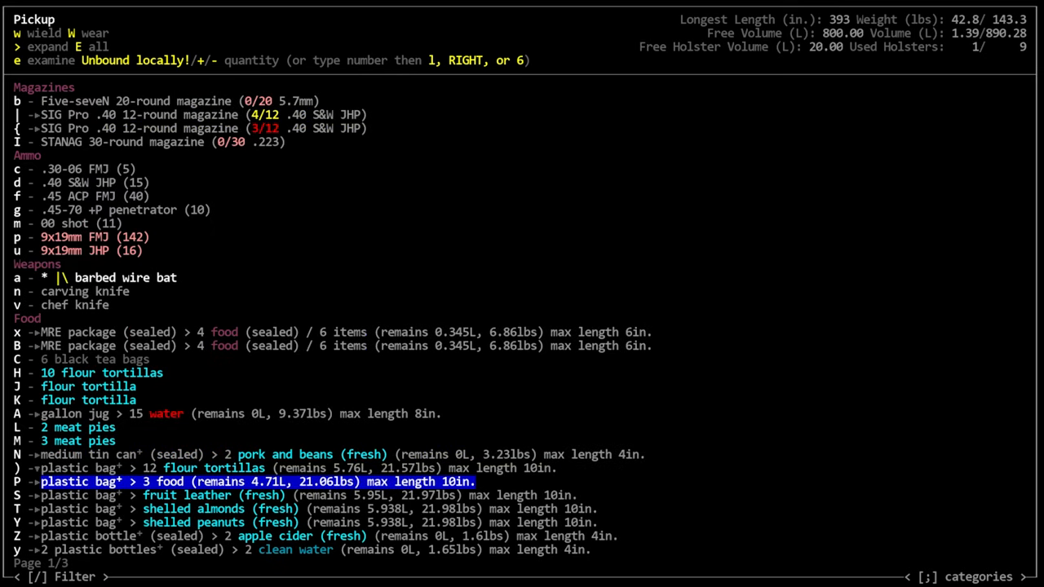
scroll(down, 3)
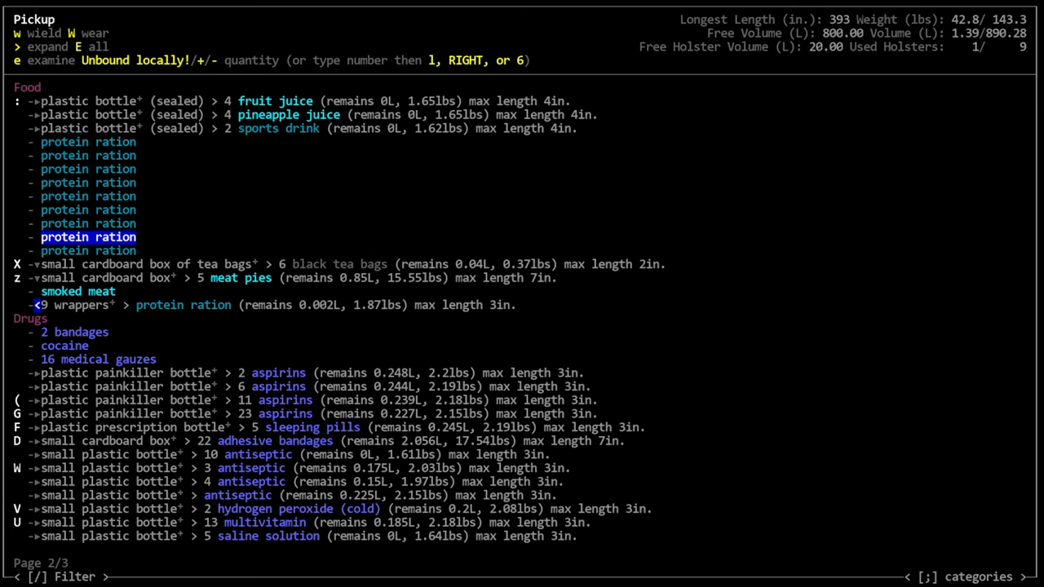
key(Escape)
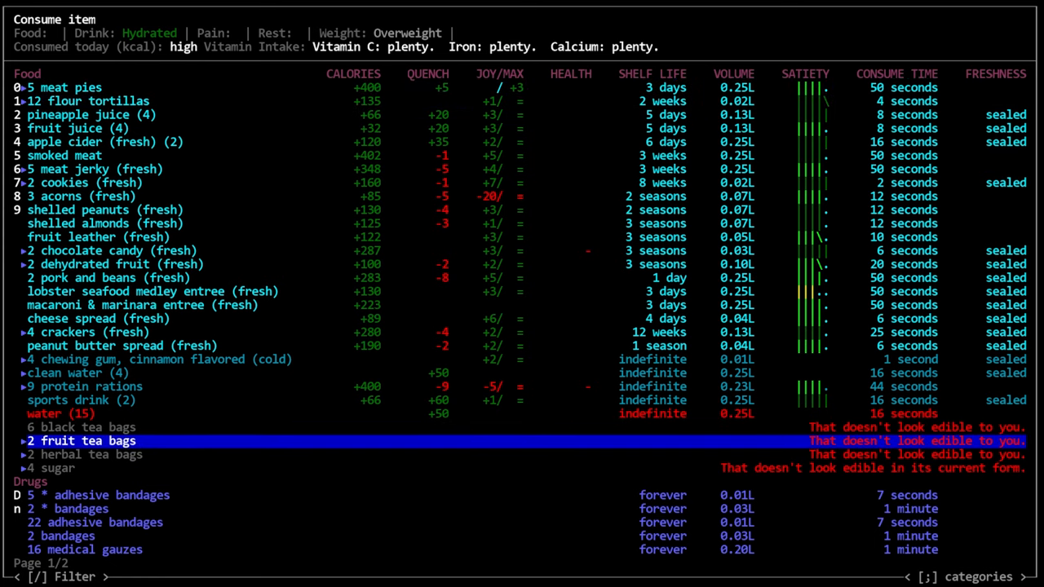
- Browse the food pages and consume the American pale ale, fresh fruit jam and toast-em
key(up)
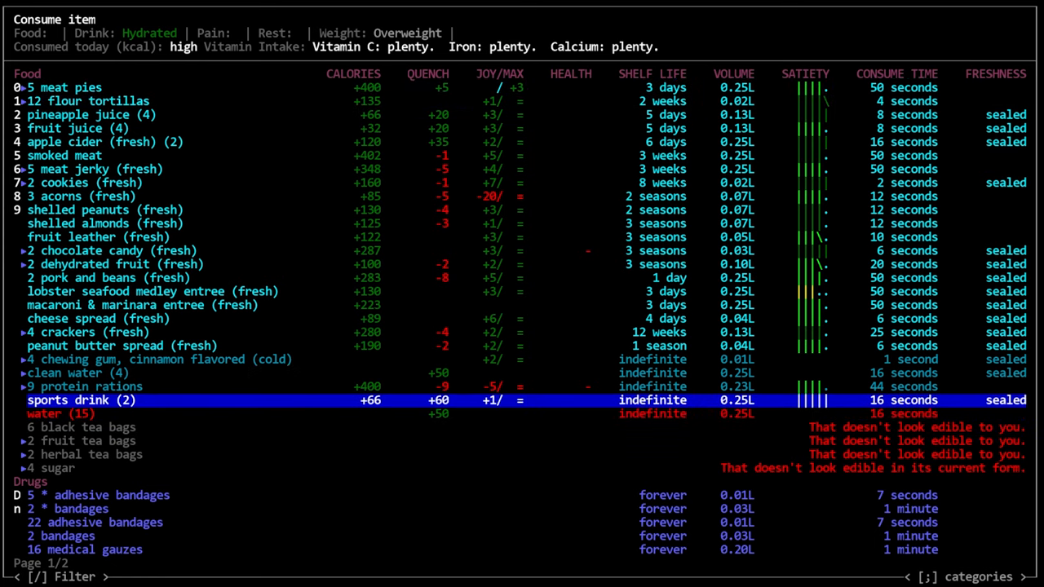
key(up)
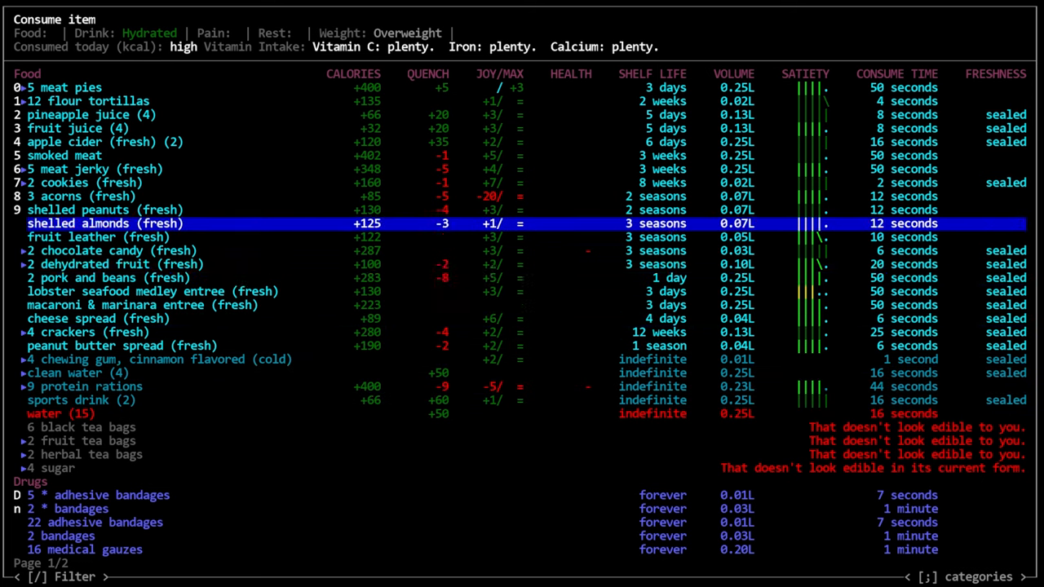
key(down)
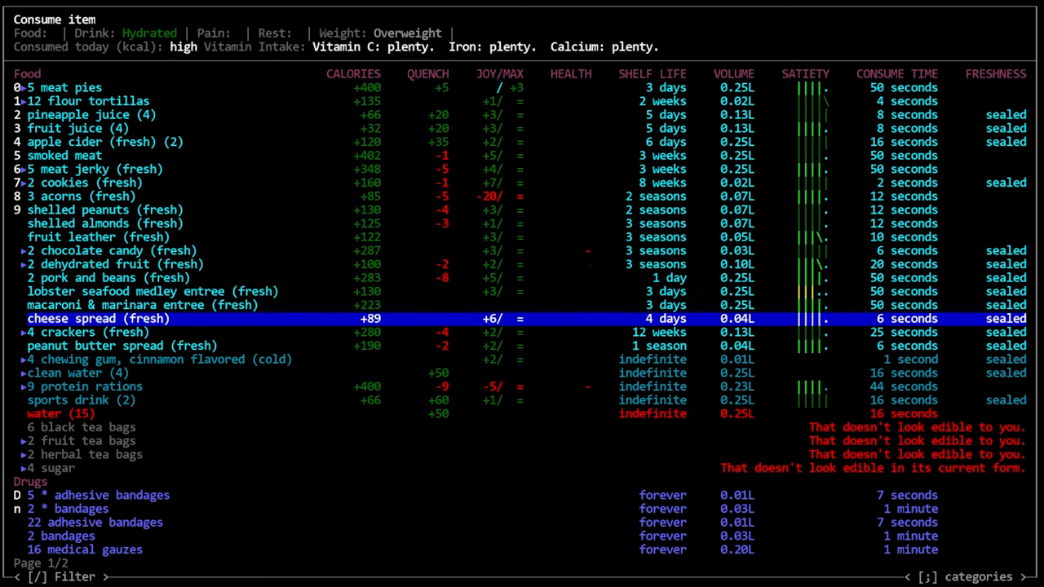
key(up)
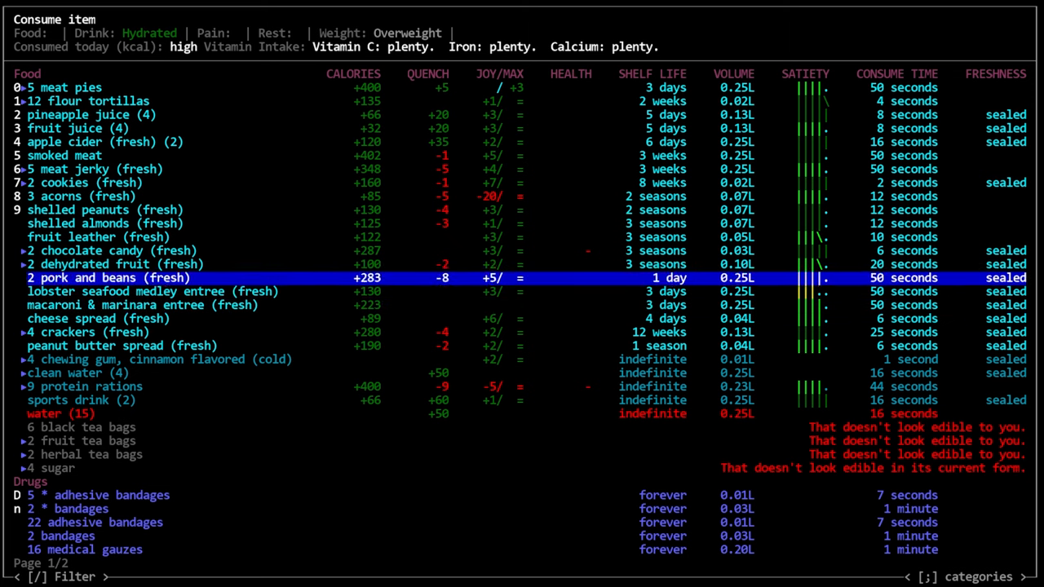
key(up)
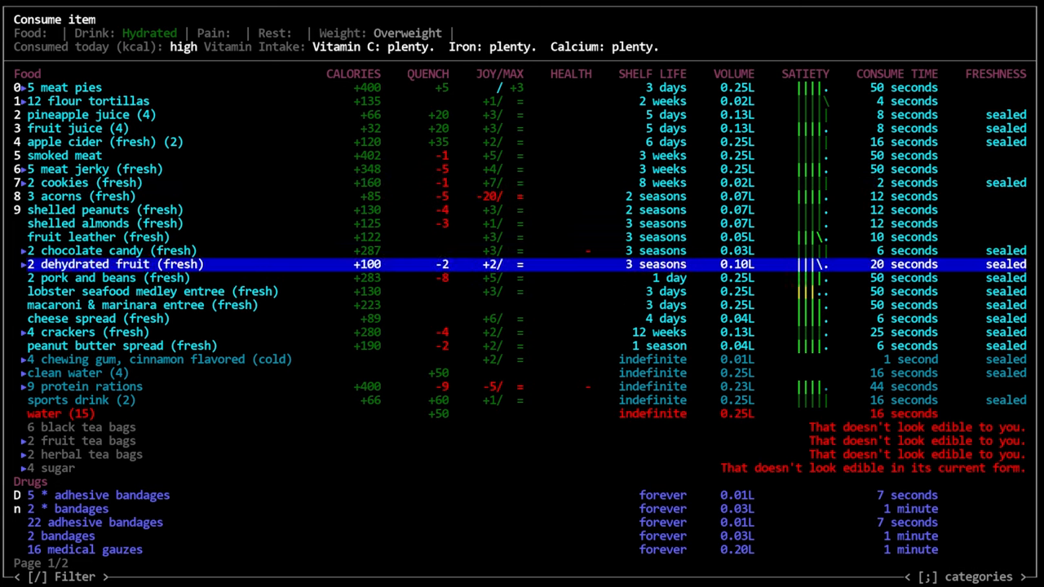
key(Down)
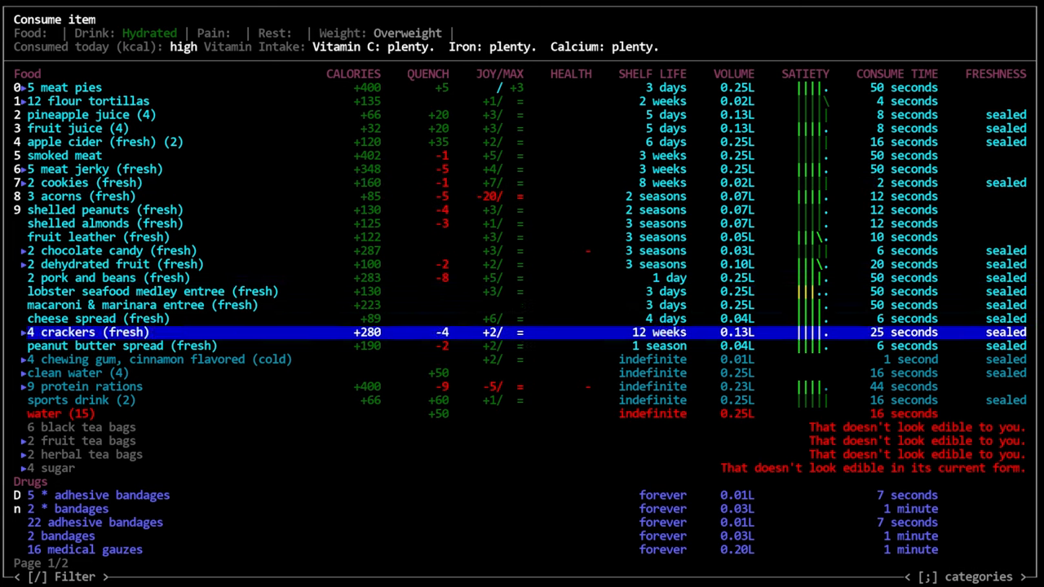
key(up)
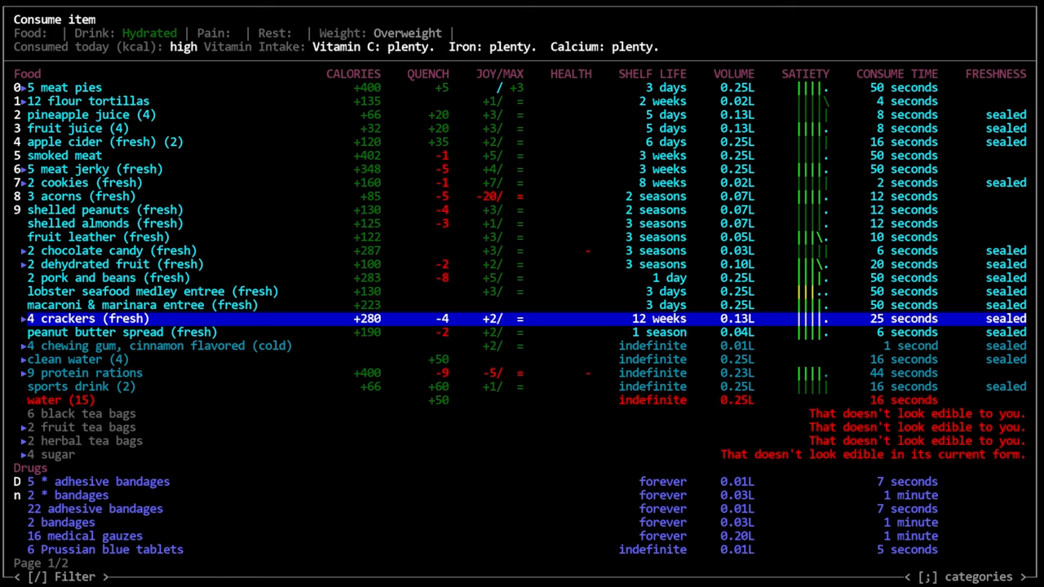
key(up)
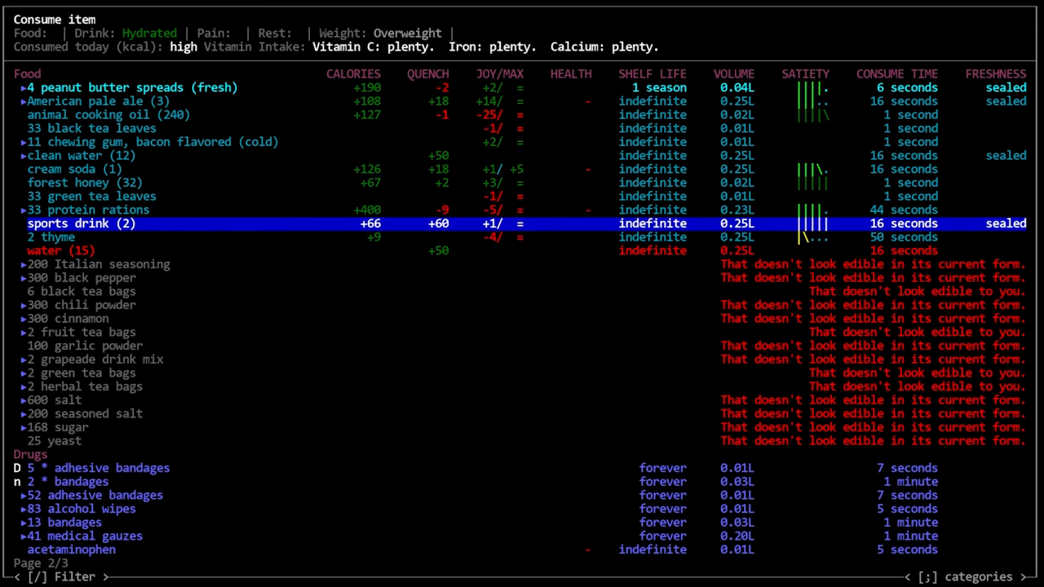
key(up)
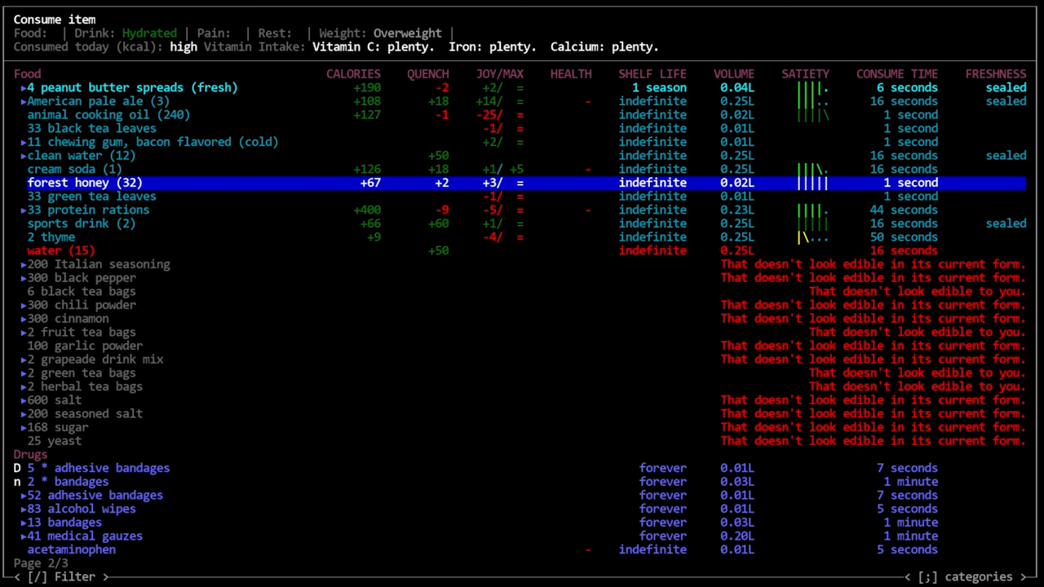
key(up)
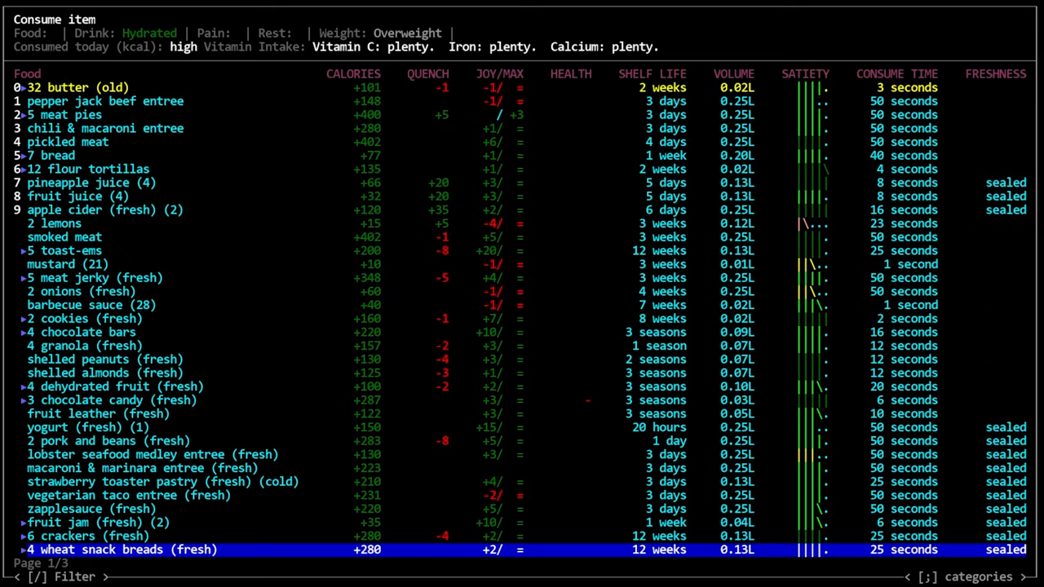
scroll(down, 3)
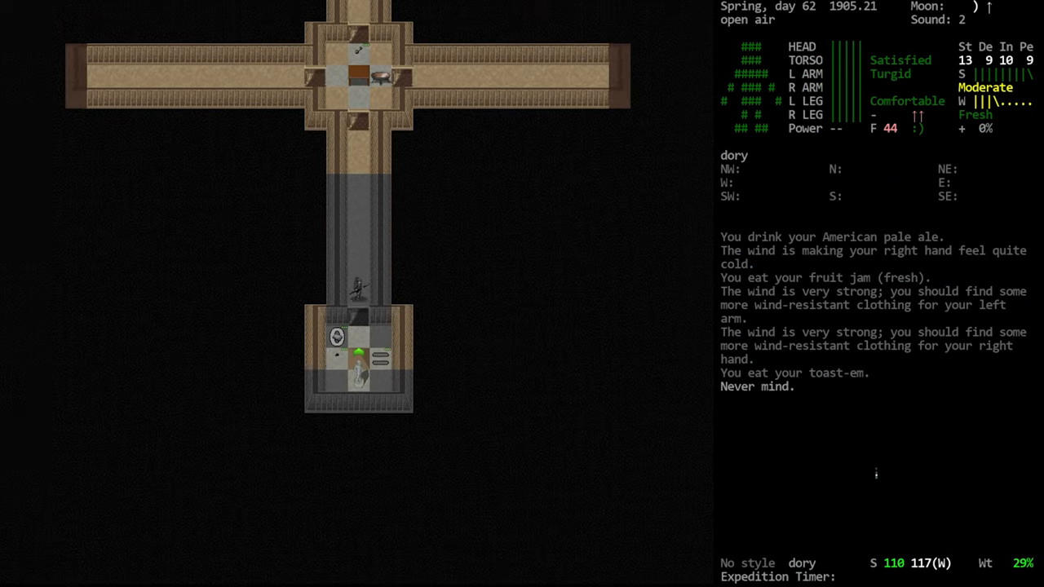
- Check the character sheet, step off the central table and start crafting the makeshift hand drill
key(@)
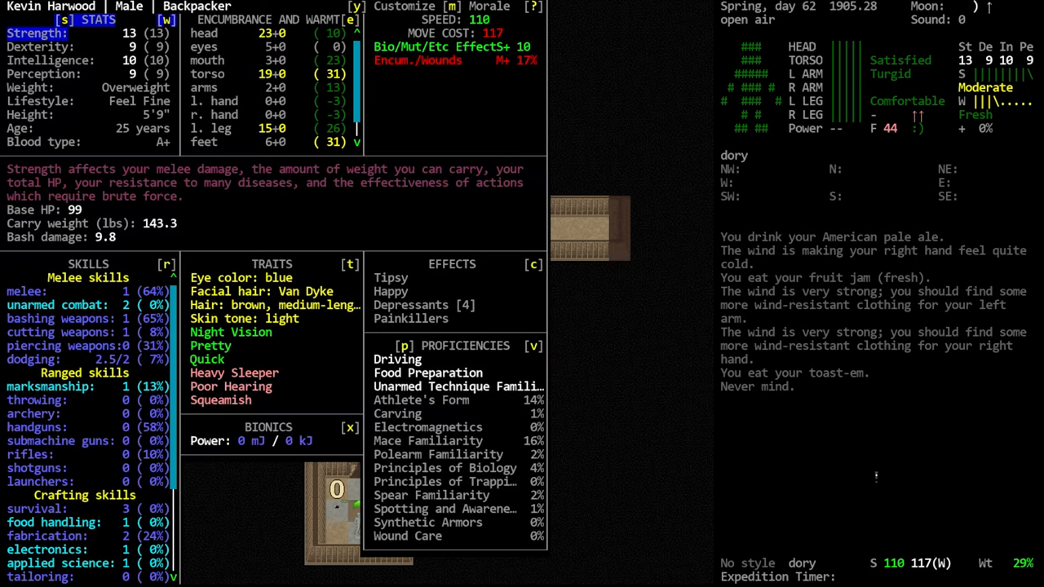
click(489, 7)
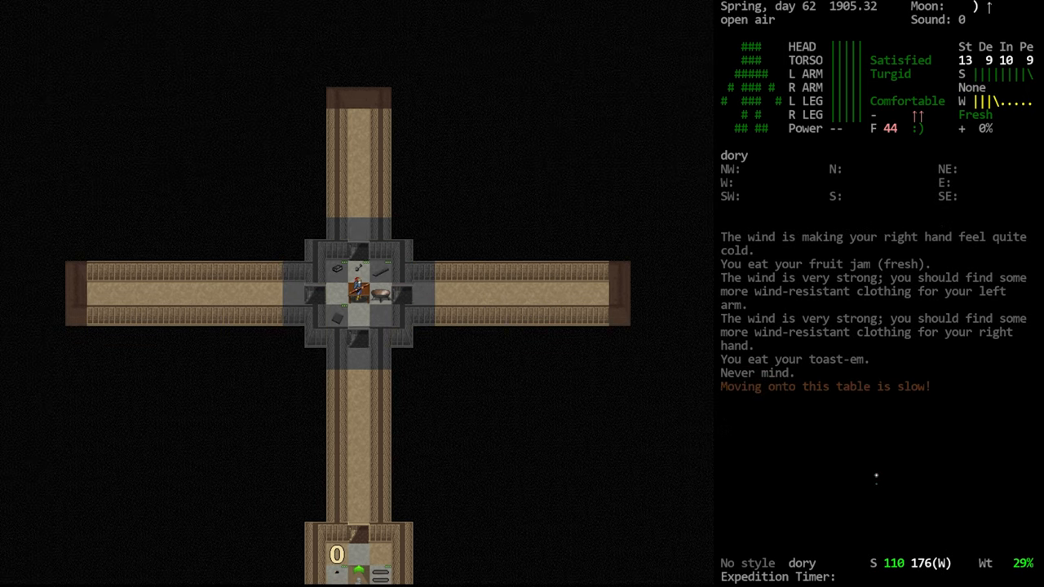
key(down)
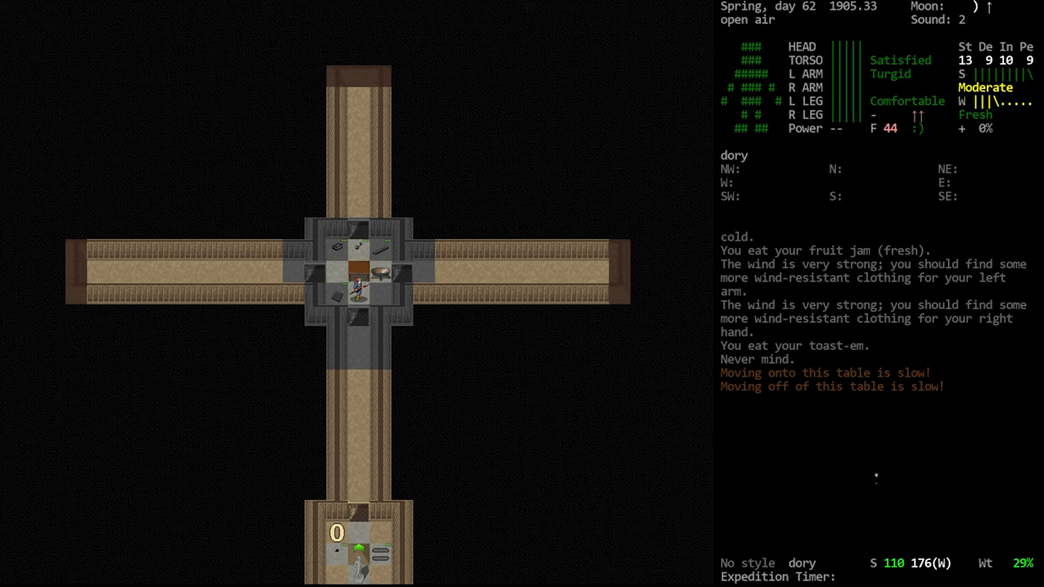
key(&)
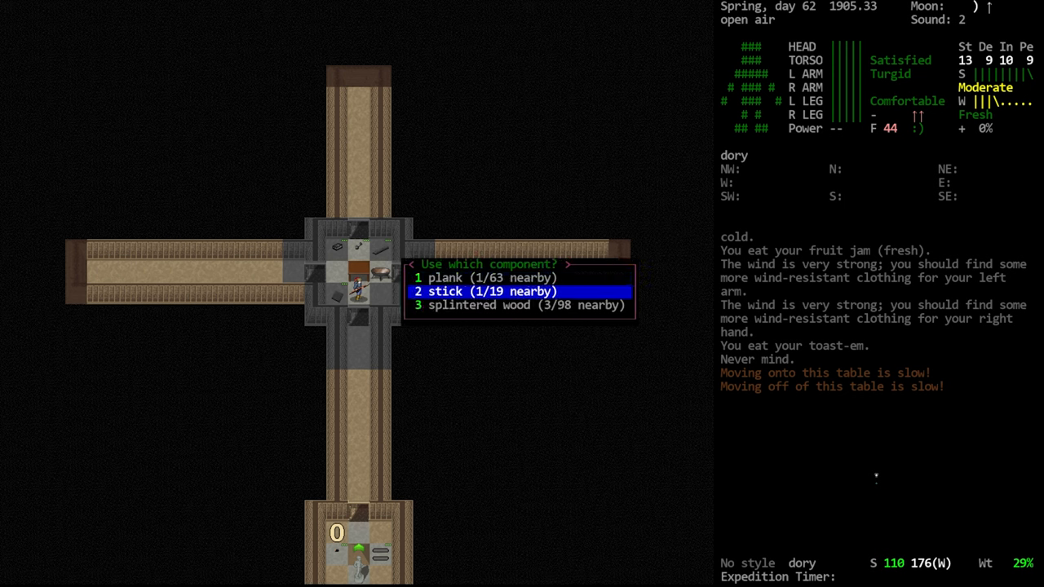
- Craft the makeshift hand drill from a plank, drop it and head south down the corridor
key(up)
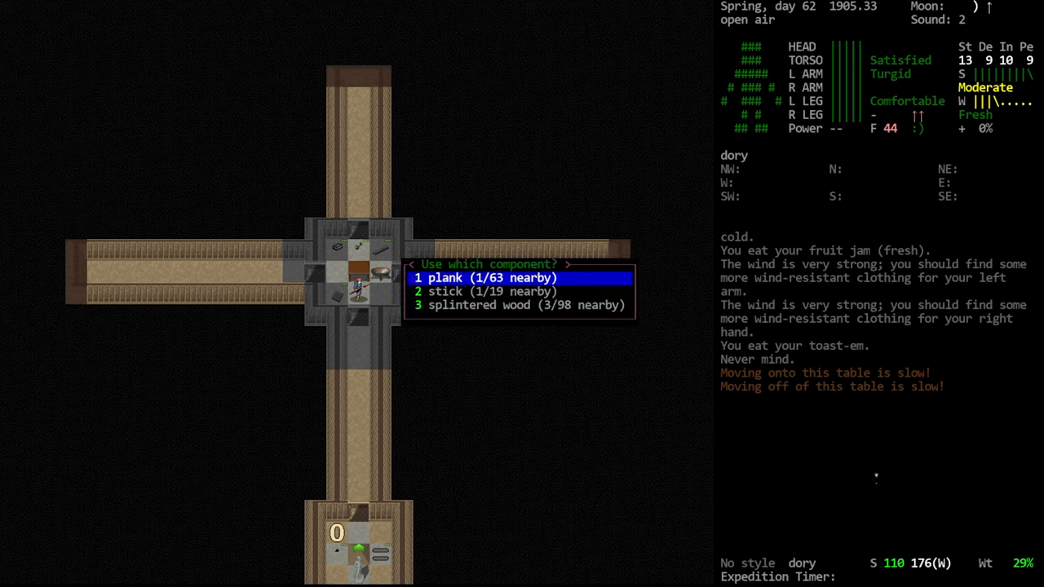
key(down)
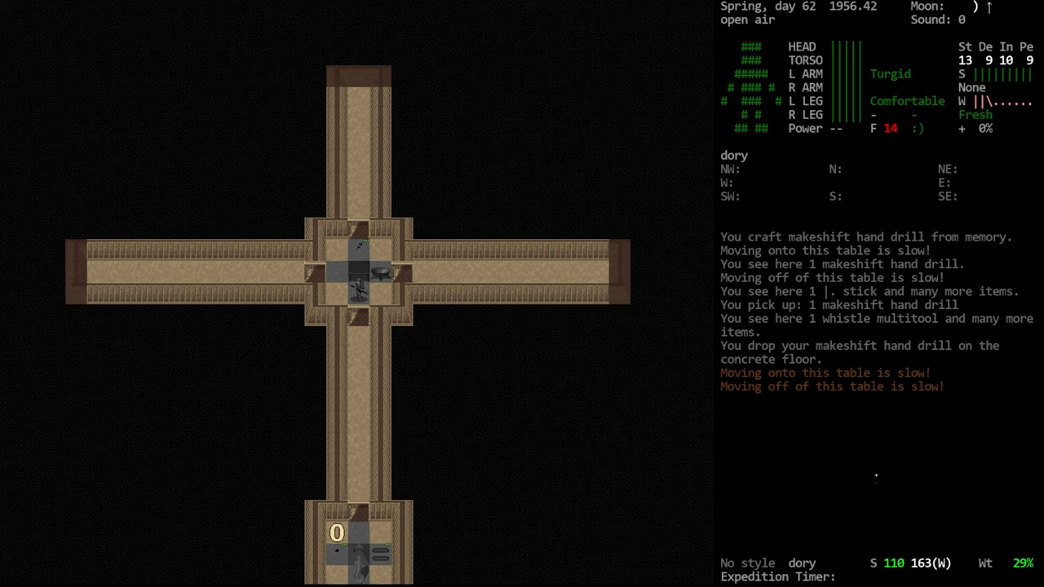
key(down)
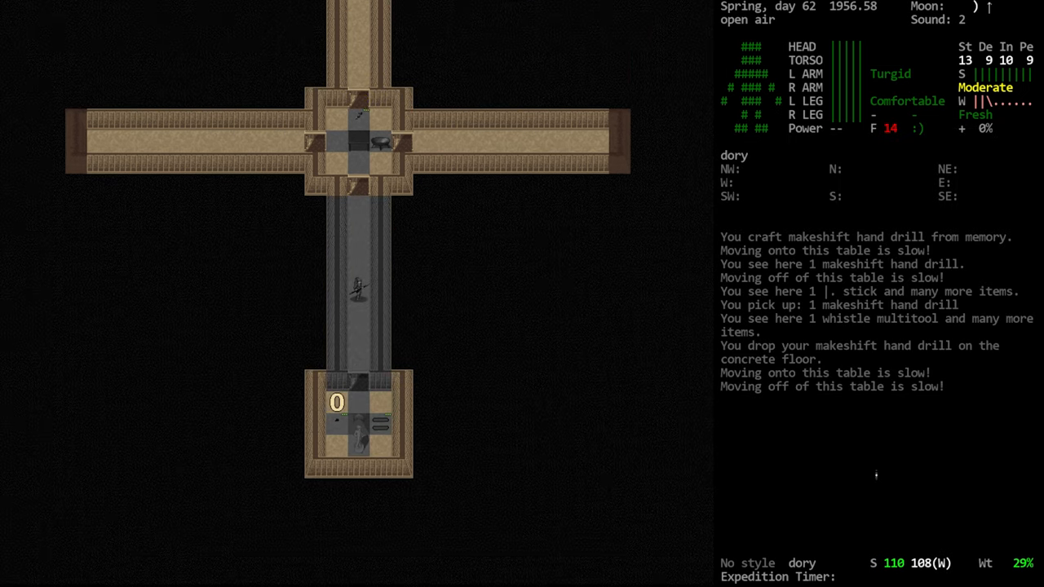
- Pick up the electric lantern, turn it on and confirm Lit Up on the character sheet
key(g)
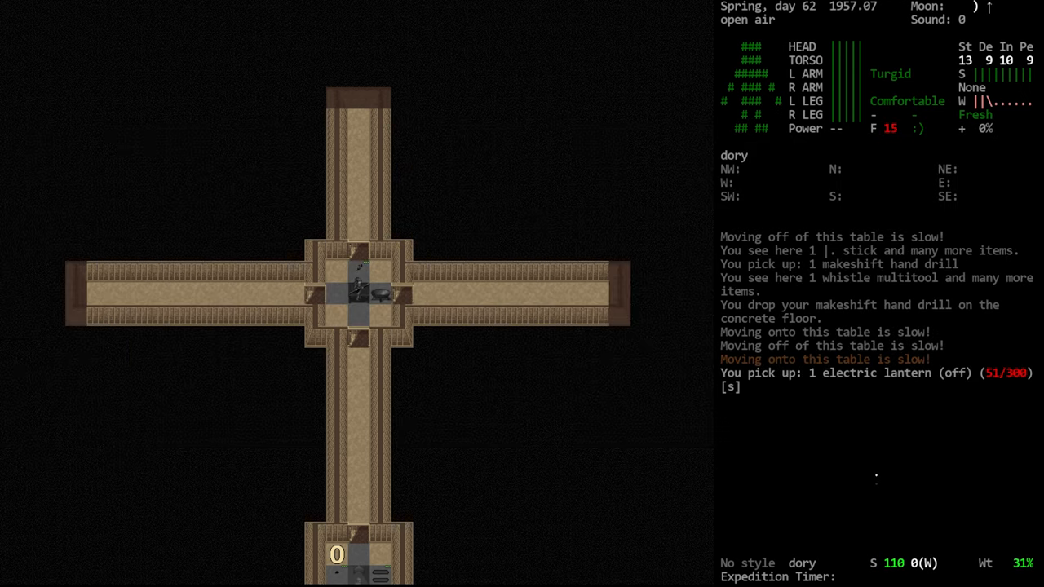
key(a)
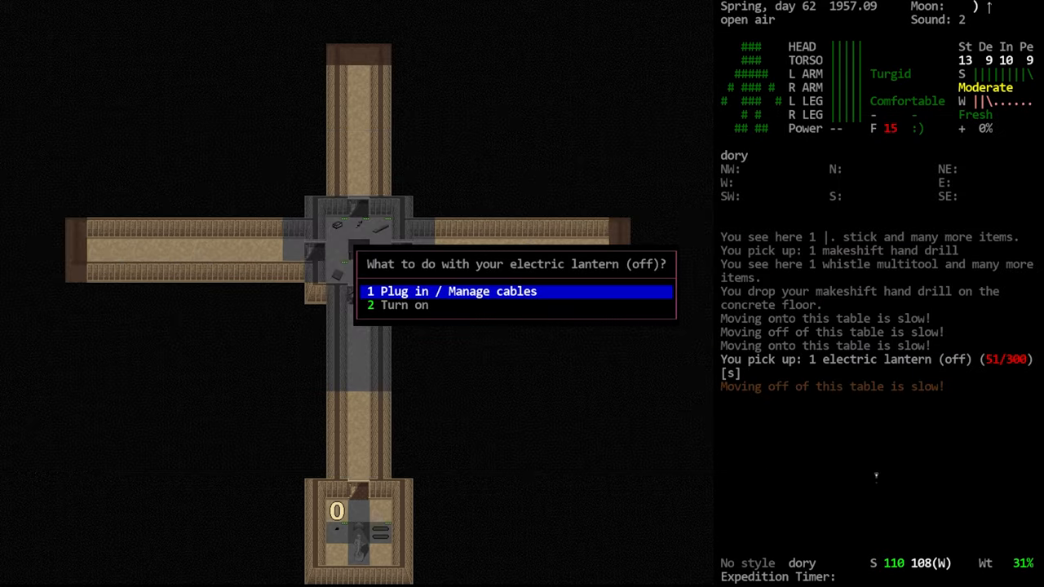
key(2)
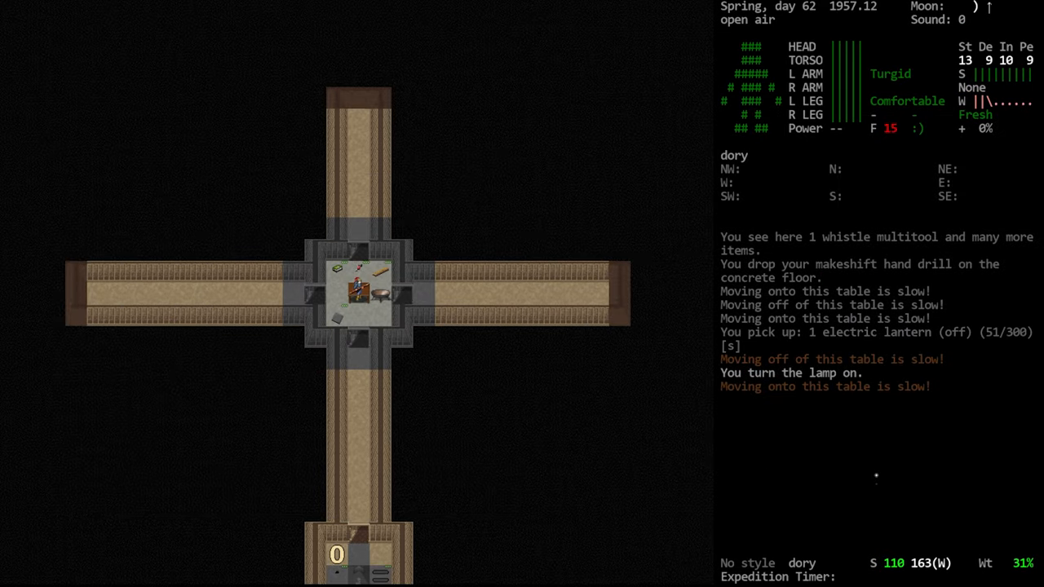
key(@)
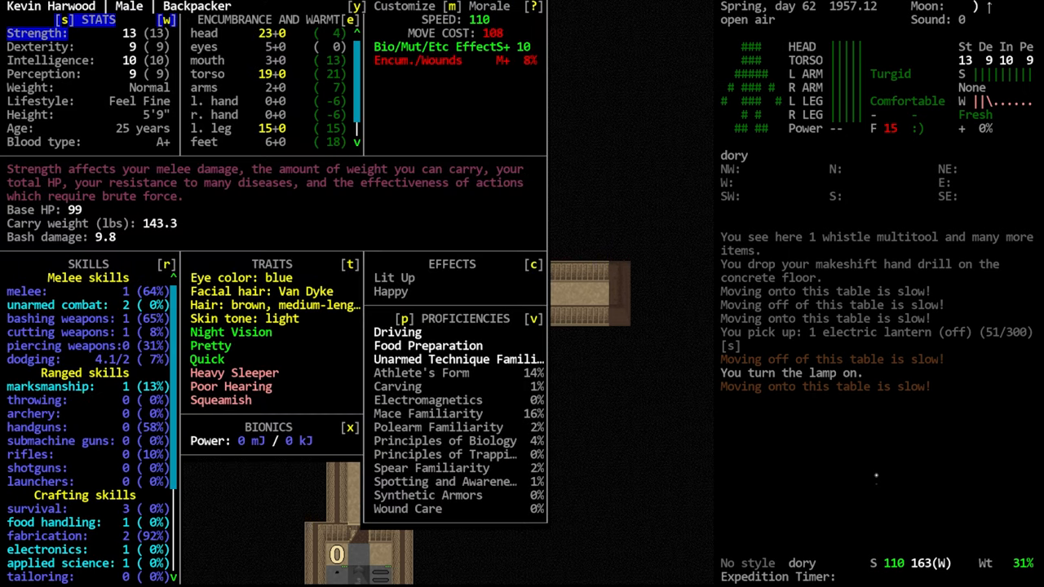
- Scroll the Skills panel from combat skills down to fabrication, then leave the character sheet
click(58, 305)
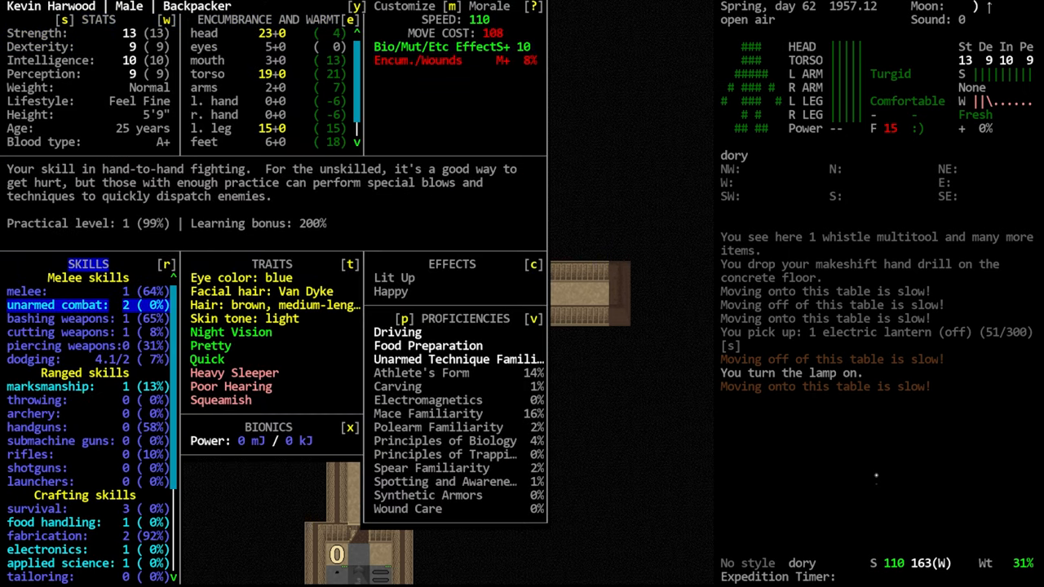
scroll(down, 3)
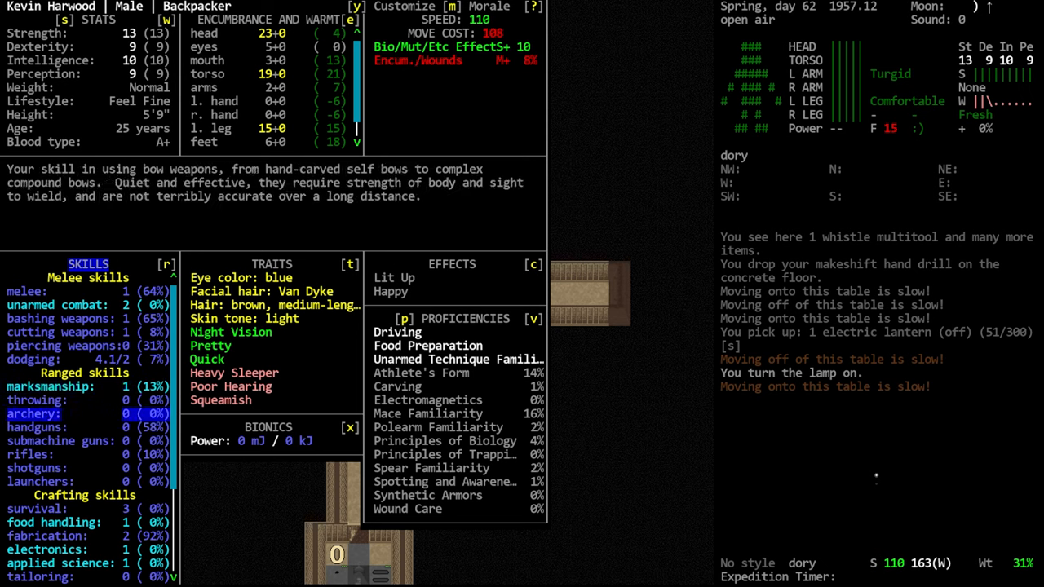
scroll(down, 3)
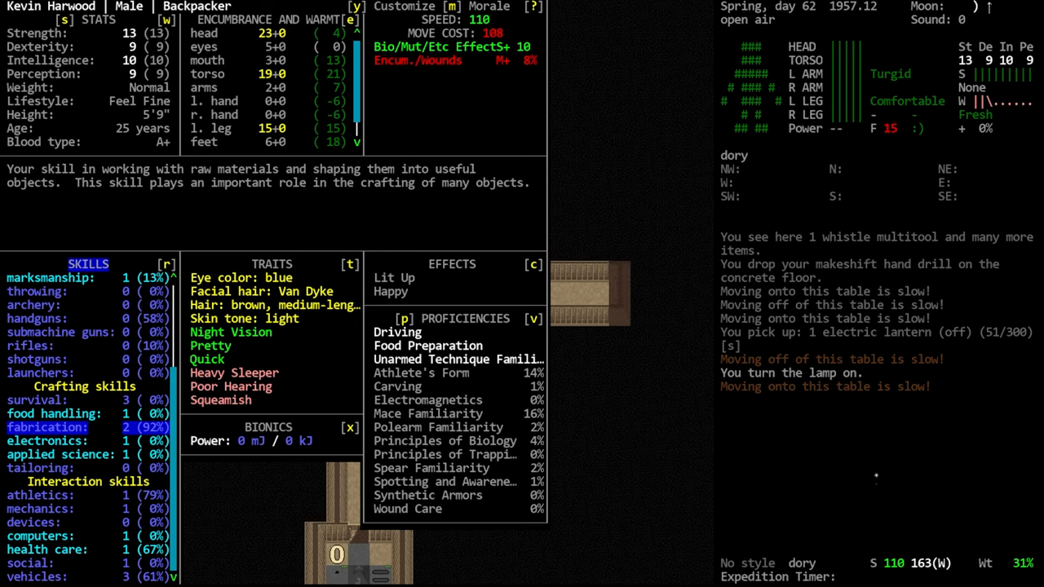
key(Escape)
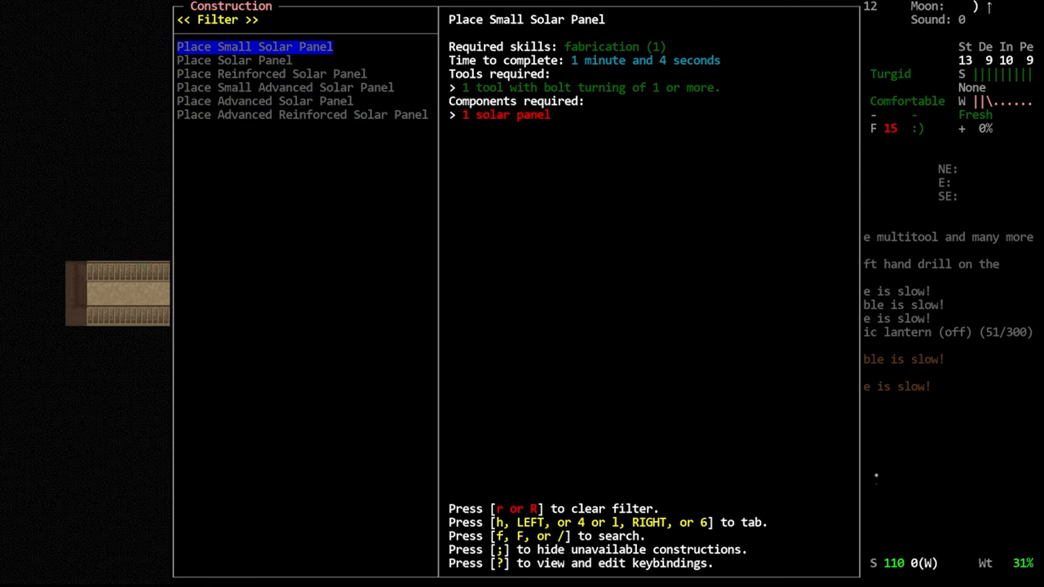
- Review the wall wiring constructions and start a new construction filter search
key(Escape)
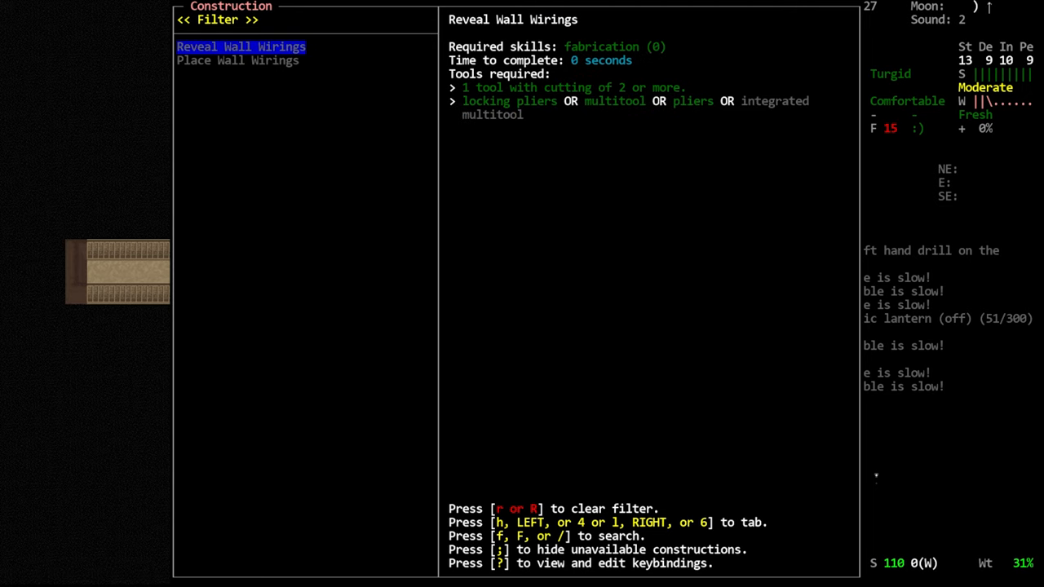
click(238, 60)
text(wiriso)
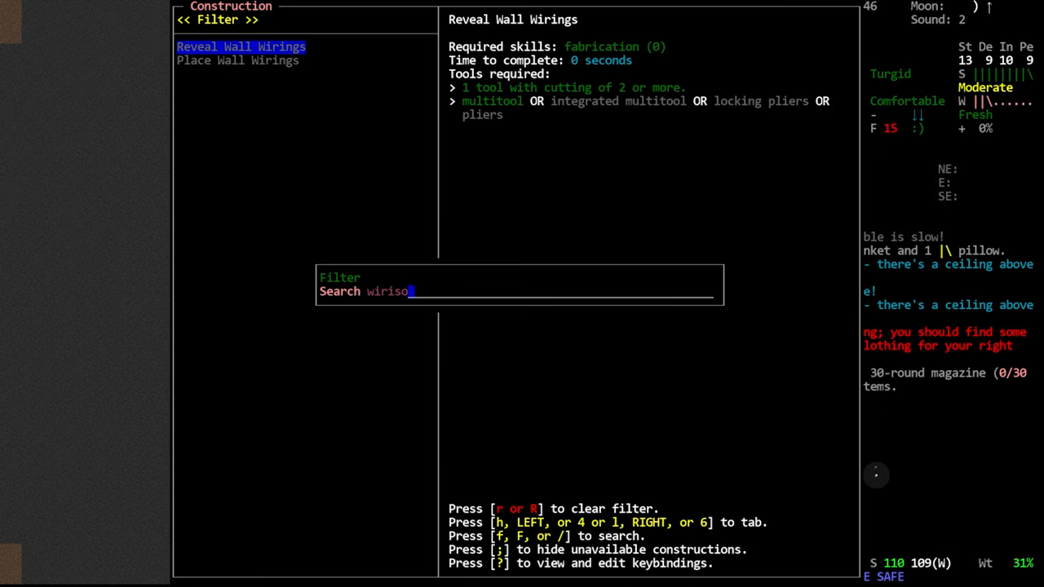
- Filter for battery constructions, inspect Place Medium Battery, and close the construction list
key(BackSpace)
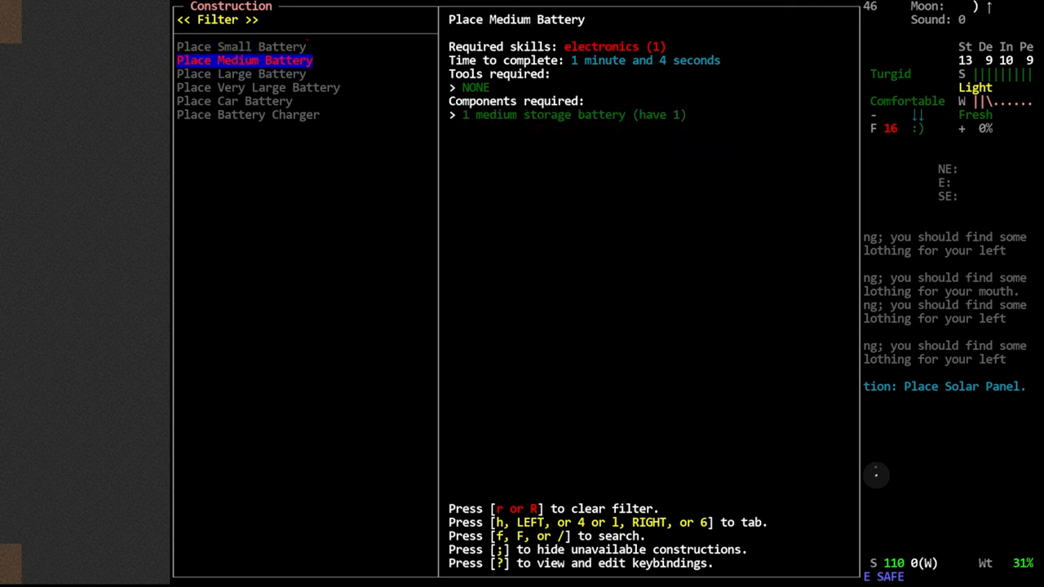
key(up)
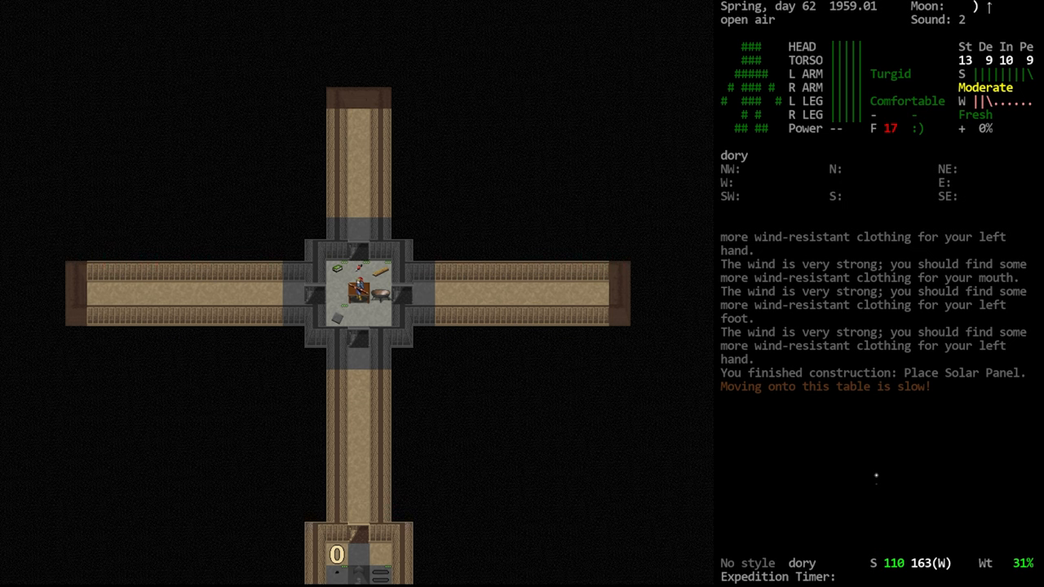
- Skim three books at the base to learn what each teaches
key(r)
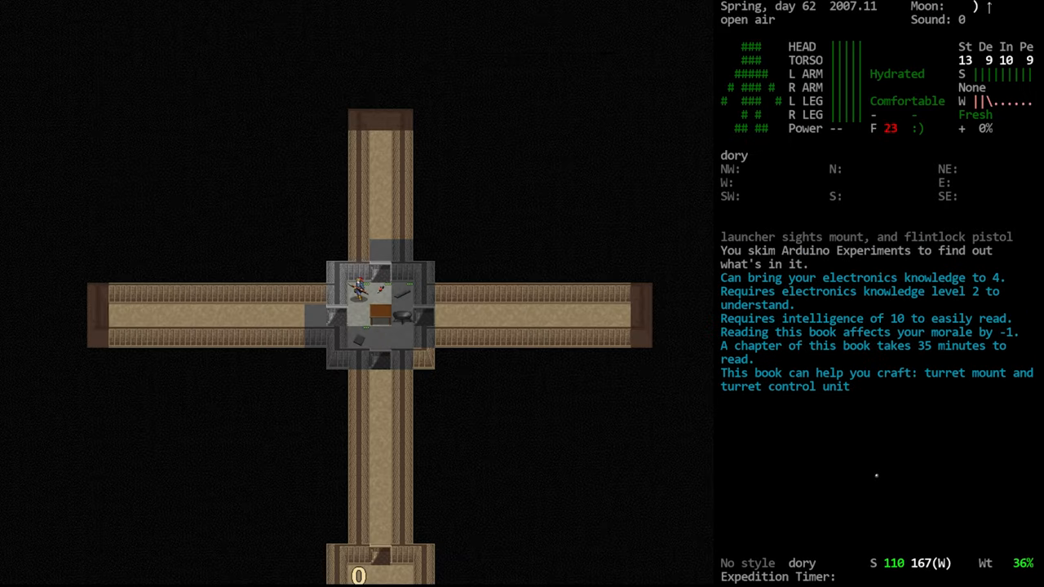
key(R)
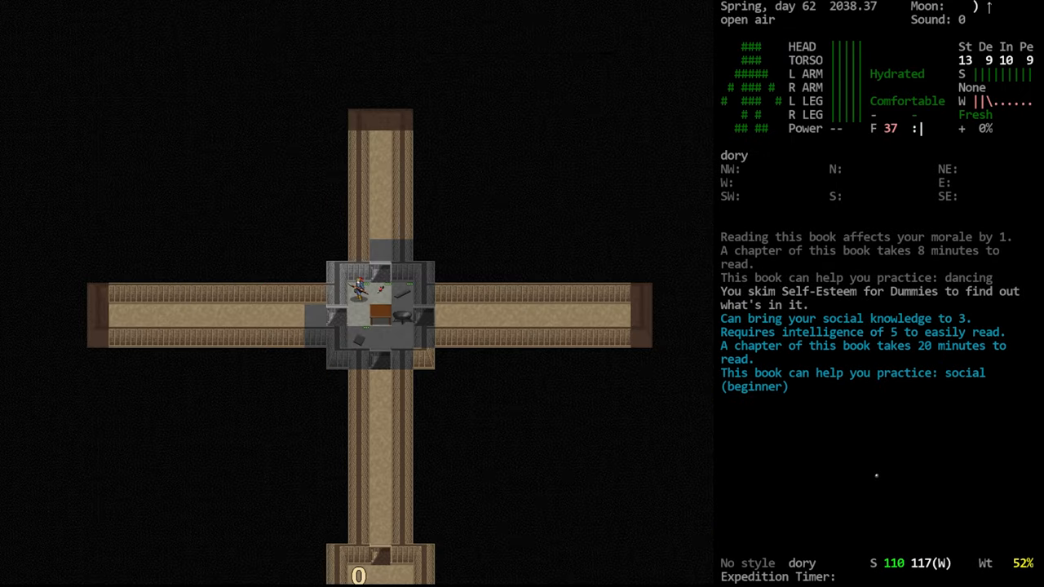
key(r)
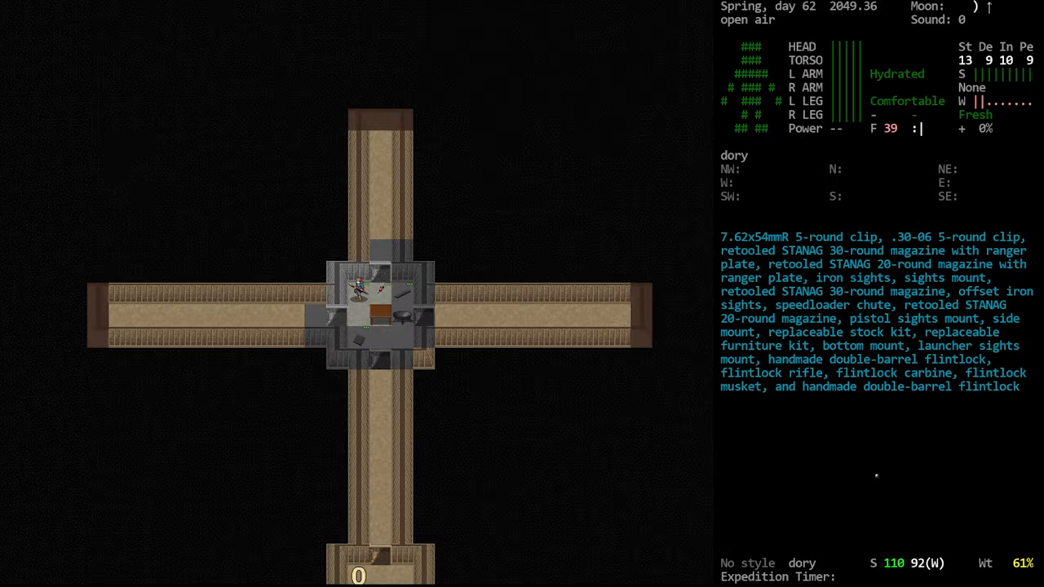
- Browse the Read list of books, then return to the Place Medium Battery construction
key(r)
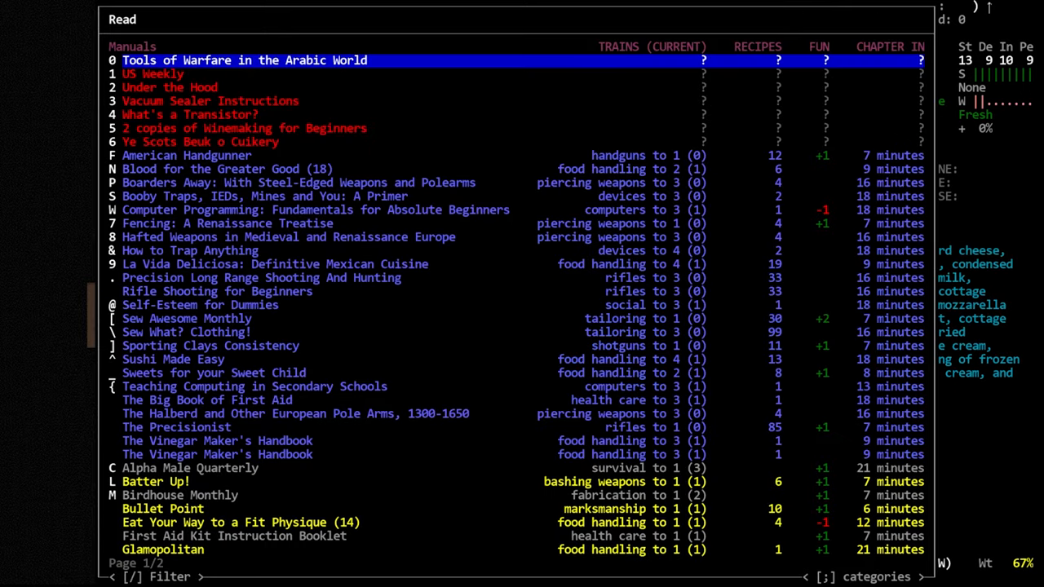
scroll(down, 3)
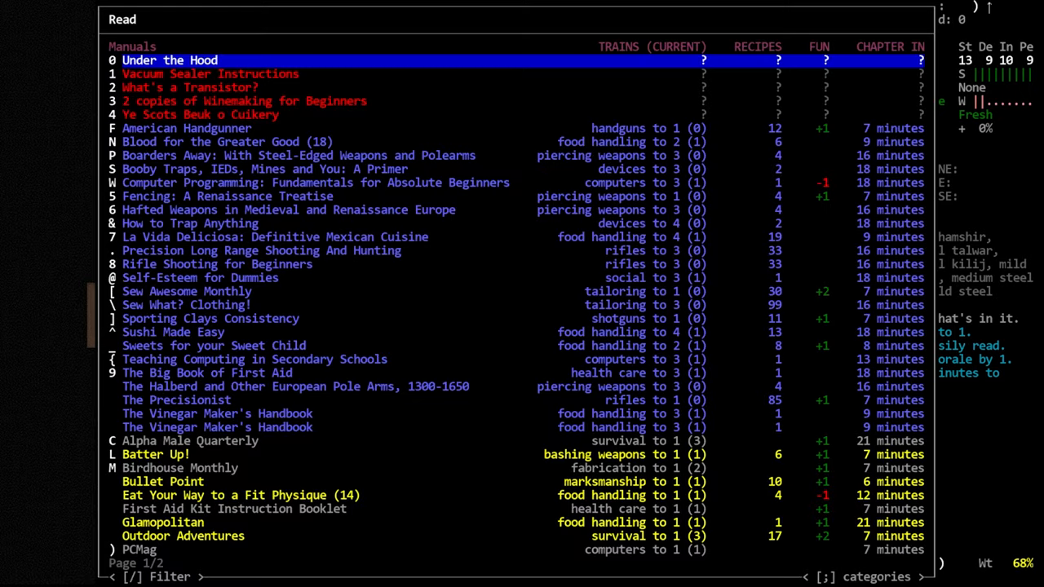
scroll(down, 3)
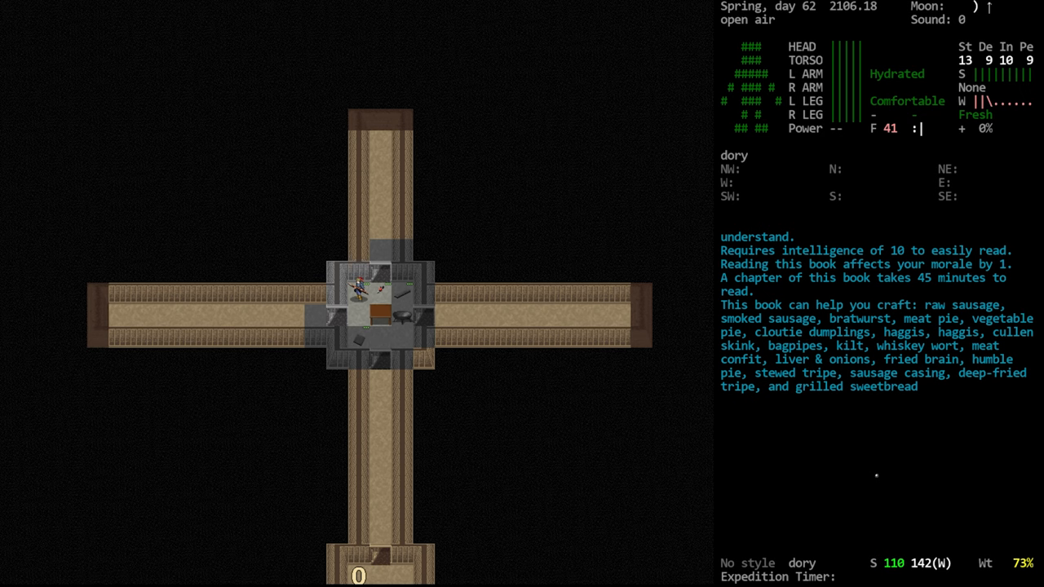
key(r)
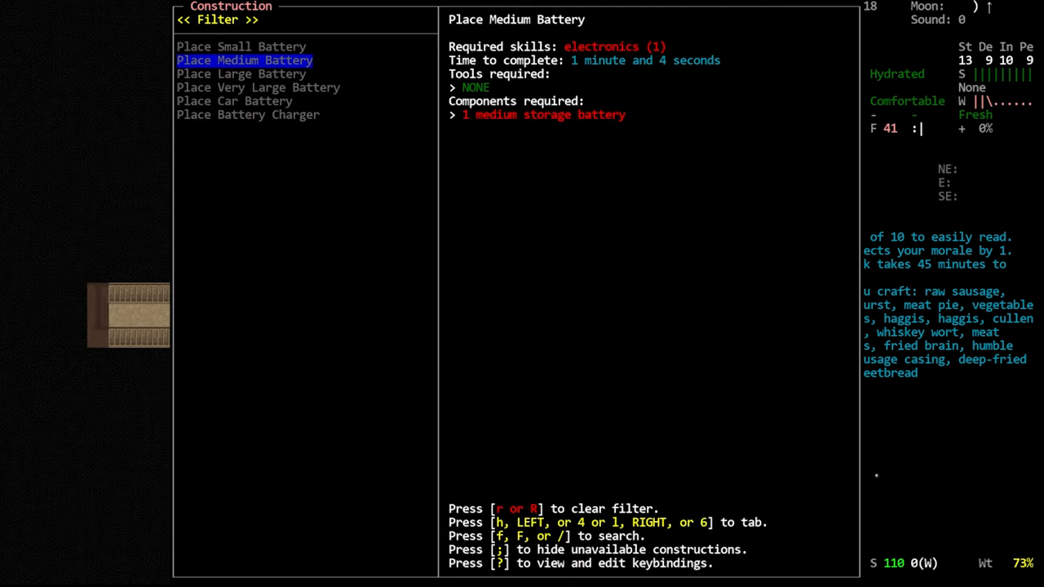
- Leave constructions for the crafting menu and cancel a half-typed recipe search
key(Escape)
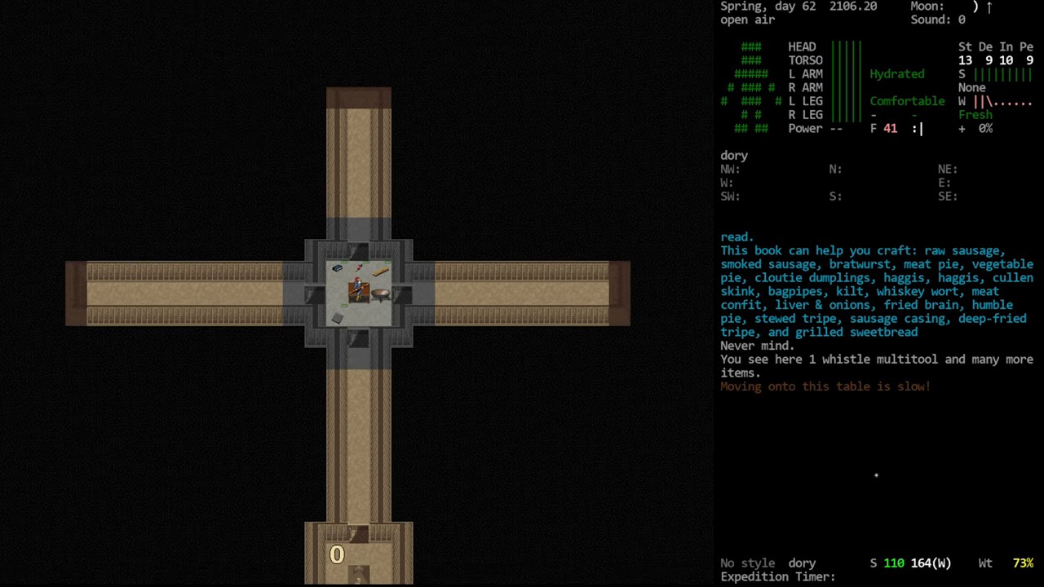
key(f)
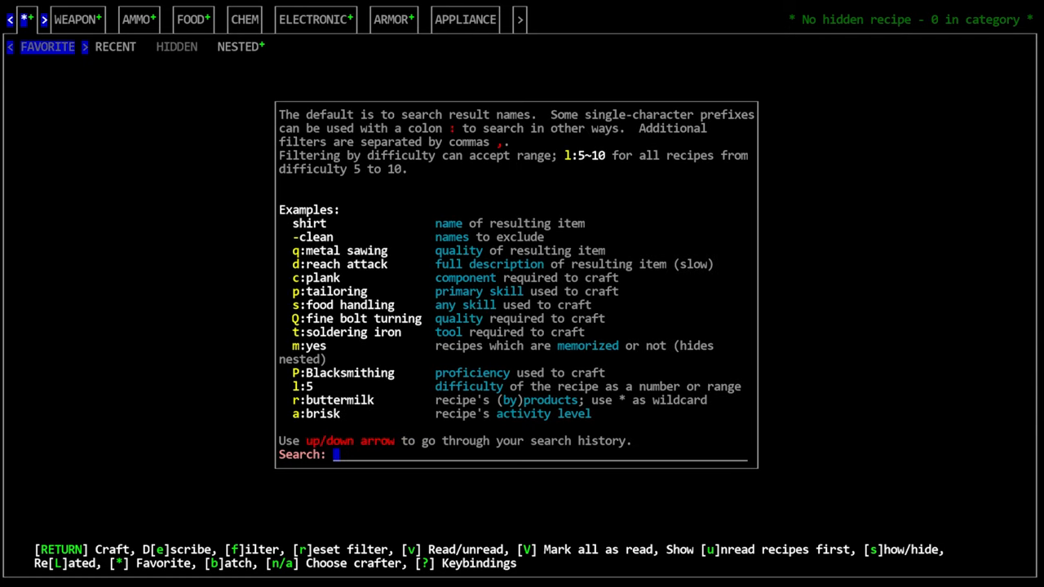
text(p)
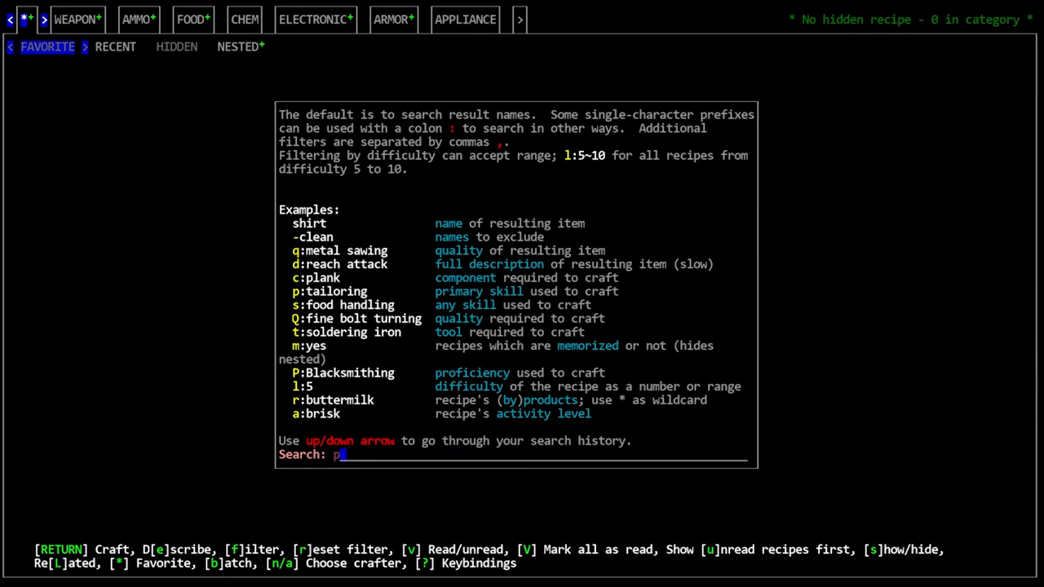
key(Backspace)
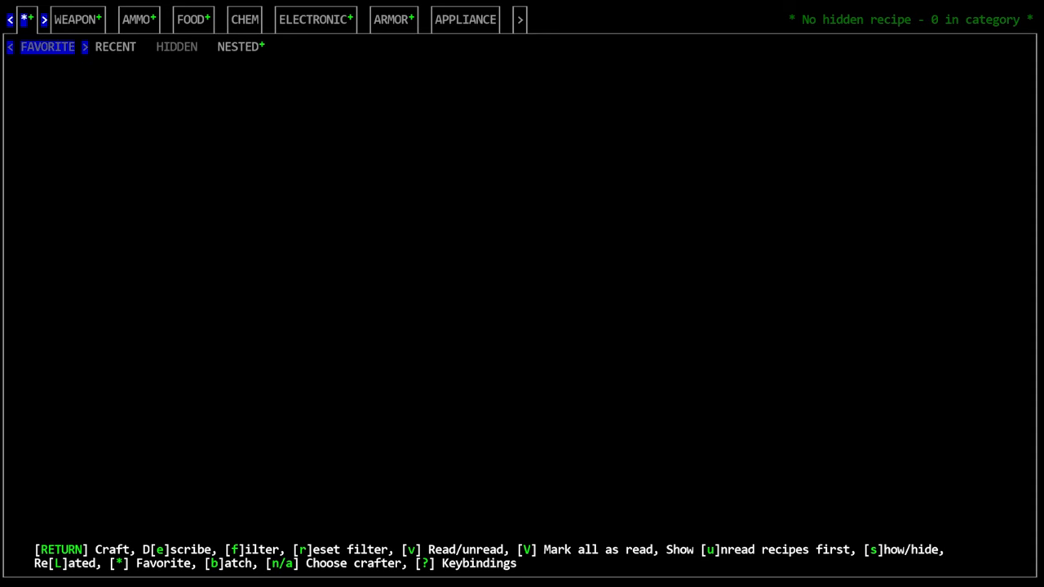
- Enter the recipe search filter 'p:electronics' for electronics-skill recipes
key(f)
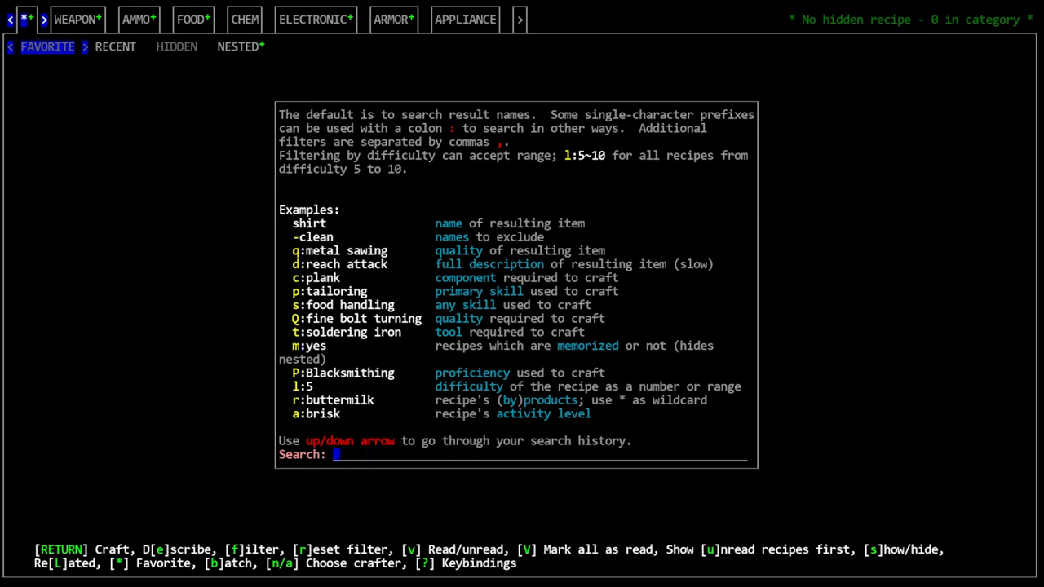
text(p:elec)
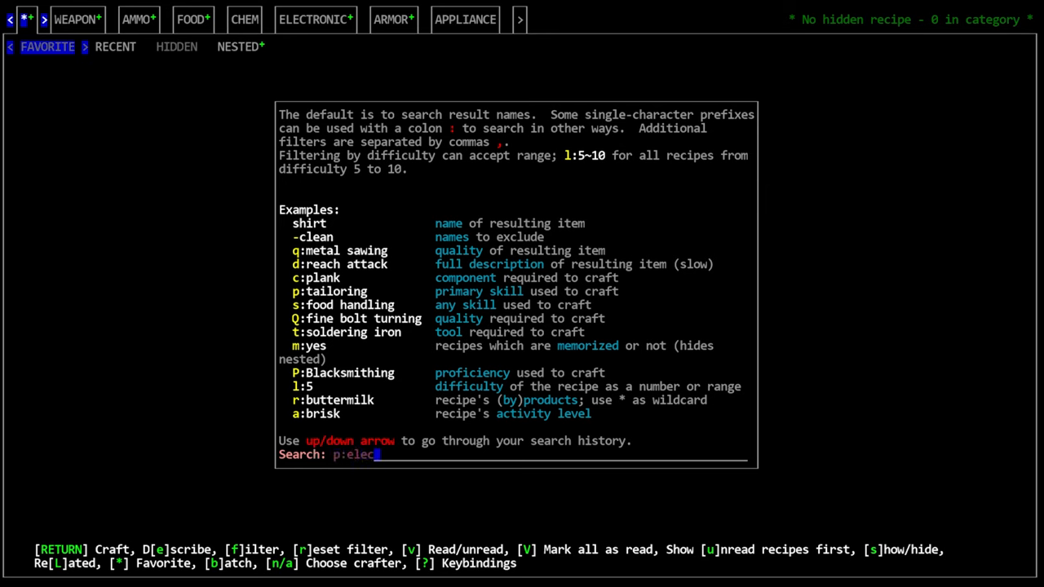
text(tronics)
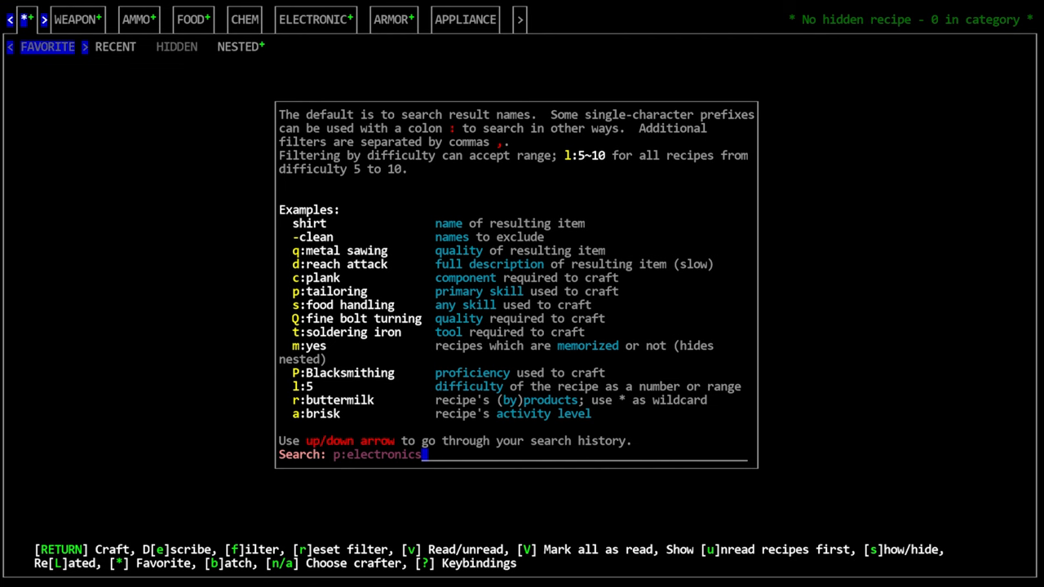
- Run the electronics search and craft the electric firestarter from its recipe
key(Return)
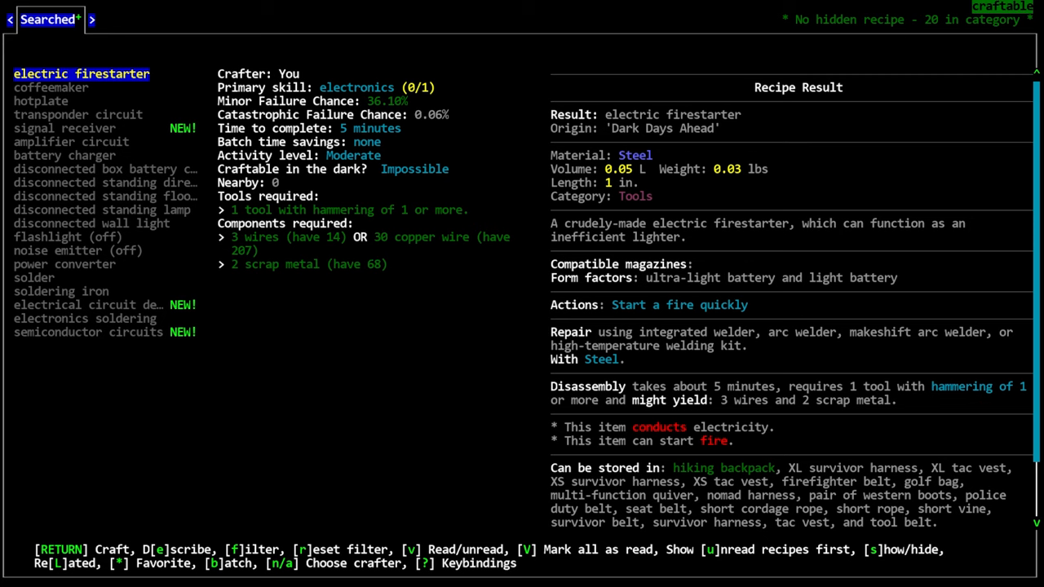
mouse_move(248, 227)
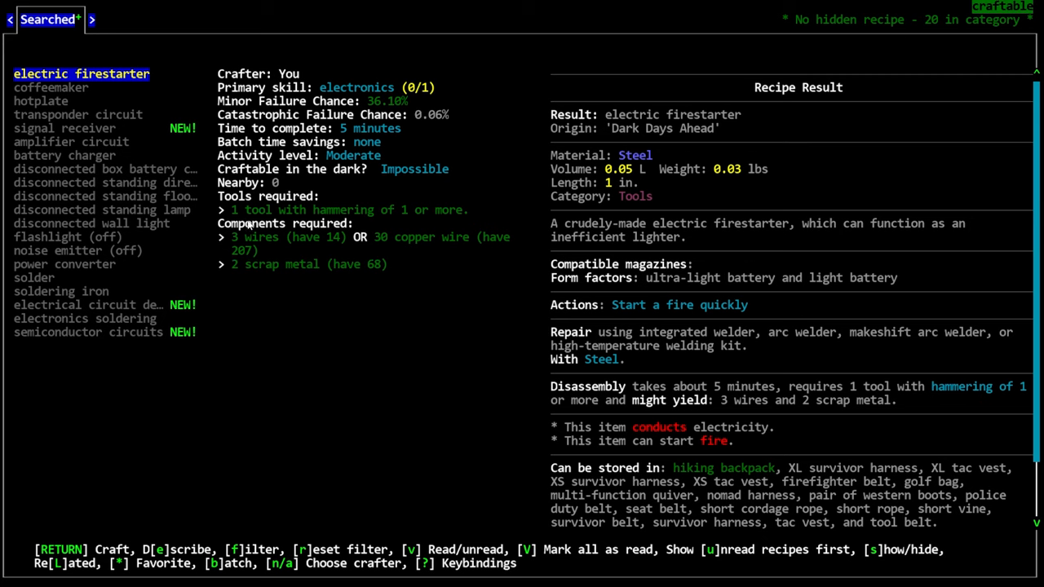
mouse_move(283, 212)
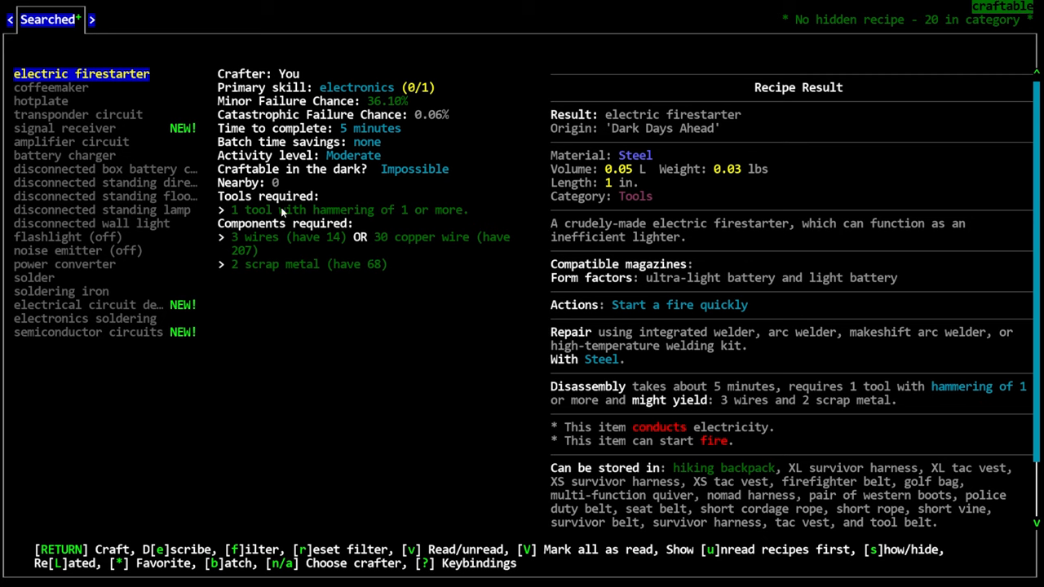
mouse_move(903, 254)
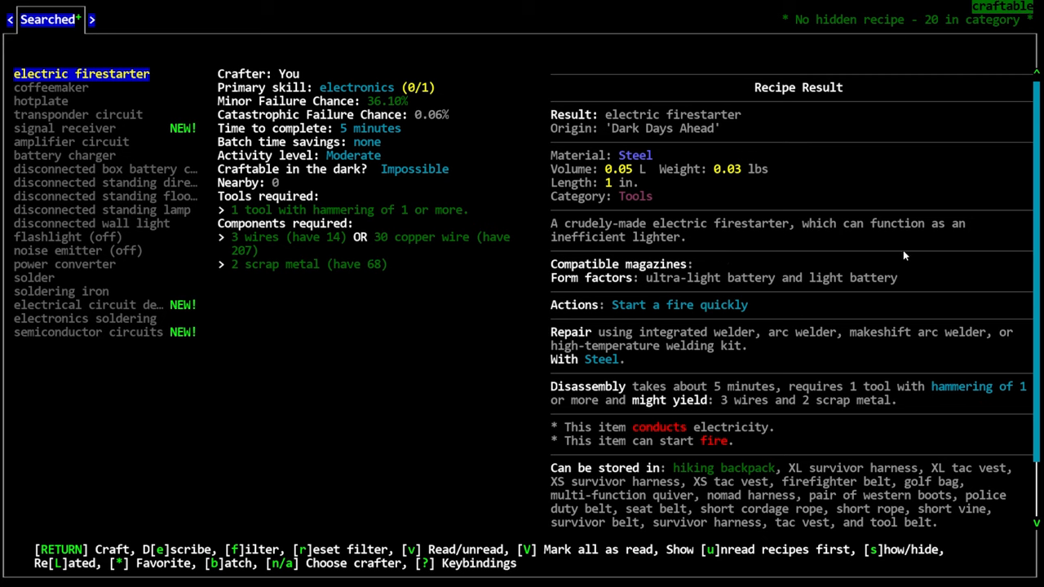
mouse_move(300, 117)
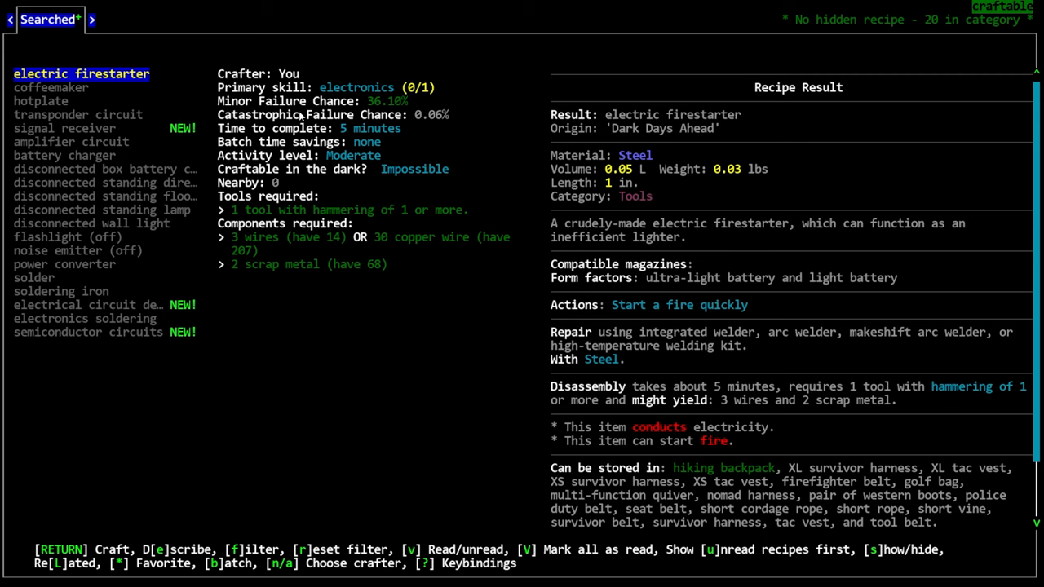
mouse_move(305, 243)
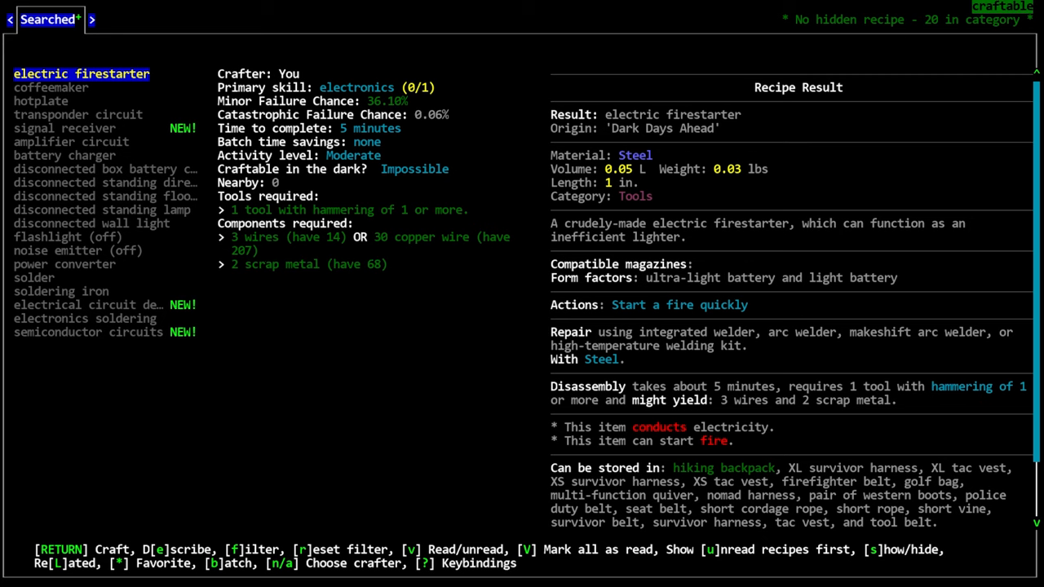
mouse_move(180, 392)
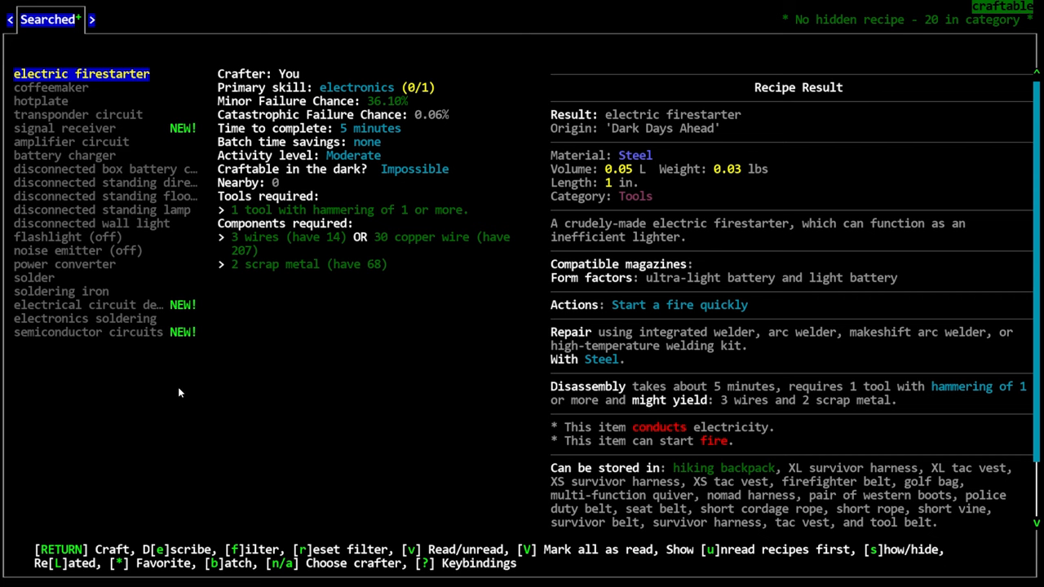
mouse_move(441, 366)
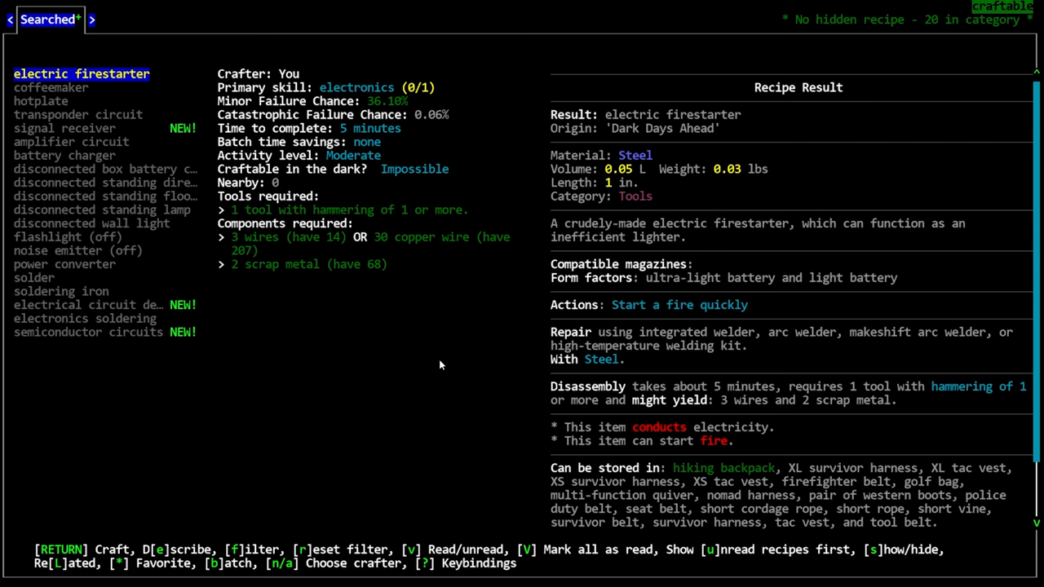
mouse_move(270, 235)
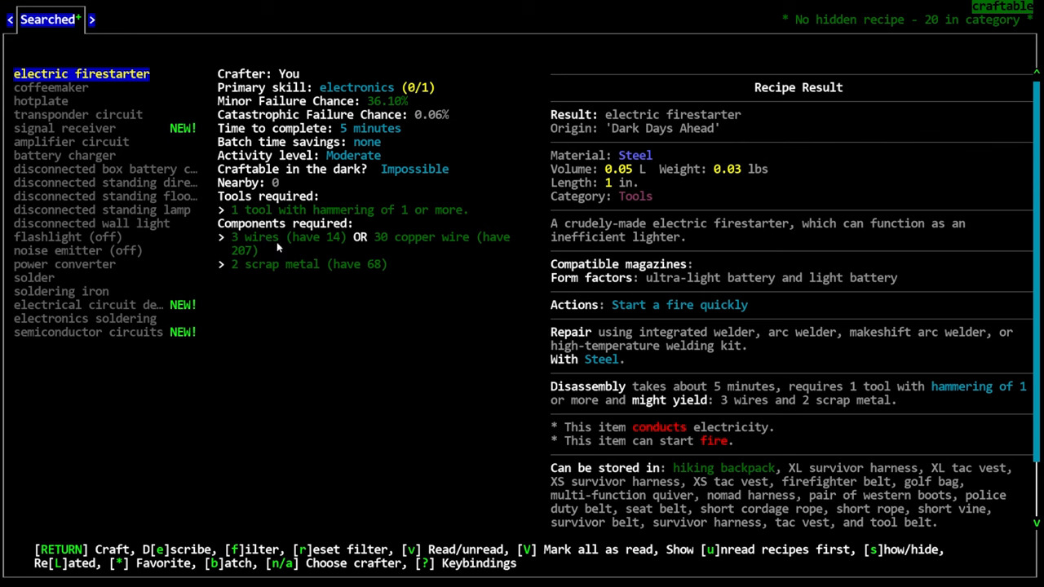
mouse_move(307, 222)
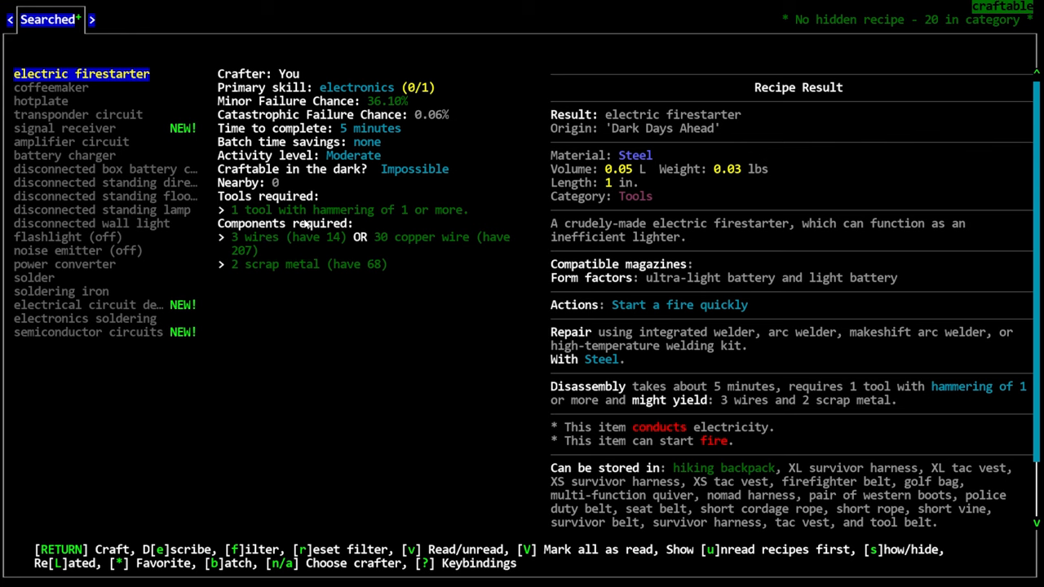
key(Return)
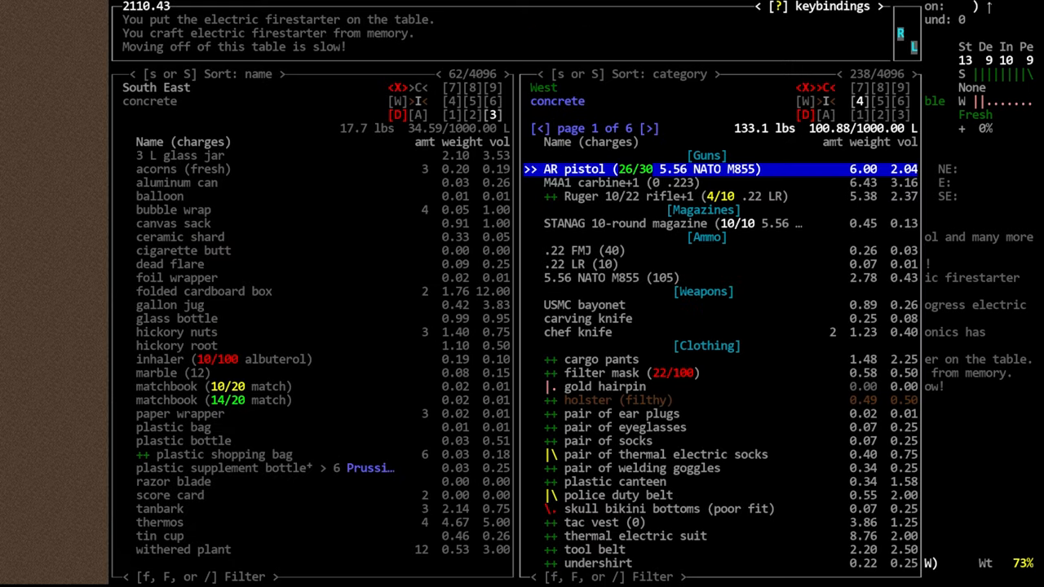
- Filter advanced inventory by 'mediu' to find the medium battery for placement
text(mediu)
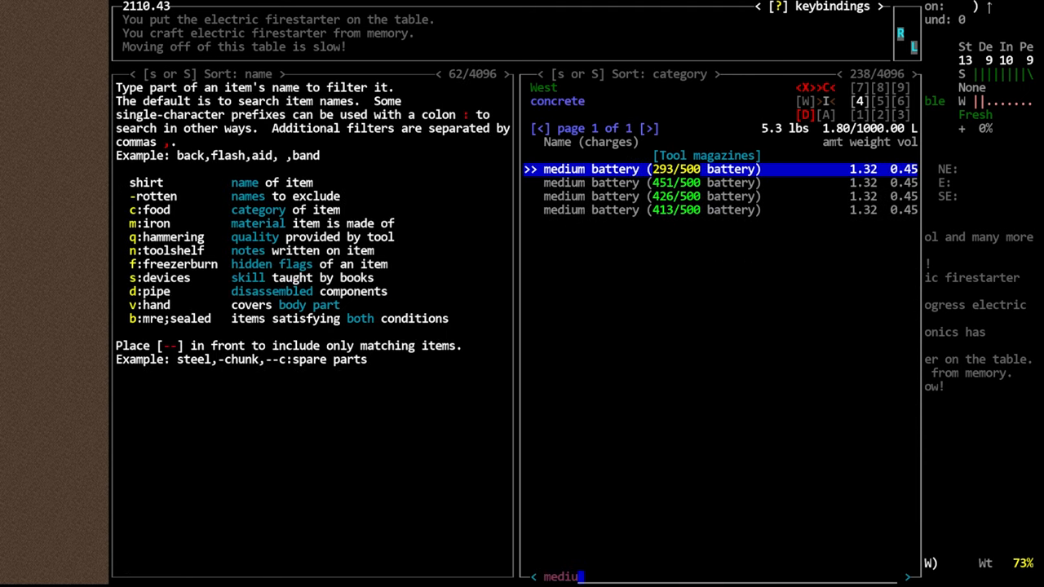
key(Return)
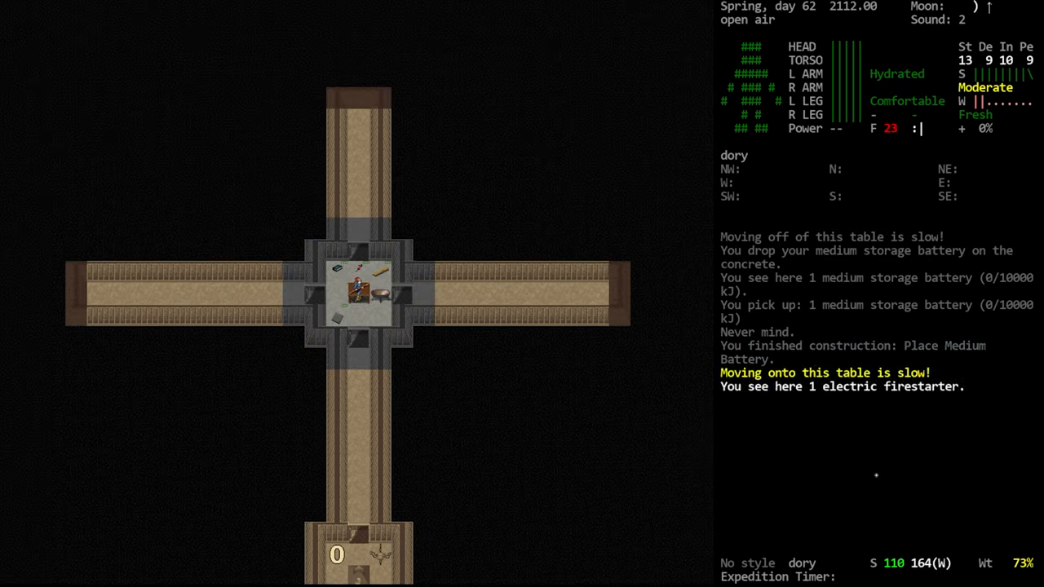
- Pick up the jumper cable and attach one end to the solar panel
key(g)
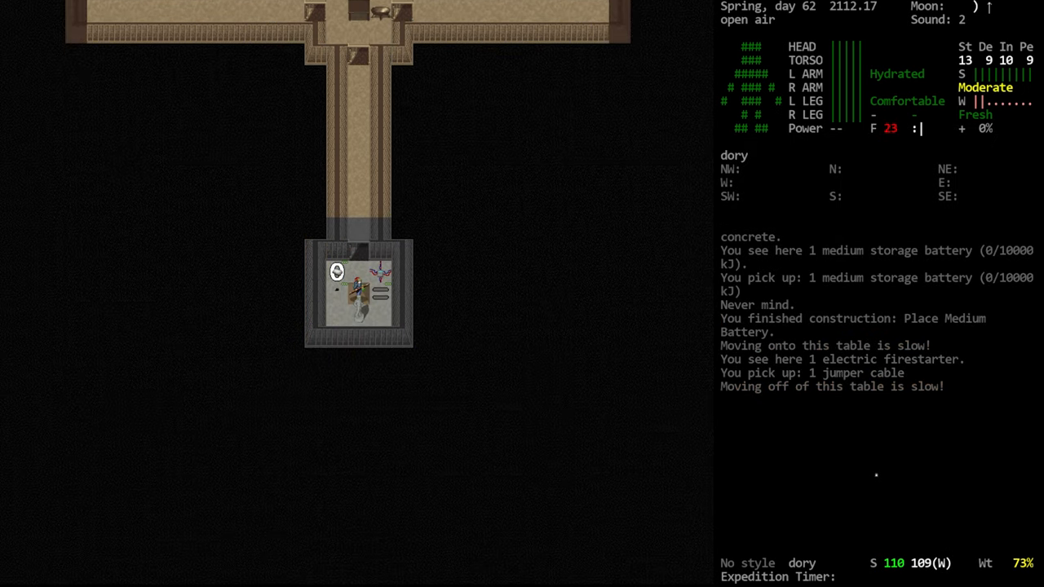
key(a)
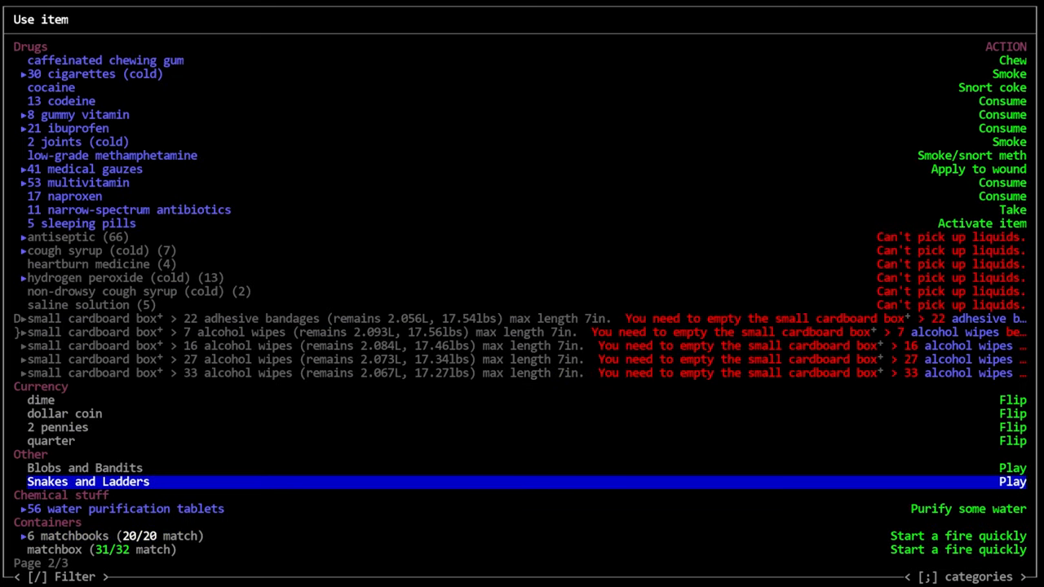
key(up)
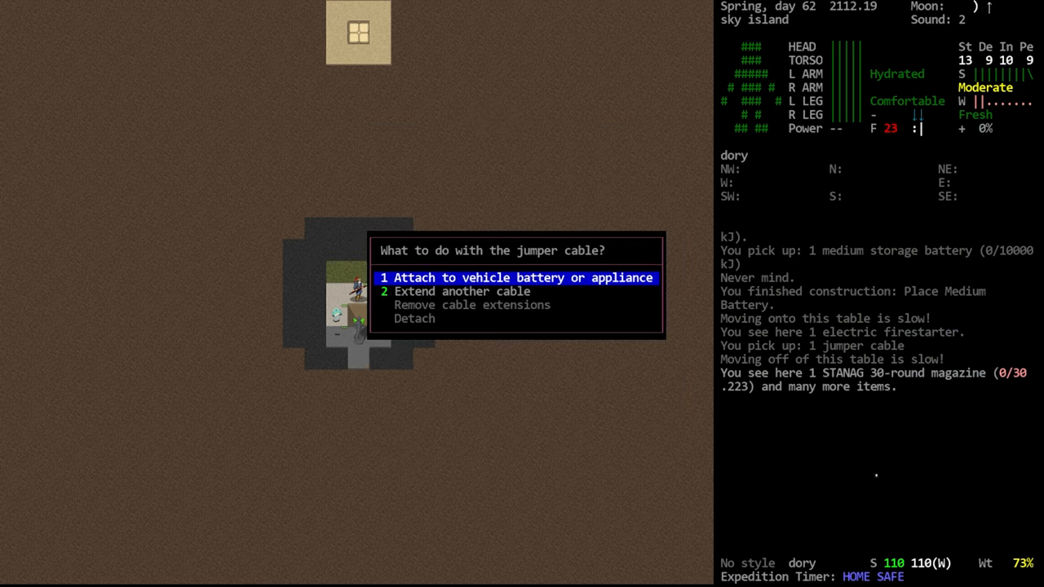
key(1)
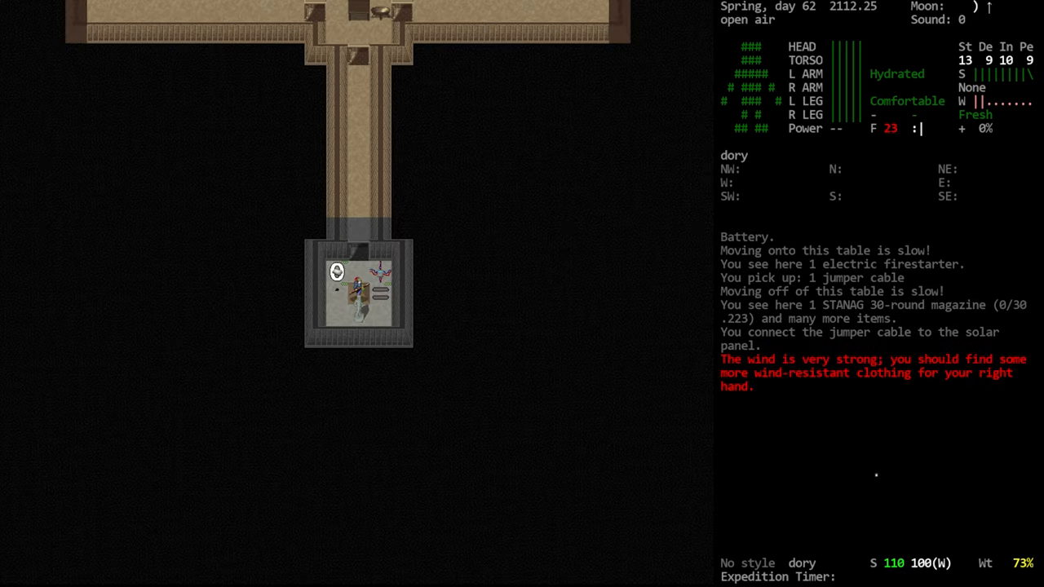
- Attach the cable's loose end to the medium battery, completing the link
key(a)
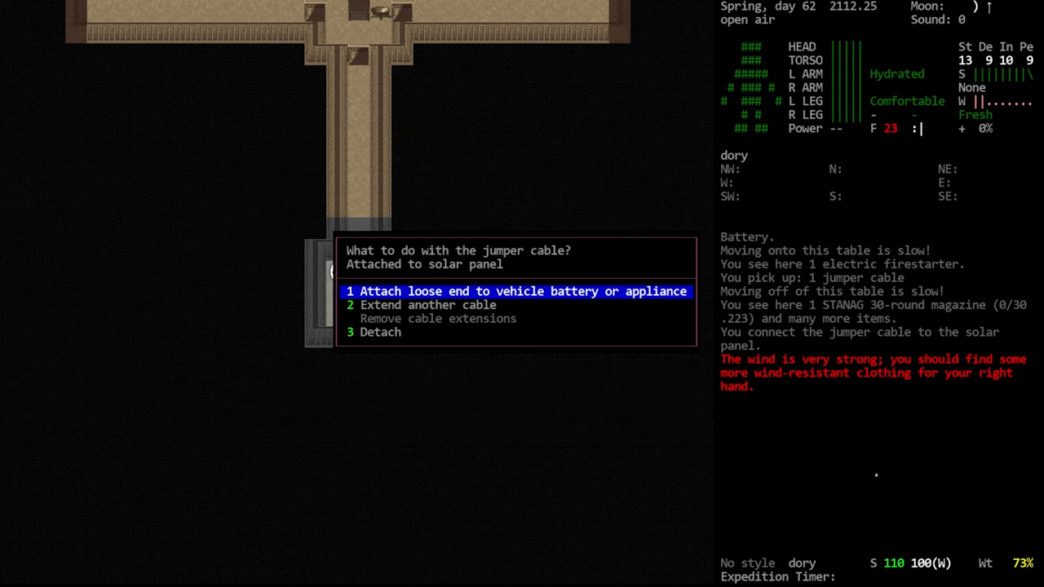
key(1)
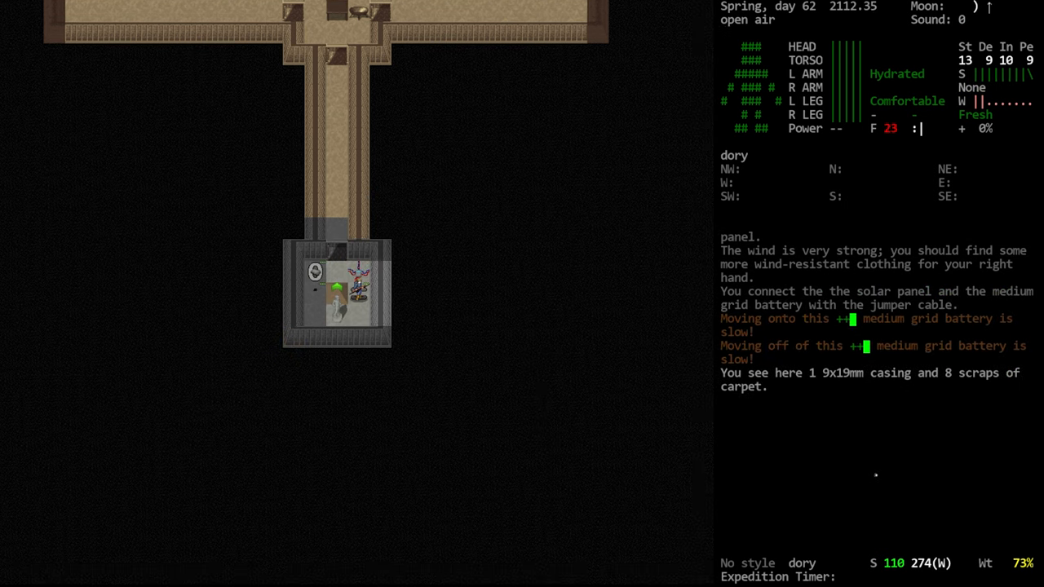
key(H)
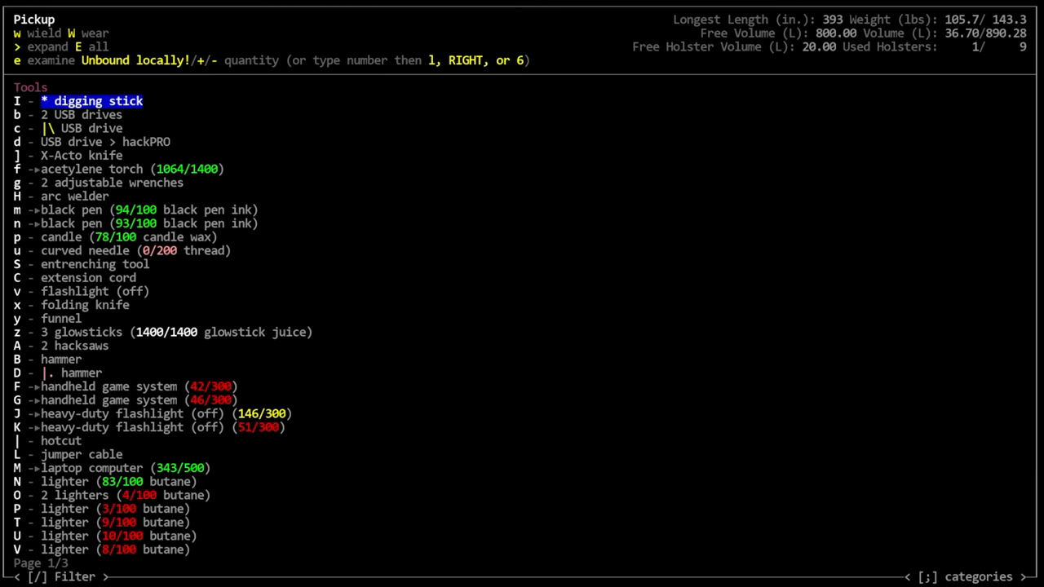
- Browse the pickup list and filter the surrounding area's items by 'battery'
scroll(down, 3)
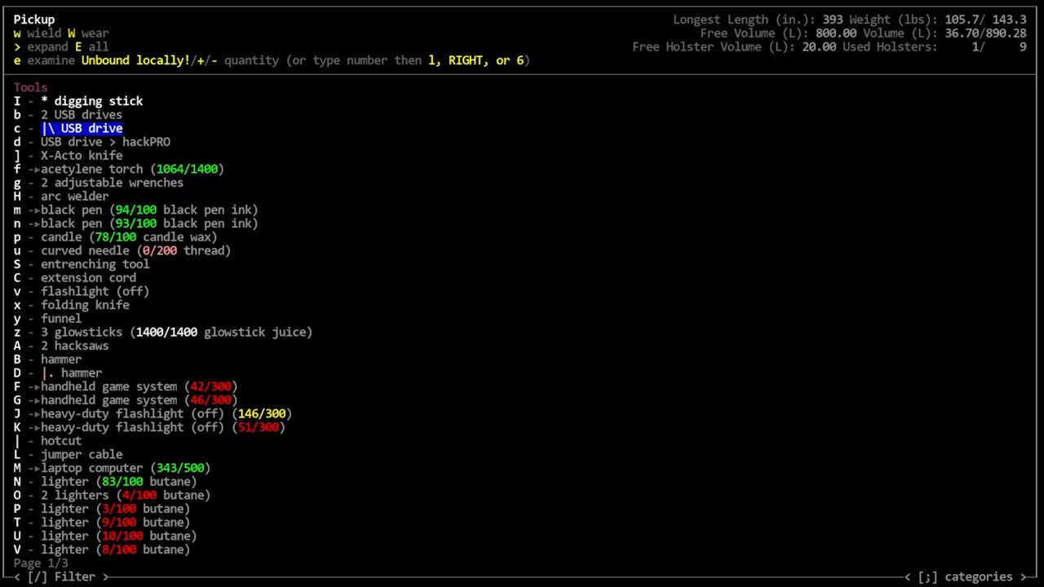
scroll(down, 3)
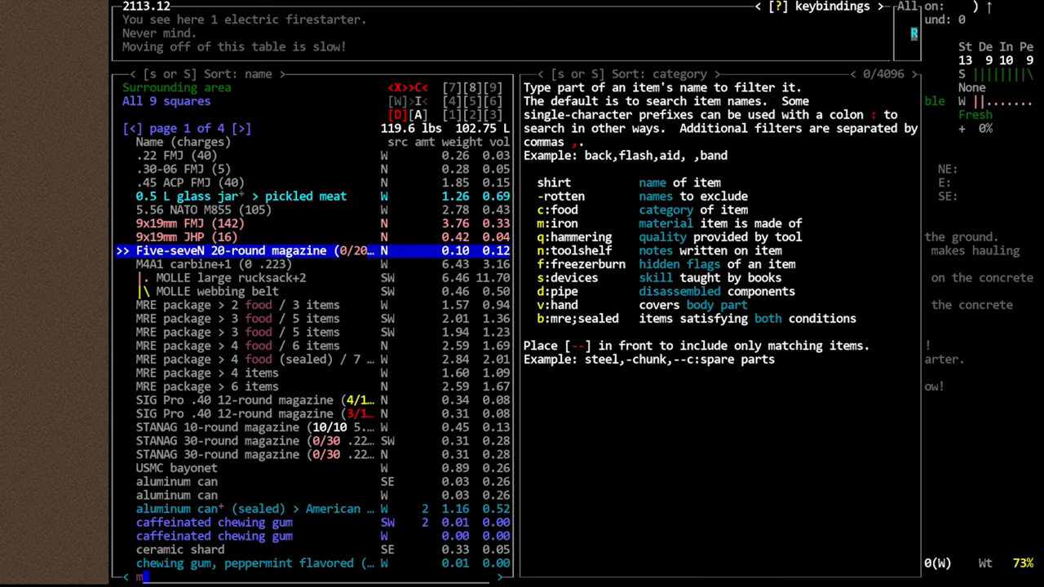
text(battery)
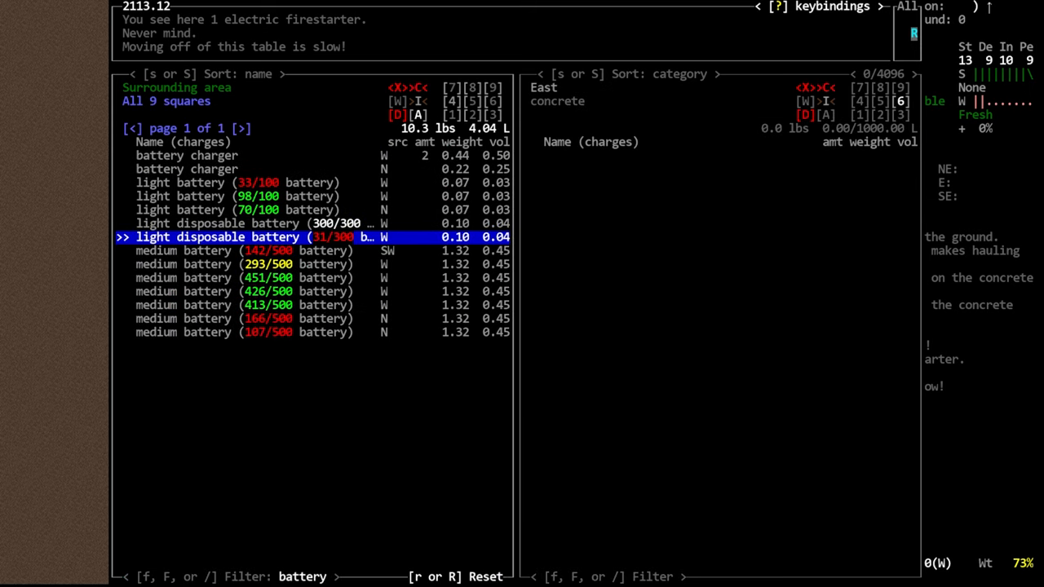
key(Escape)
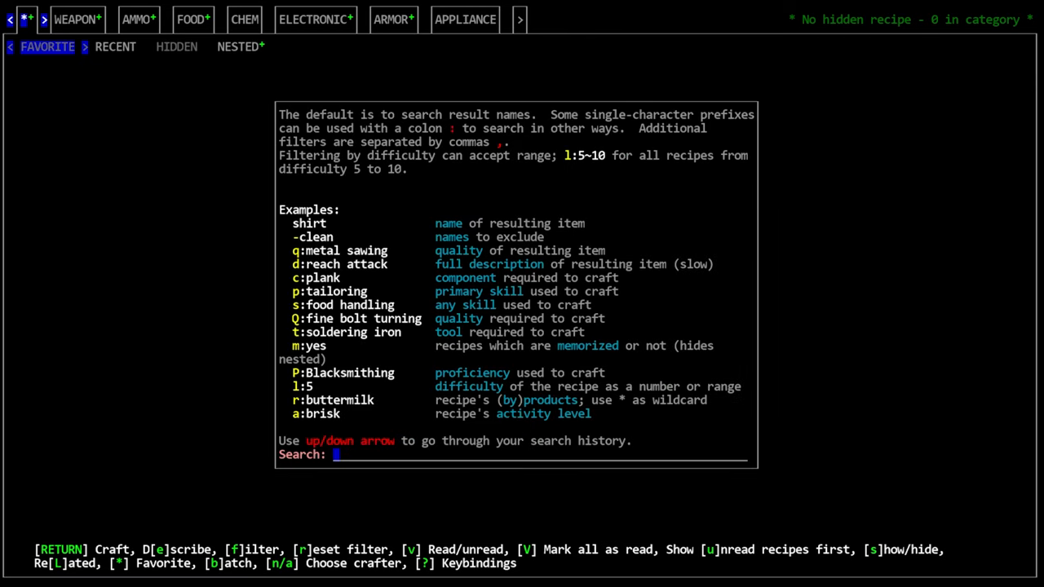
- Run recipe searches for 'bo' and then 'discon' before looking up solder
text(bo)
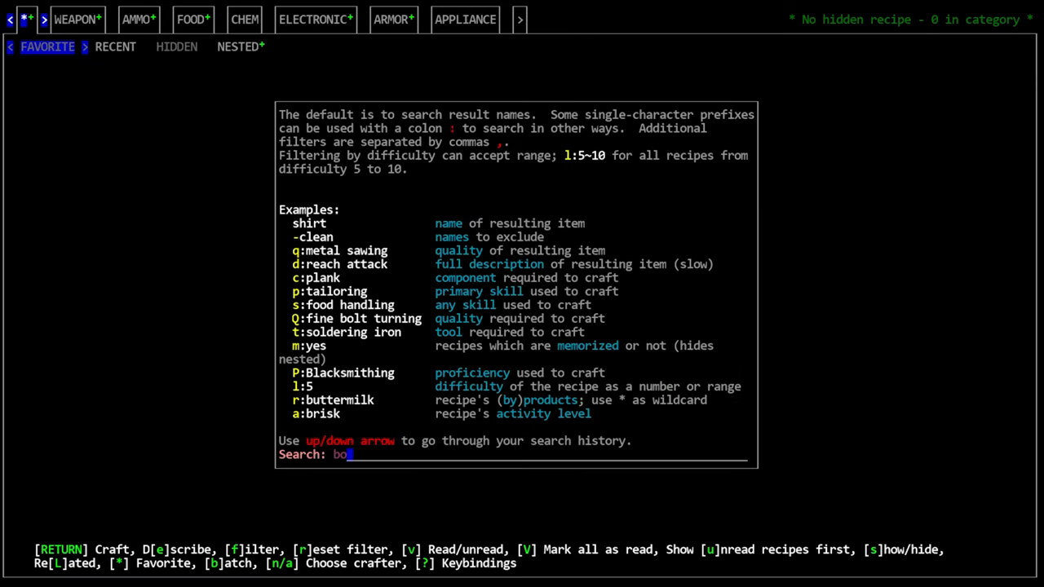
key(Return)
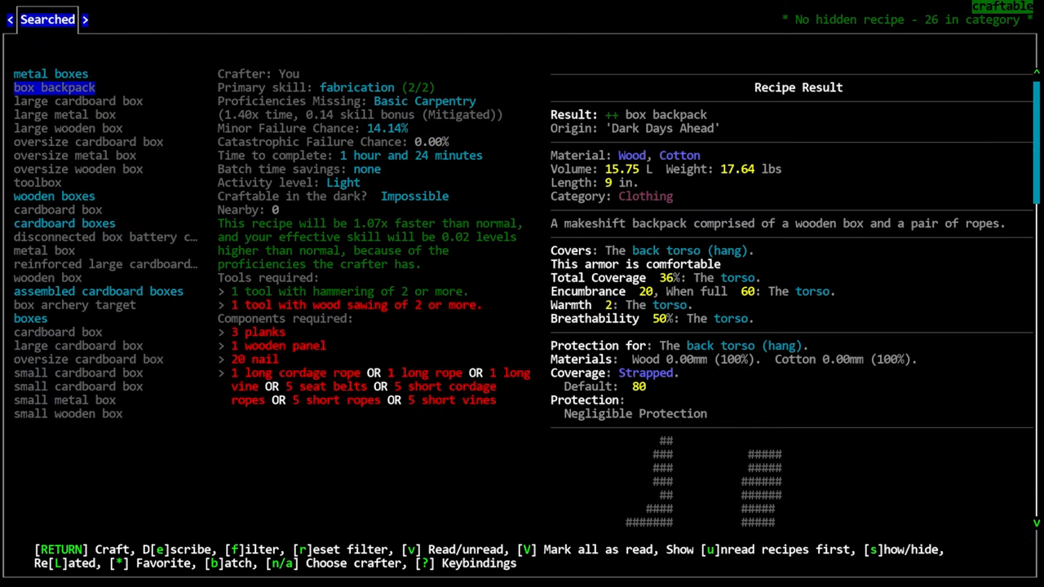
key(f)
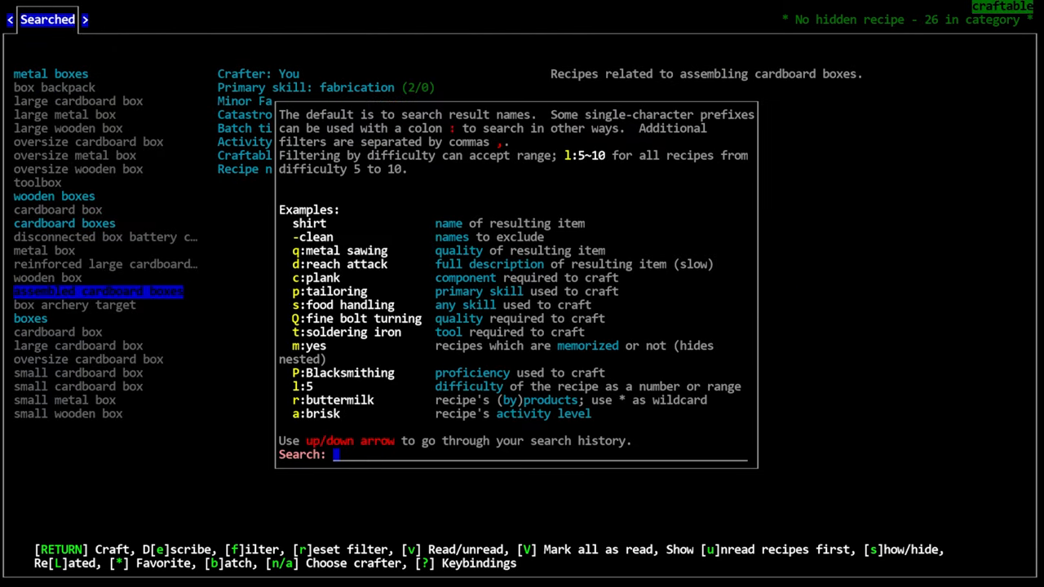
text(discon)
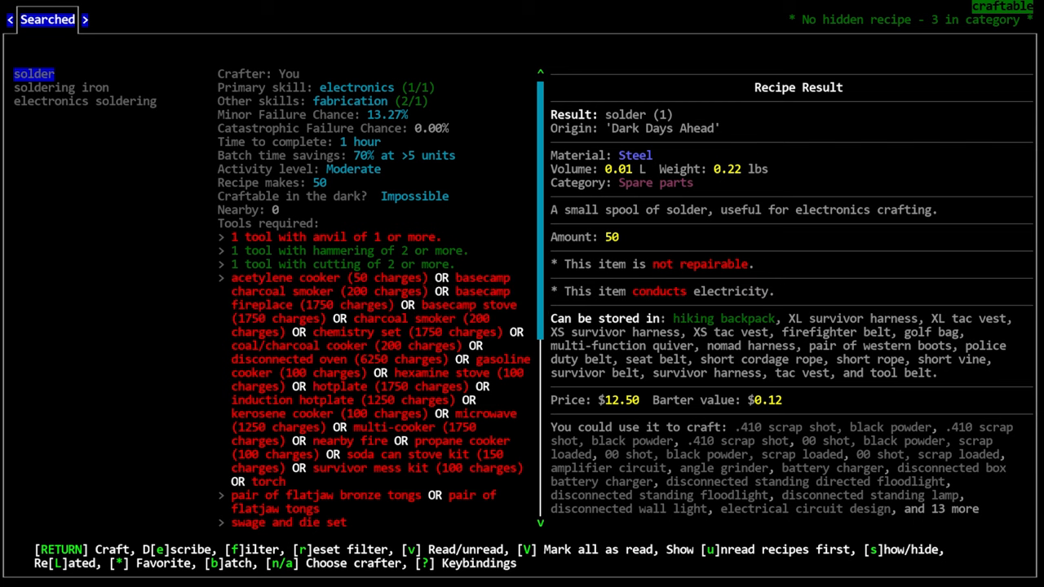
- Scroll through the solder recipe's requirements and uses, then leave the recipe screen
scroll(down, 3)
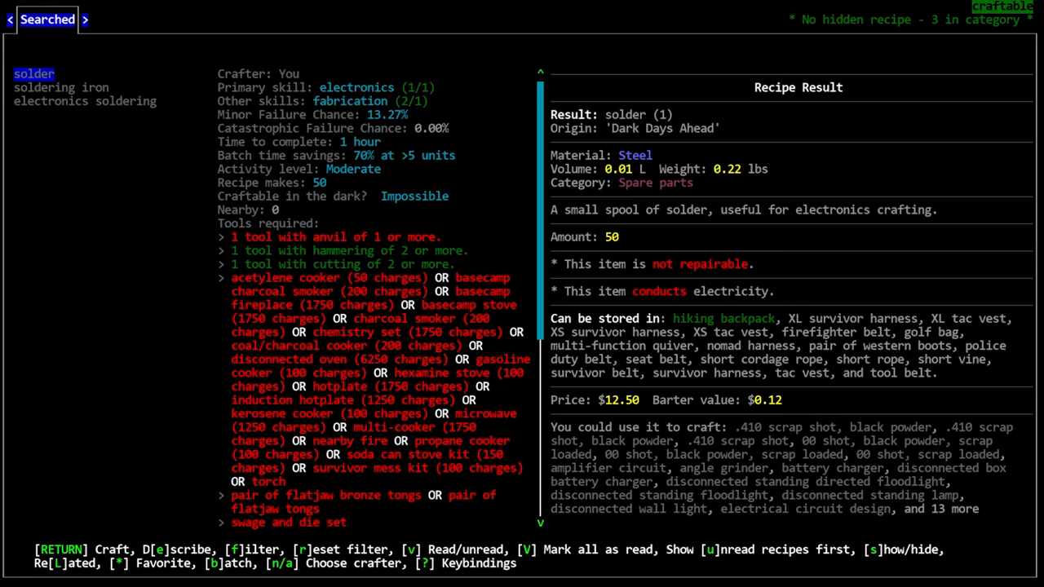
scroll(down, 3)
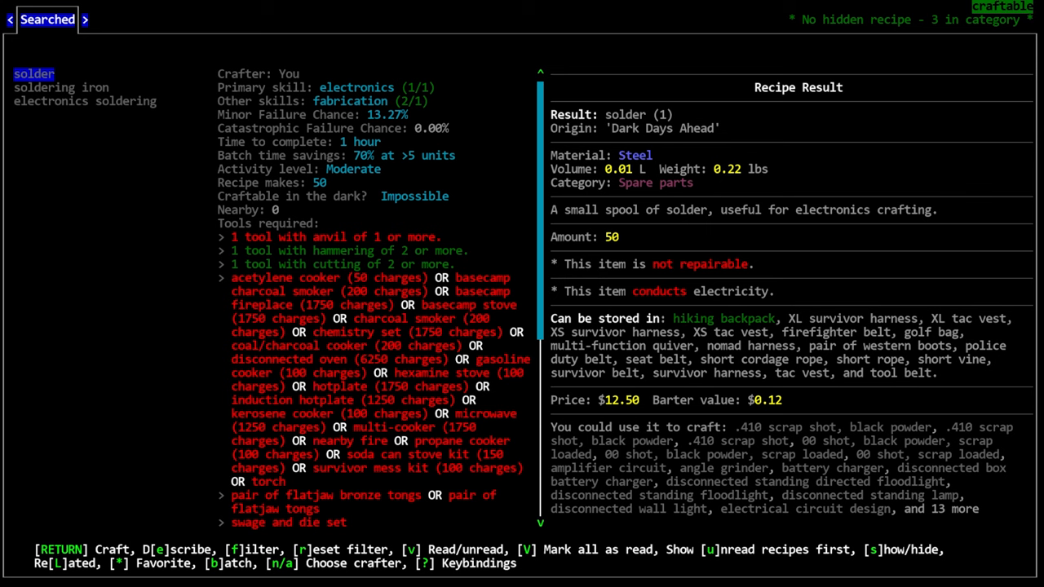
key(f)
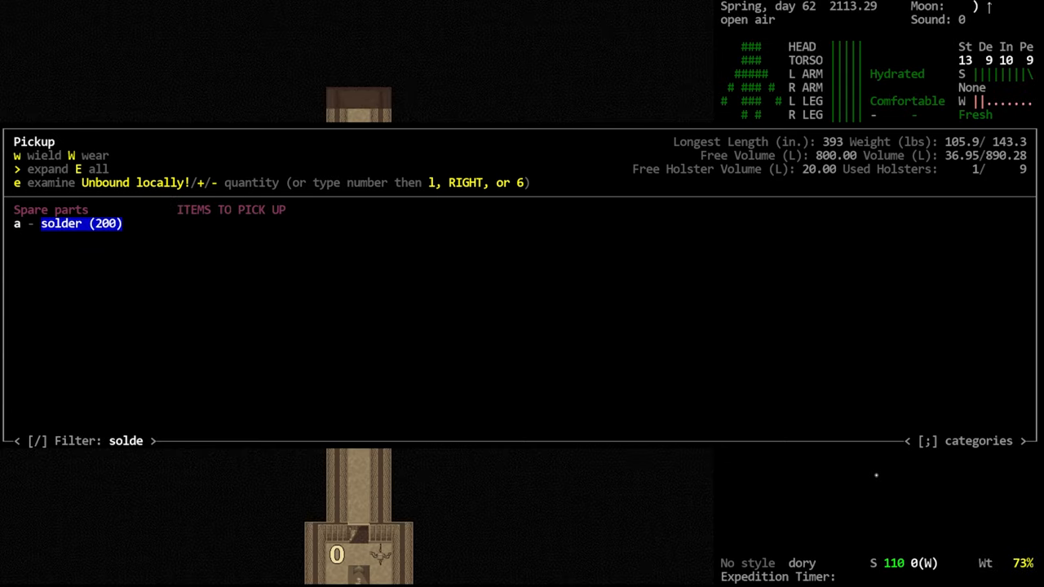
- Check the soldering iron and electronics soldering recipes, then return to the base map
key(Escape)
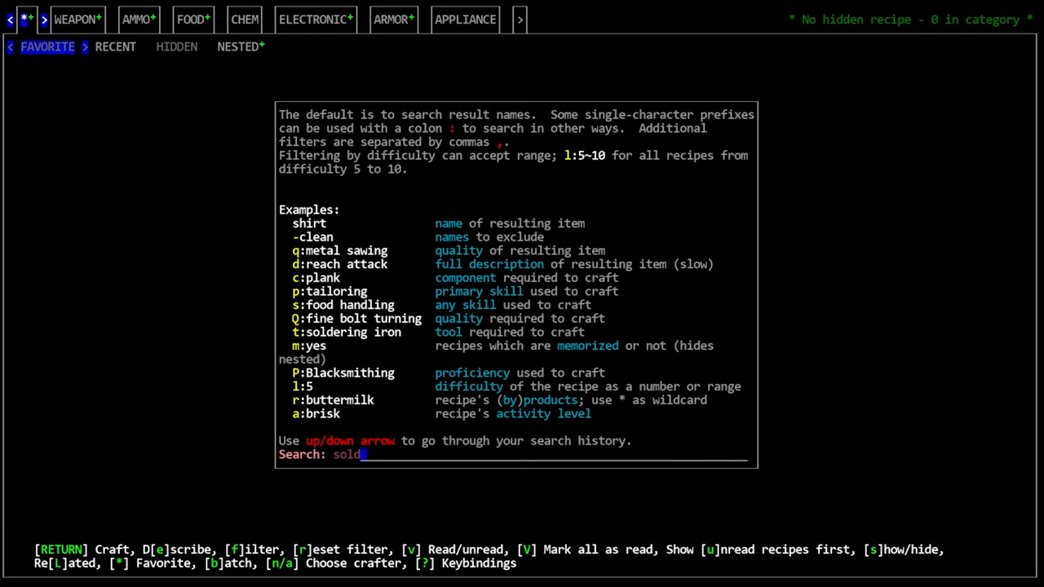
key(Return)
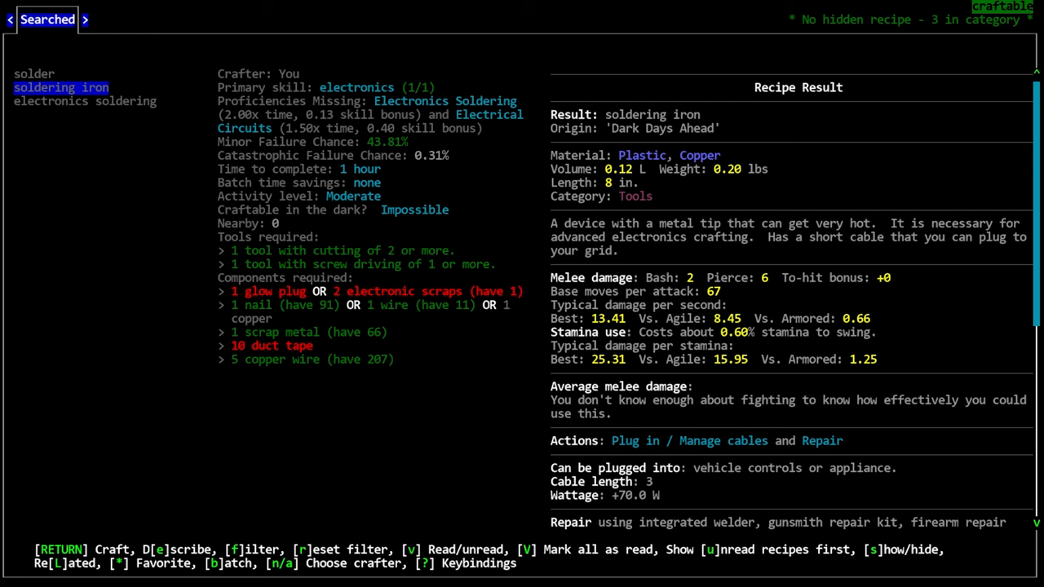
click(84, 101)
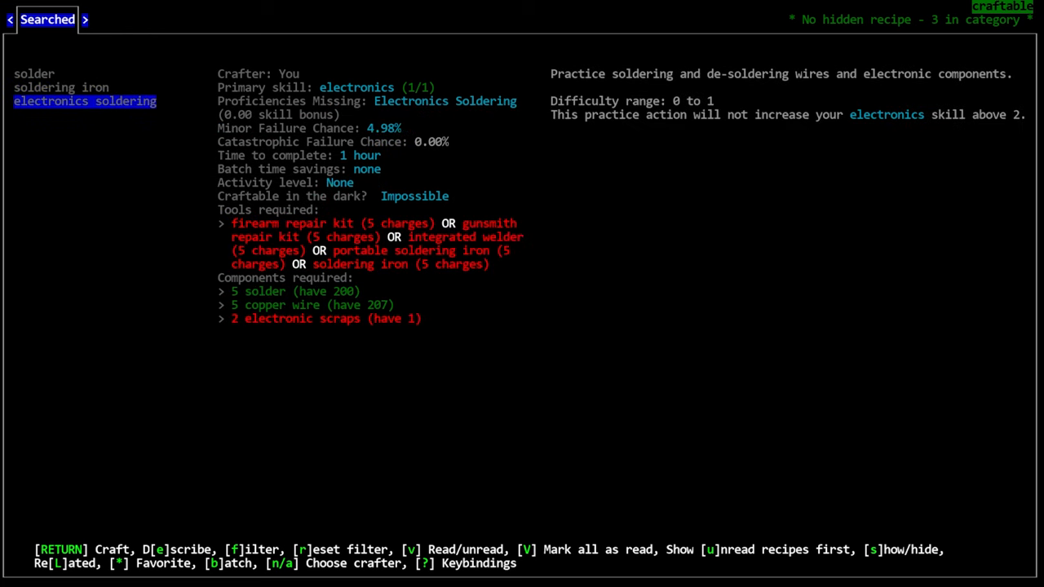
key(Escape)
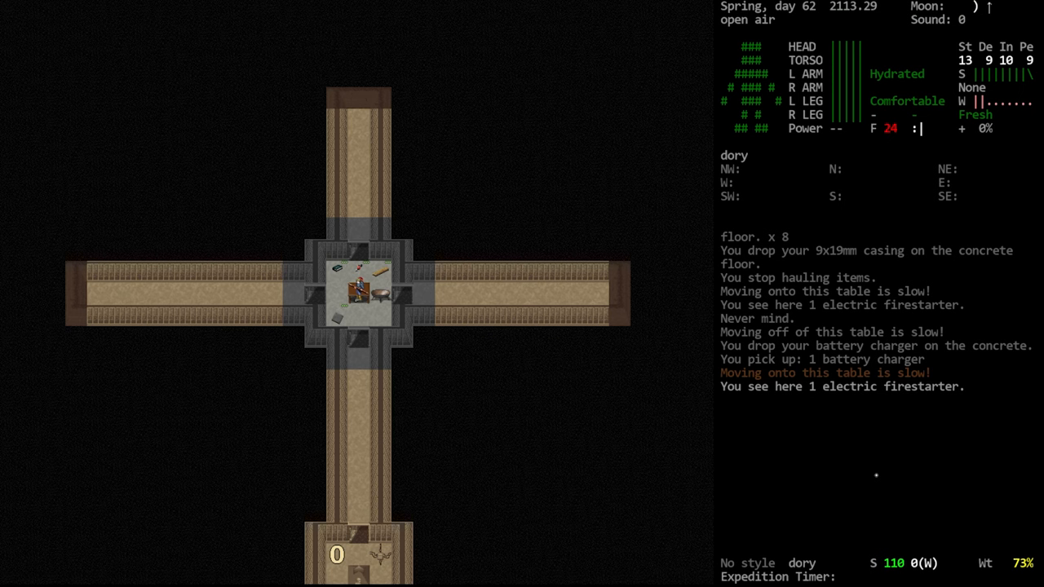